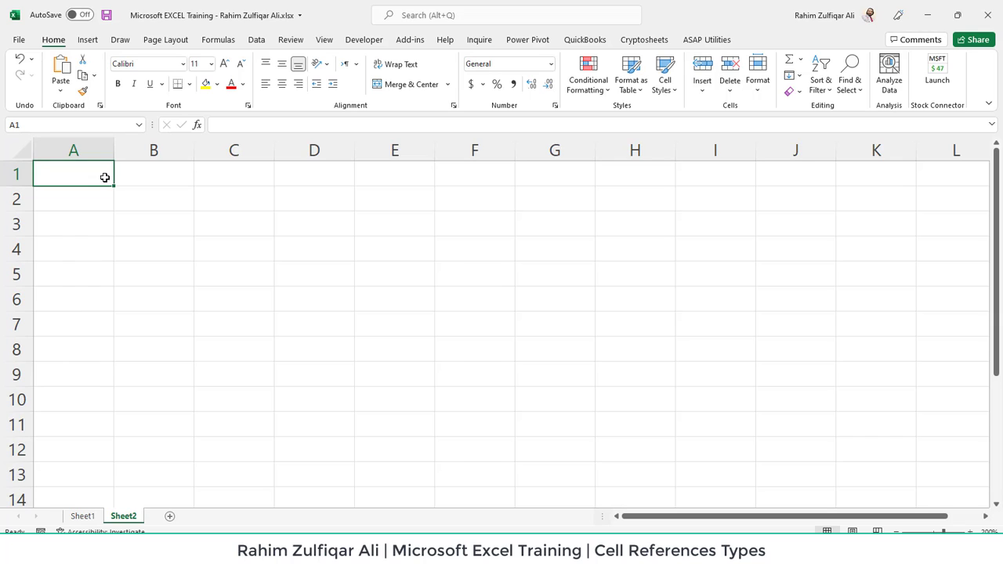
Enter the heading Cell Reference Types in cell B2.
click(153, 197)
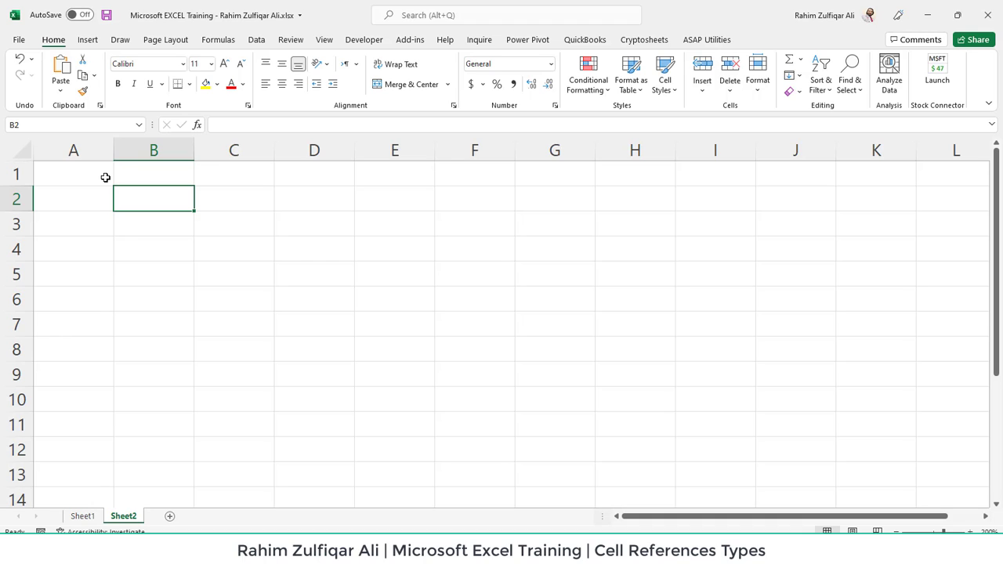
text(Cell Reference Type)
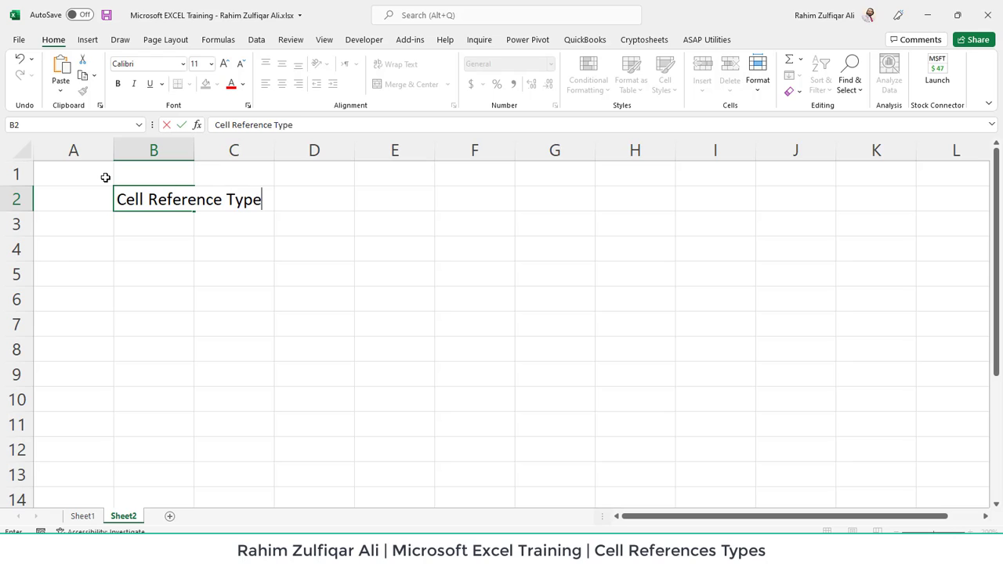
key(Enter)
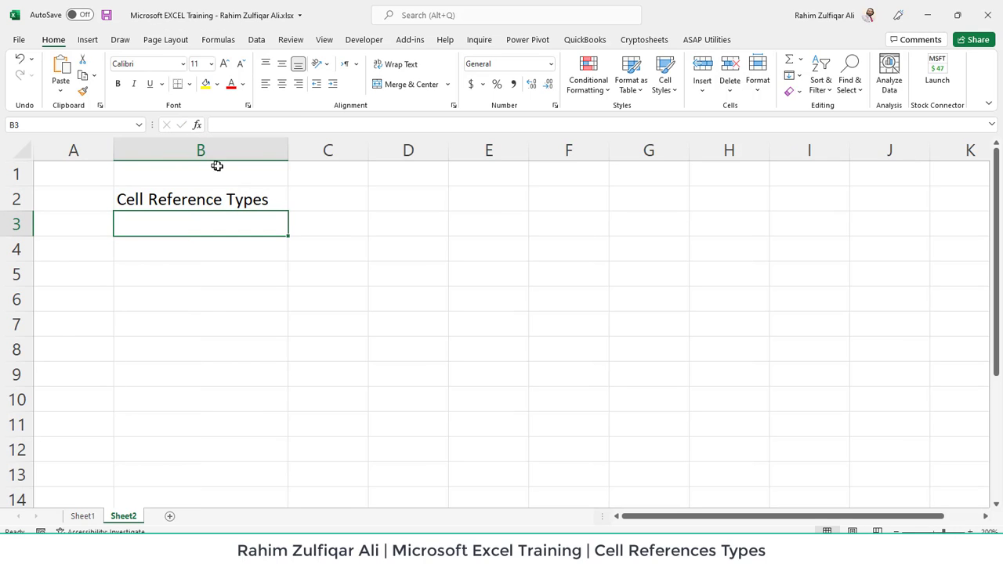
mouse_move(327, 204)
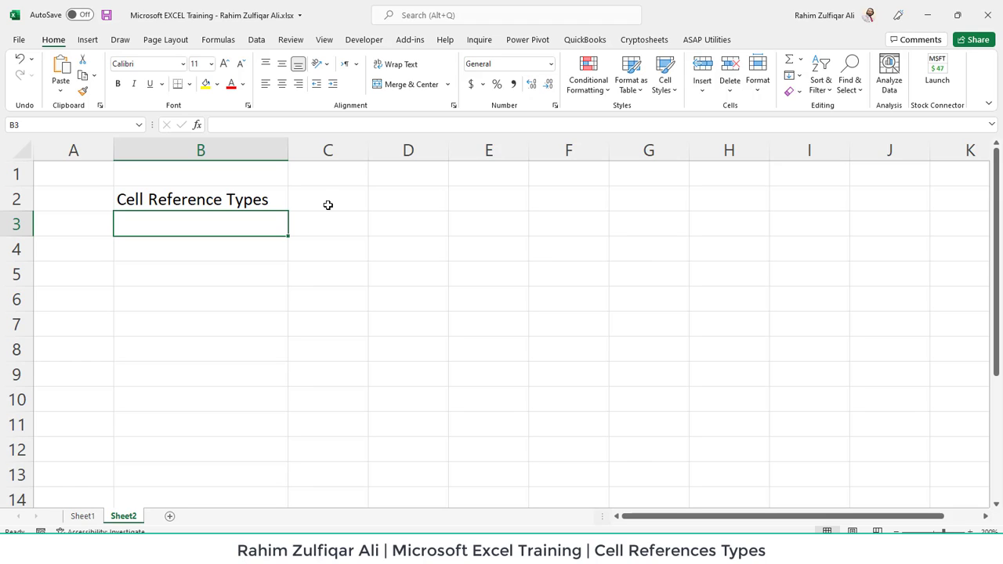
List 1. Relative, 2. Absolute and 3. Mixed in cells B3 to B5.
text(1.)
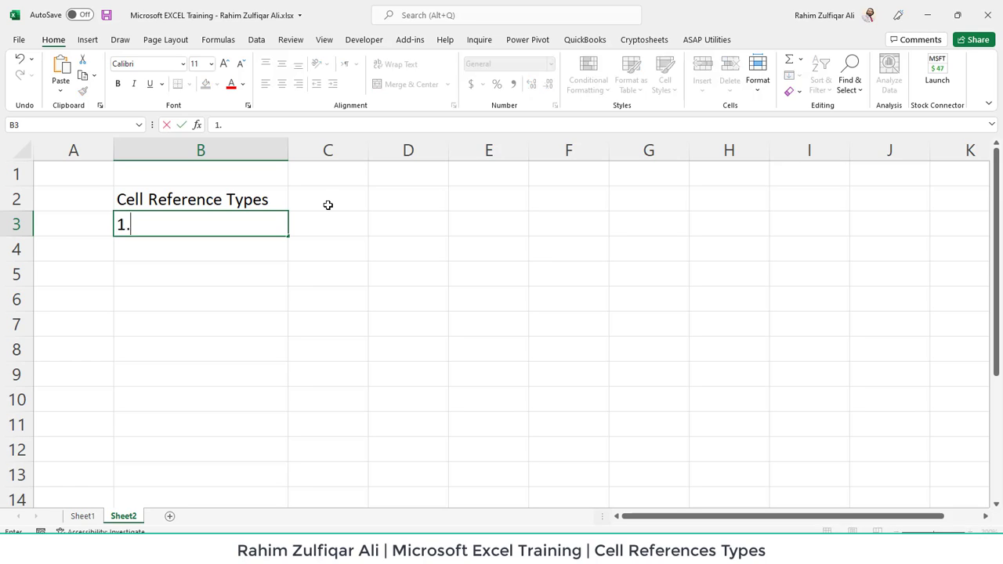
text(Re)
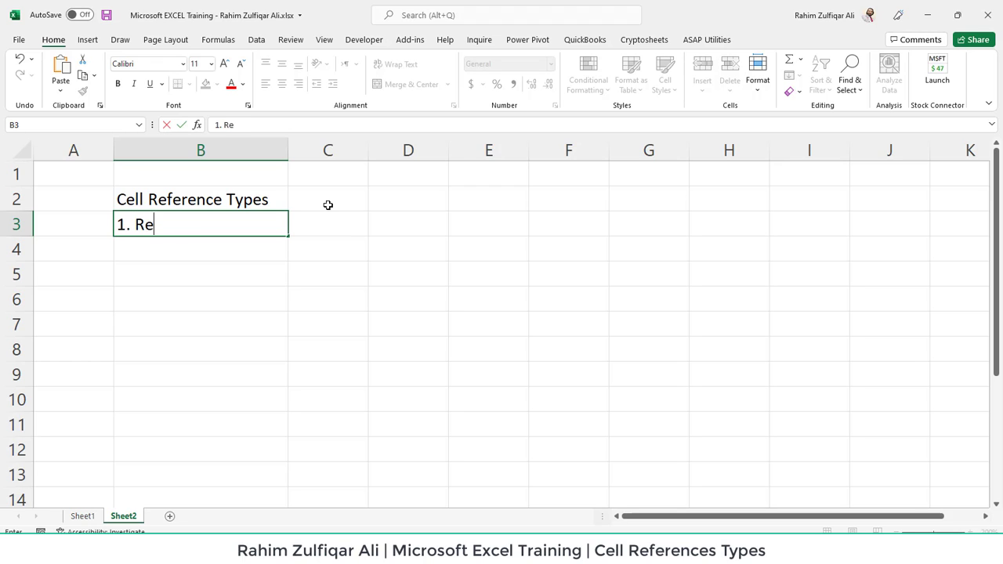
text(lative)
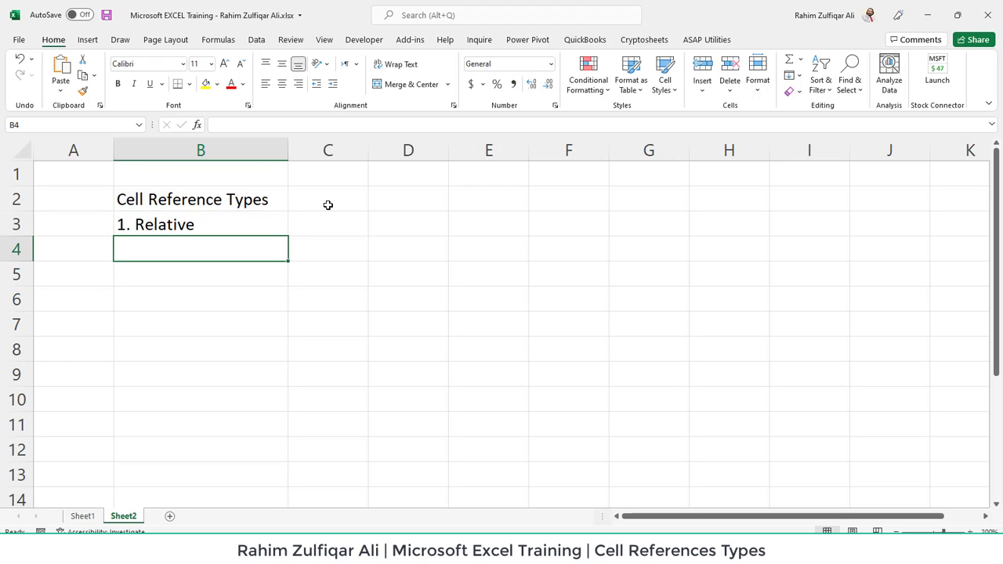
text(2.)
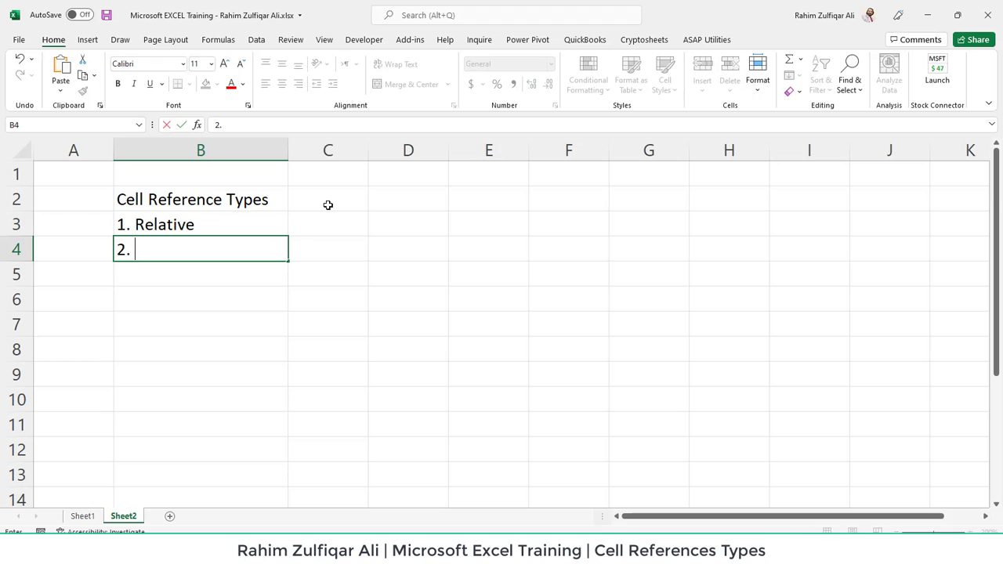
text(Absol)
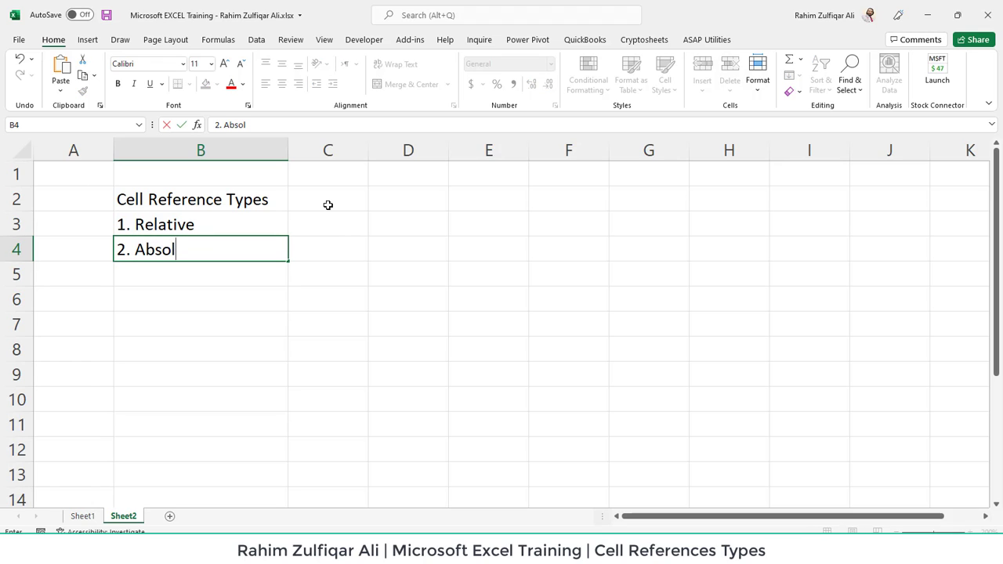
text(ute)
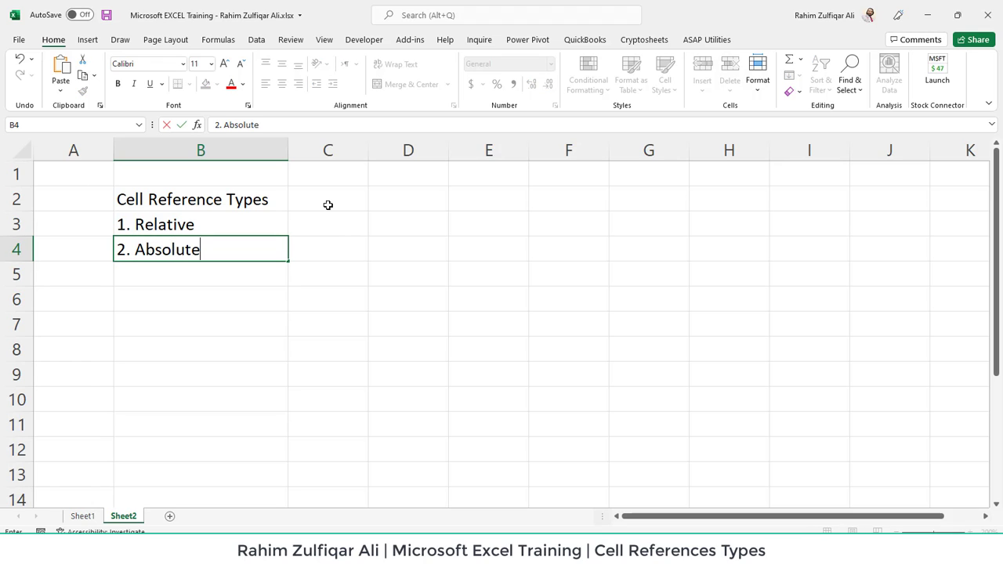
text(3.)
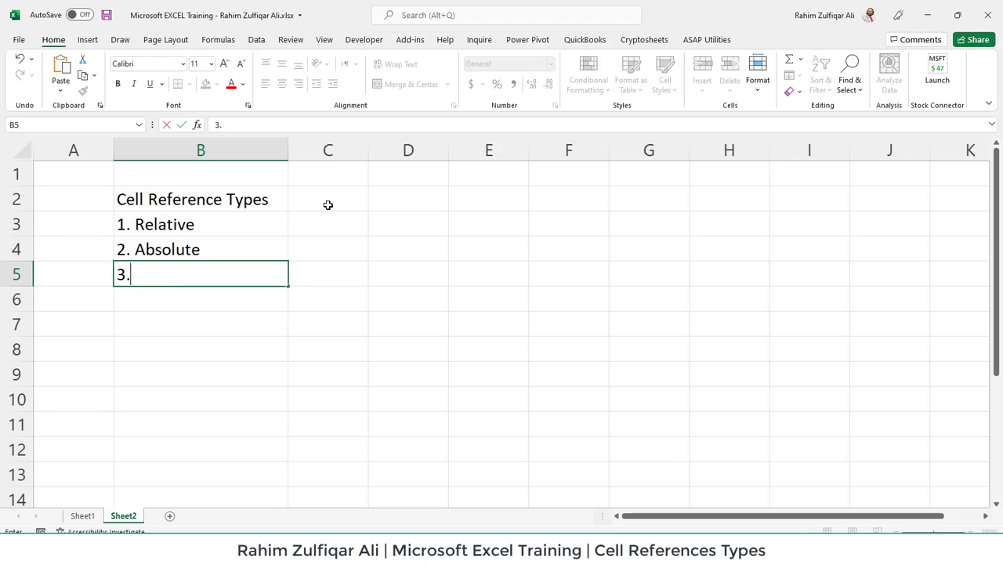
text(Mixed)
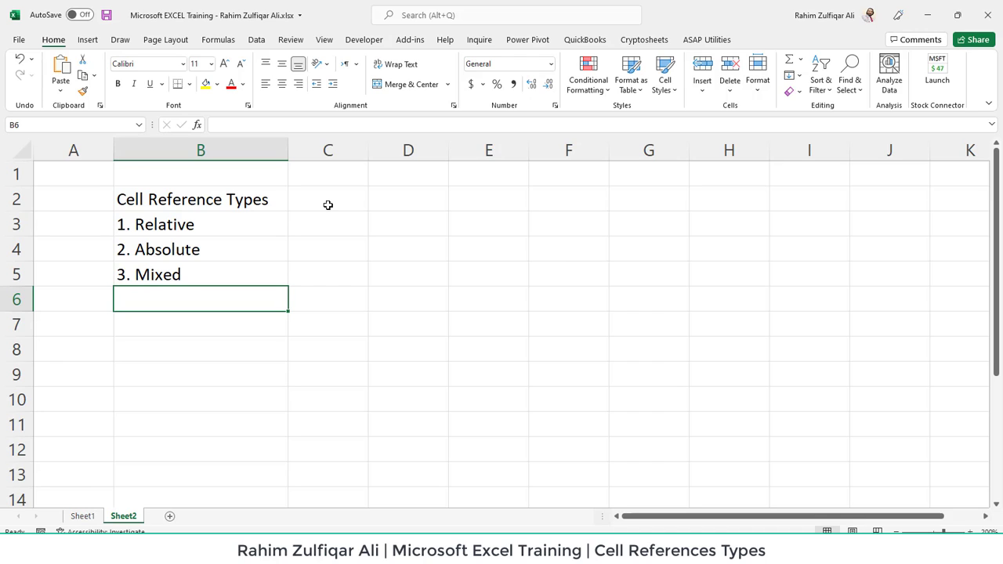
Continue the list with 4. 3D, 5. Structured and 6. External in B6 to B8.
text(4. 3)
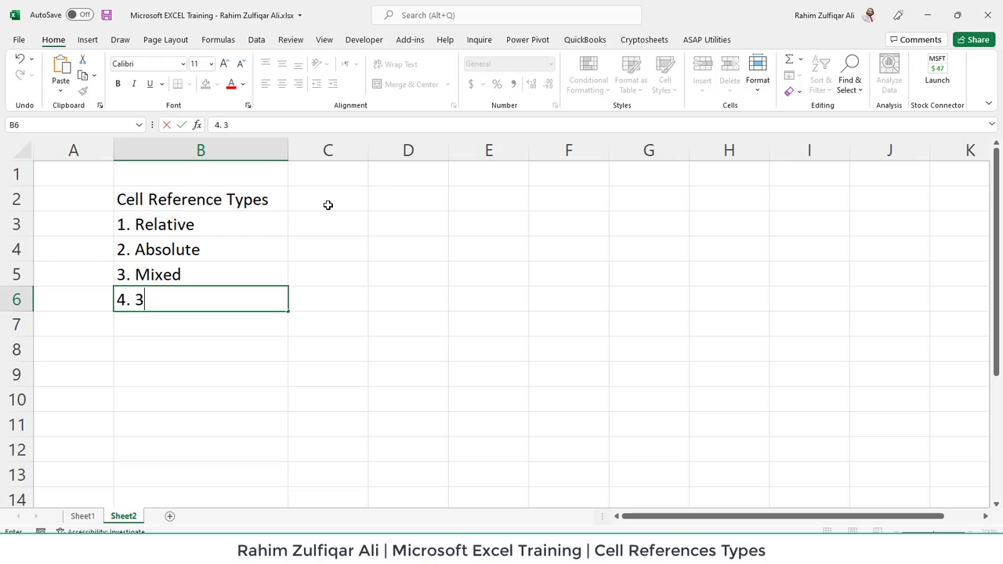
text(D)
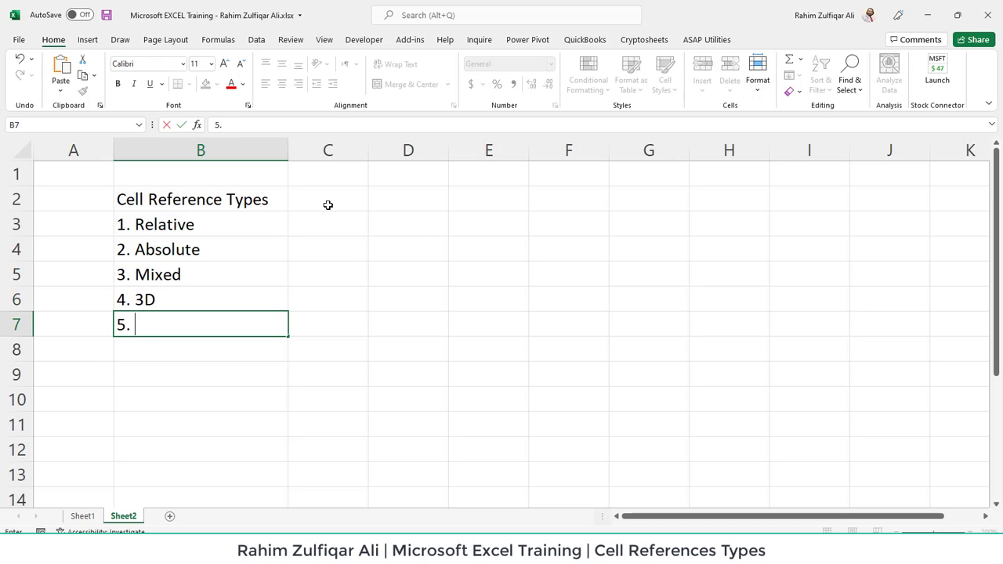
text(Struc)
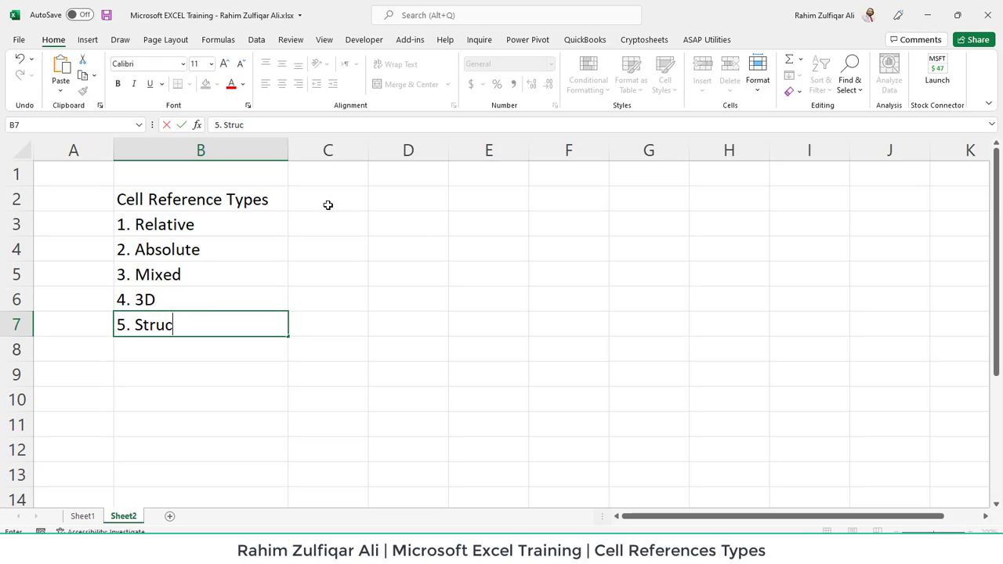
key(Backspace)
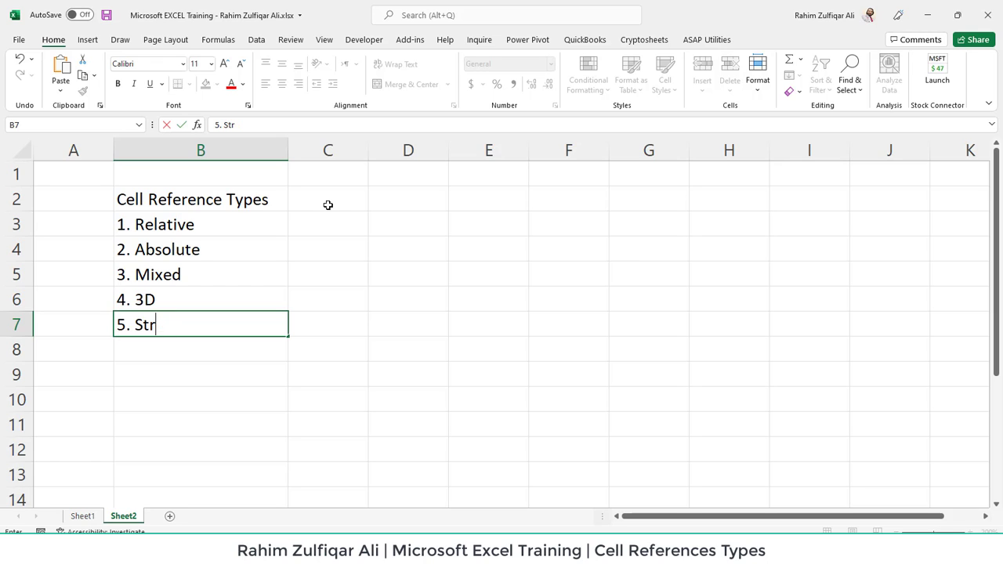
text(uctured)
click(200, 350)
text(6.)
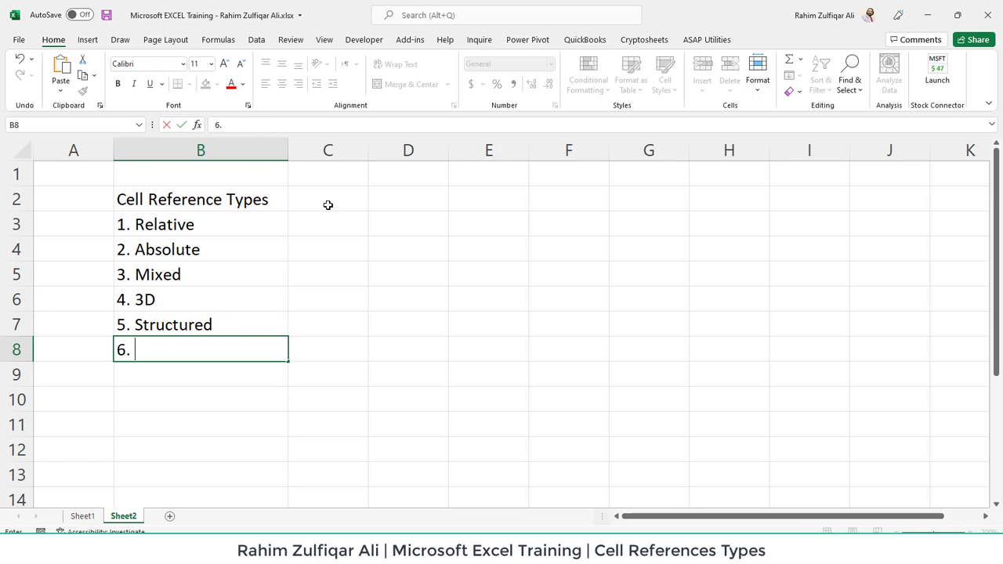
text(External)
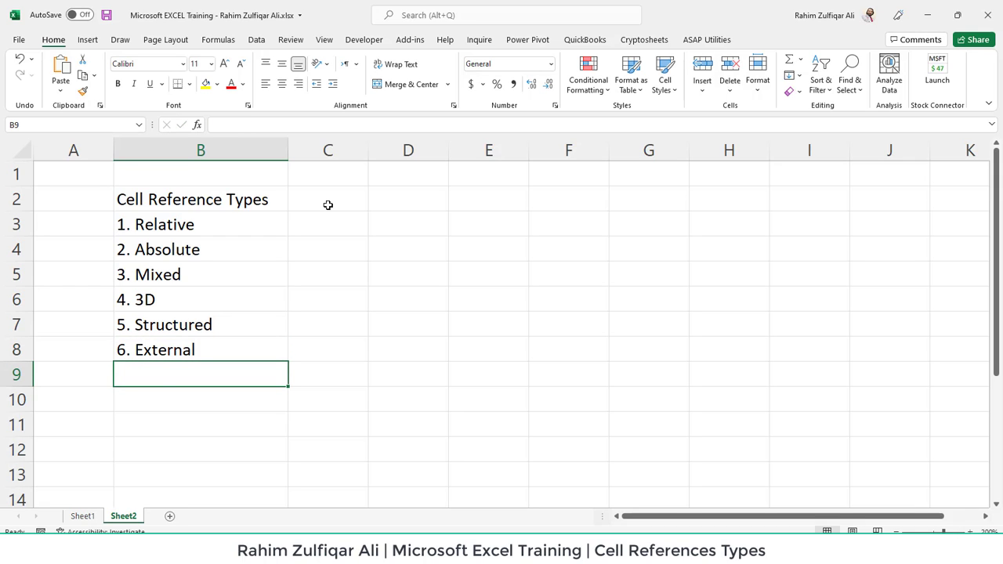
Add an Examples heading in C2 with A1 for Relative and $A$1 for Absolute.
click(328, 199)
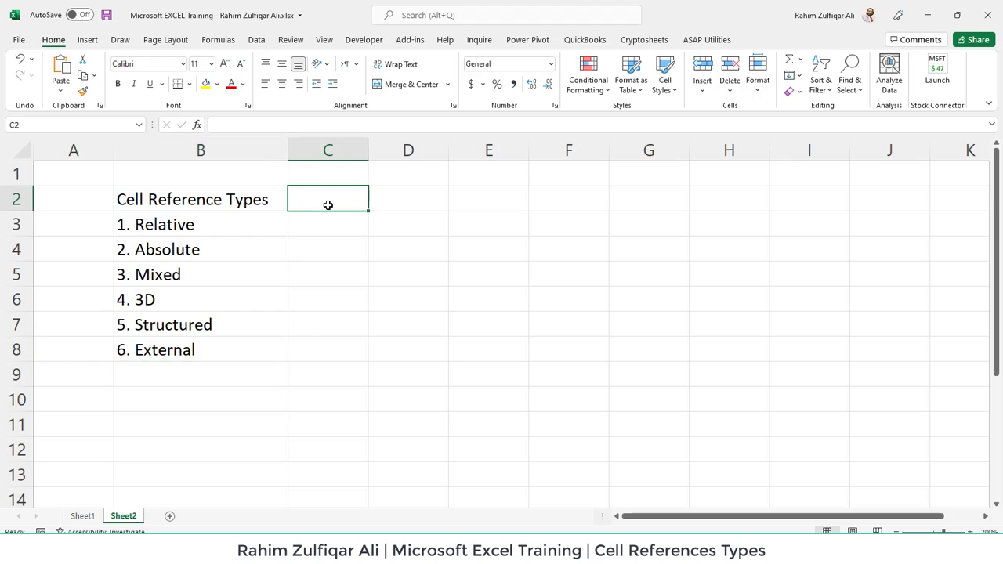
text(Examples)
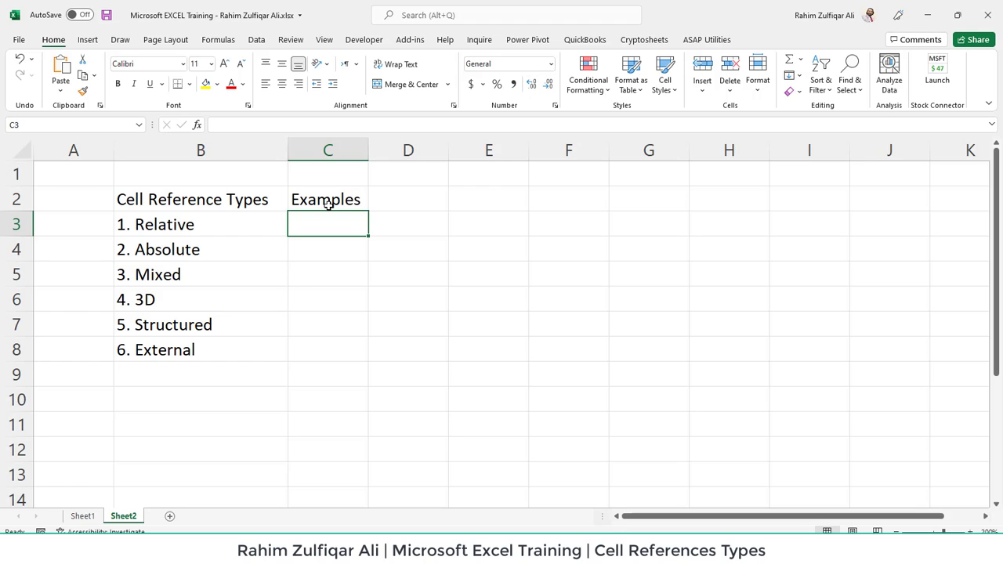
text(A1)
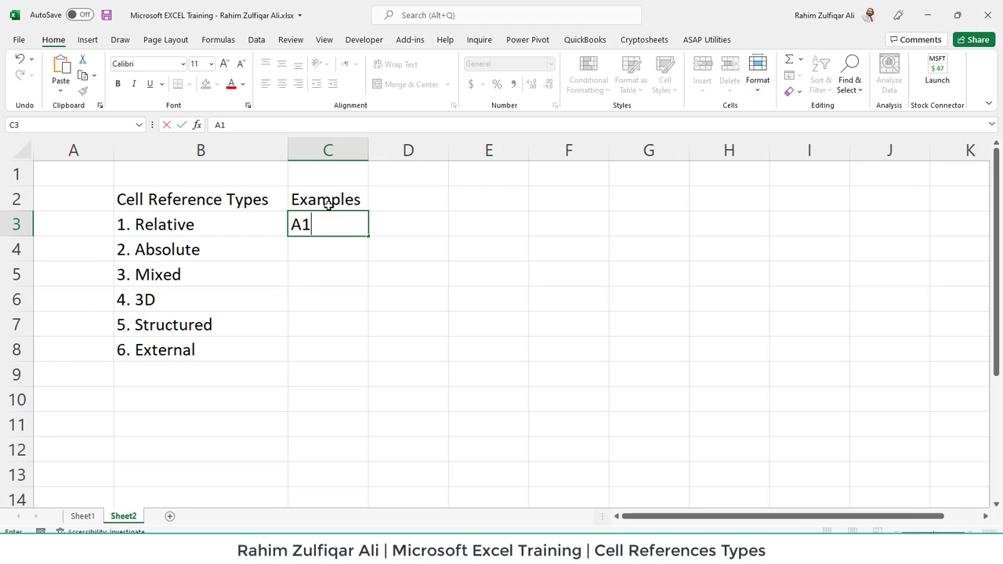
key(Enter)
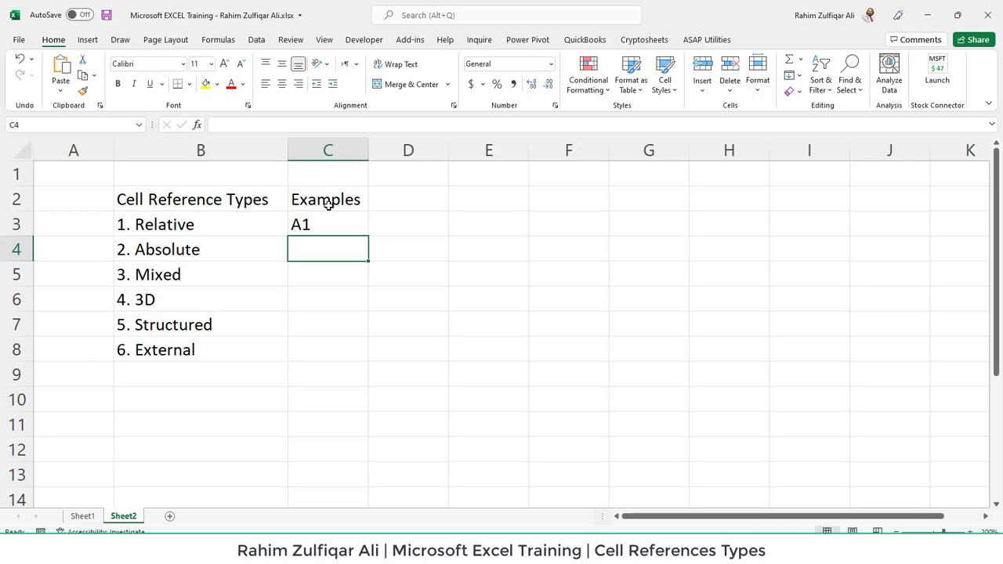
text($A$)
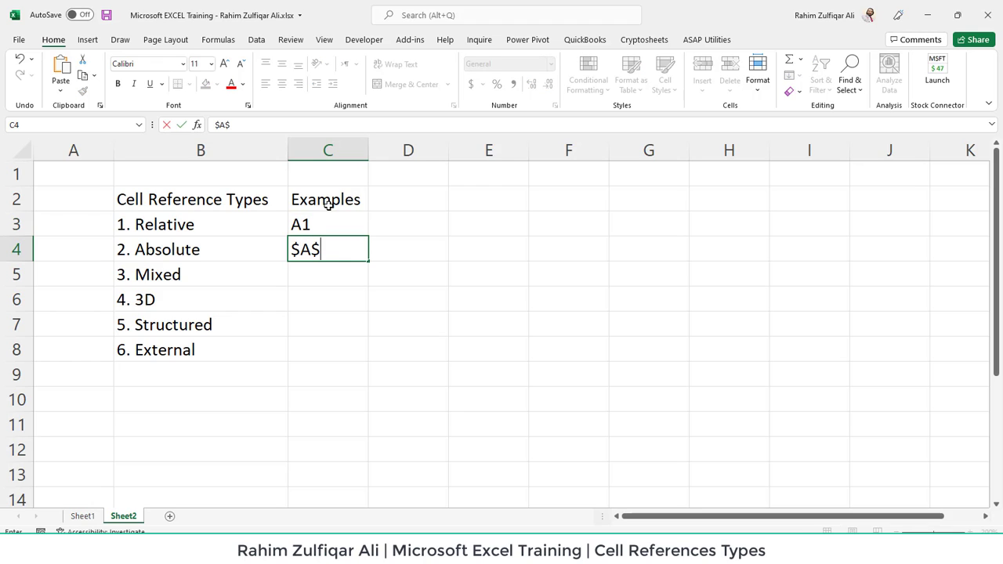
key(Enter)
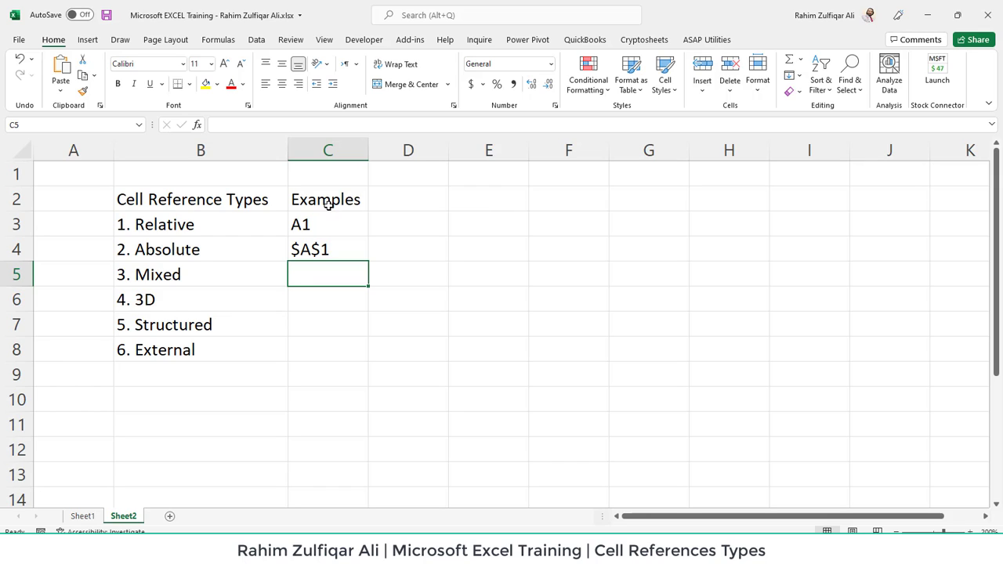
text($A$1)
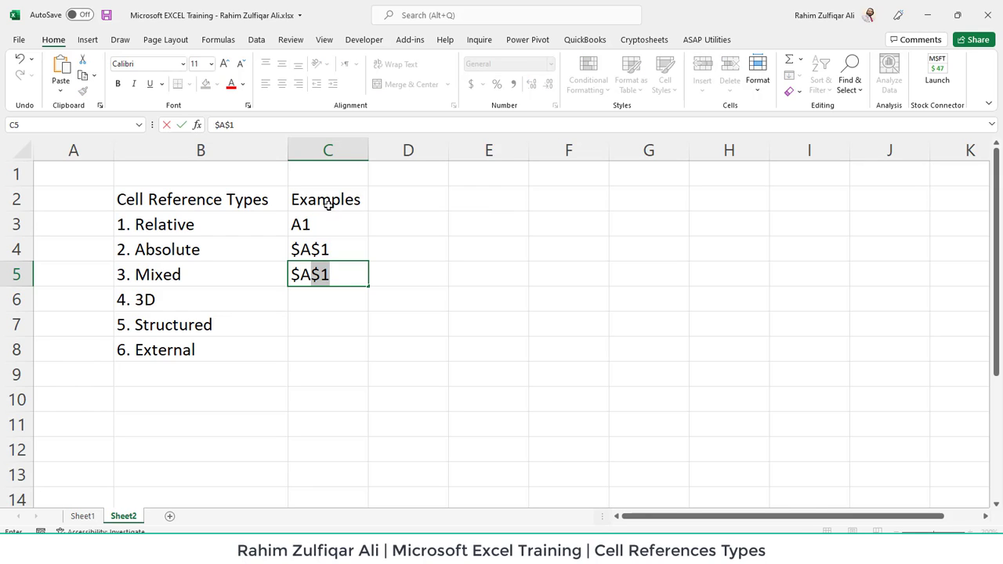
Give the Mixed entry the example $A1 / A$1 in C5.
text($A1 /)
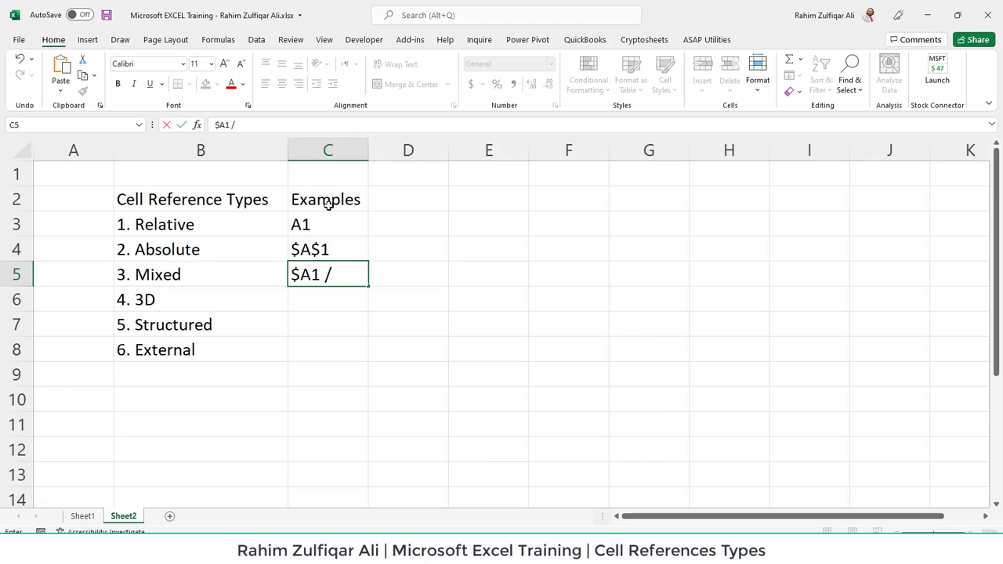
text(A$1)
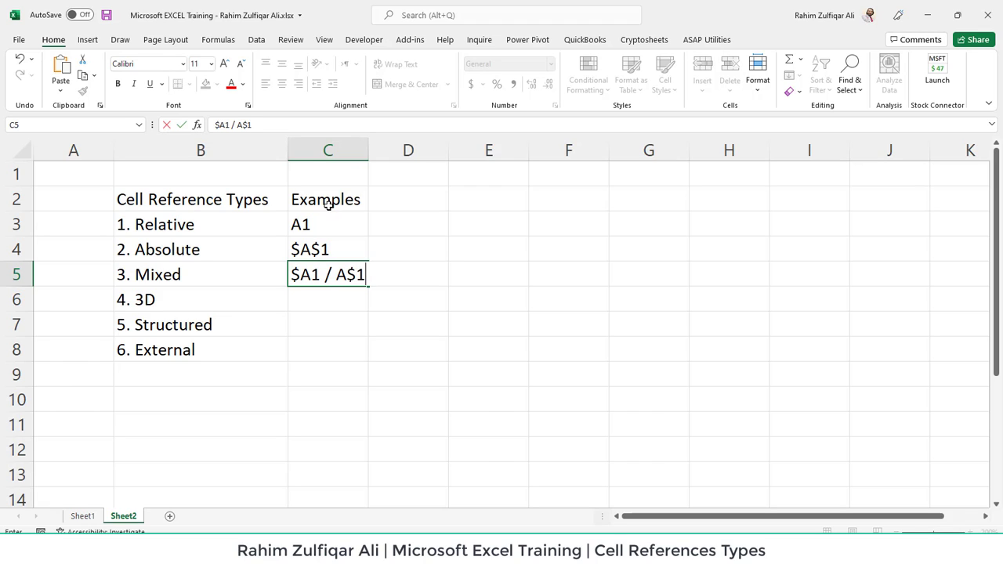
key(Enter)
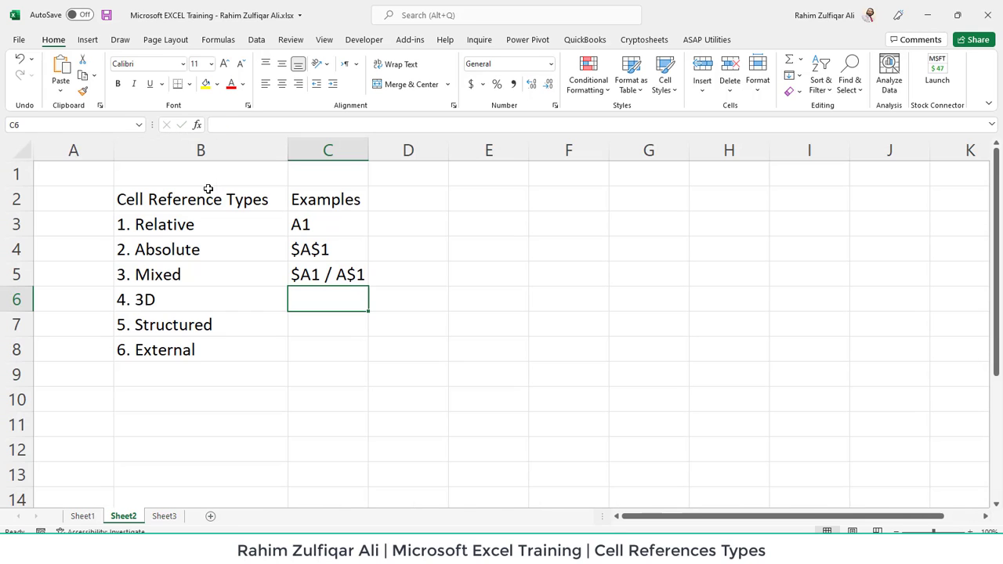
Enter the 3D example =Sheet3!D4 as text in C6.
text(=)
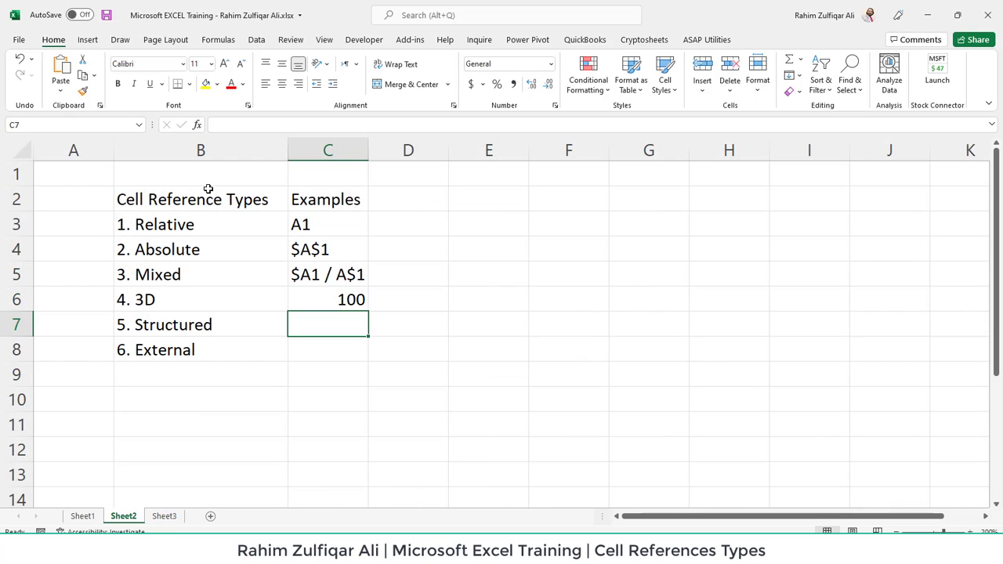
text(=Sheet3!D4)
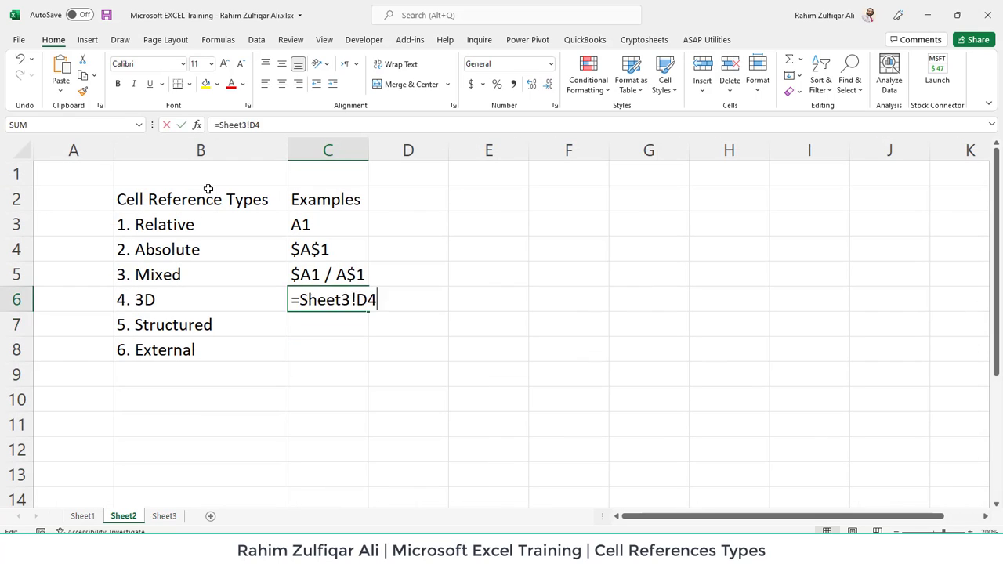
key(Enter)
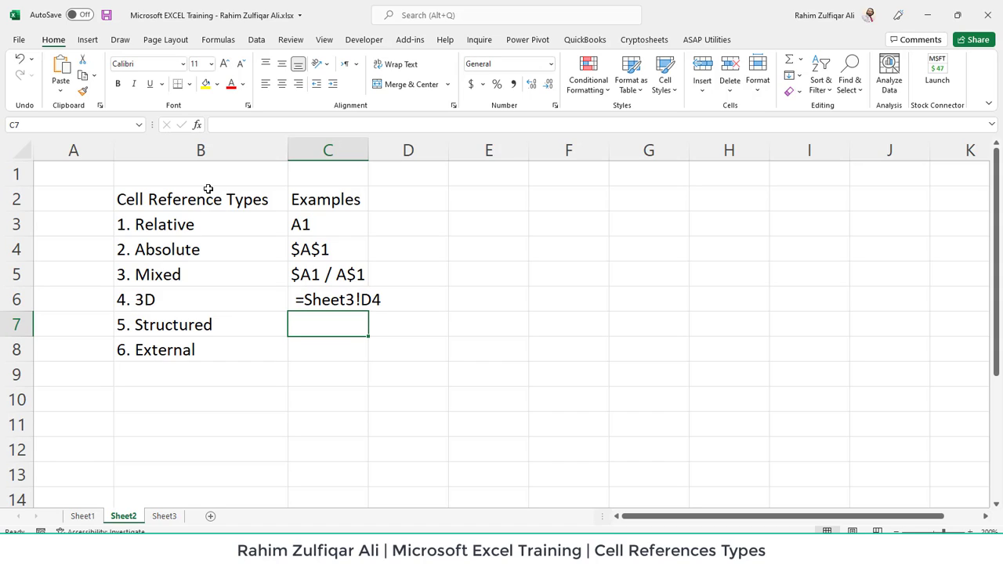
mouse_move(101, 45)
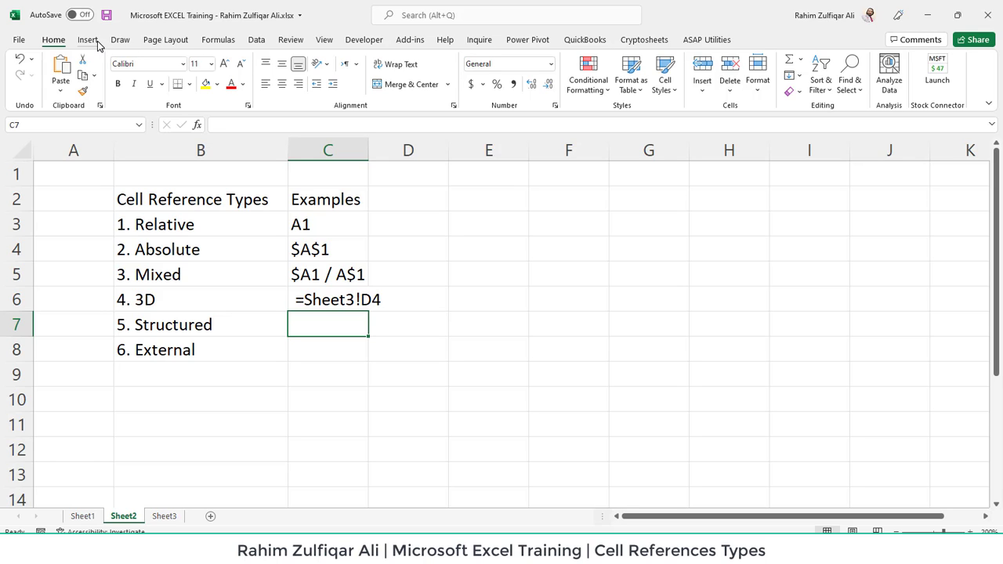
Enter the structured example =TableName[ColumnName] in C7.
click(87, 39)
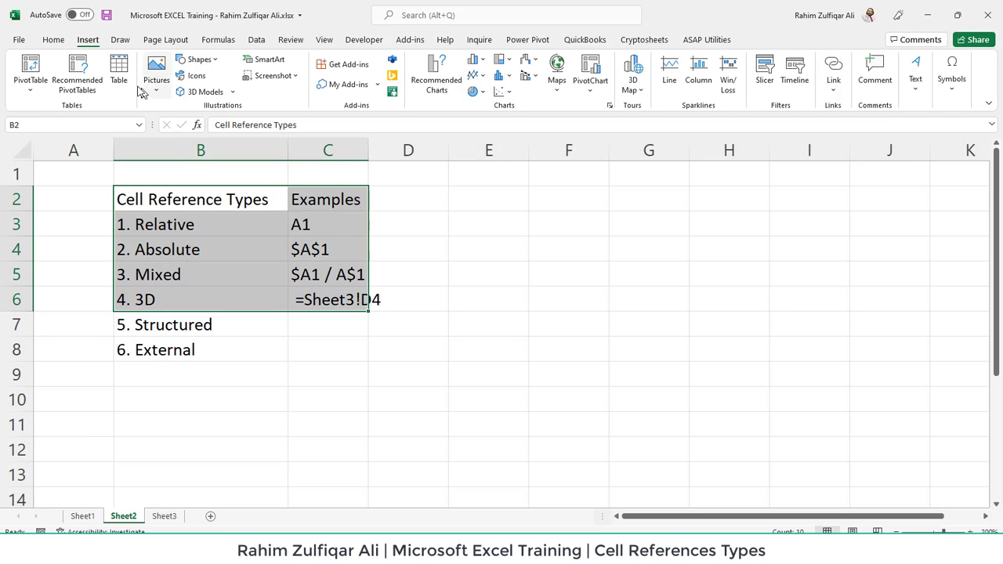
mouse_move(119, 69)
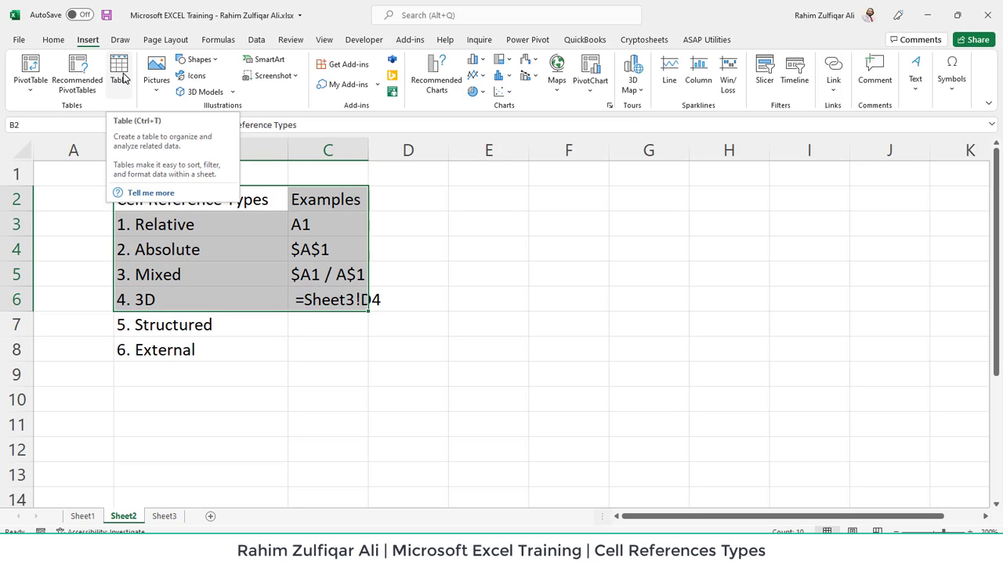
click(304, 323)
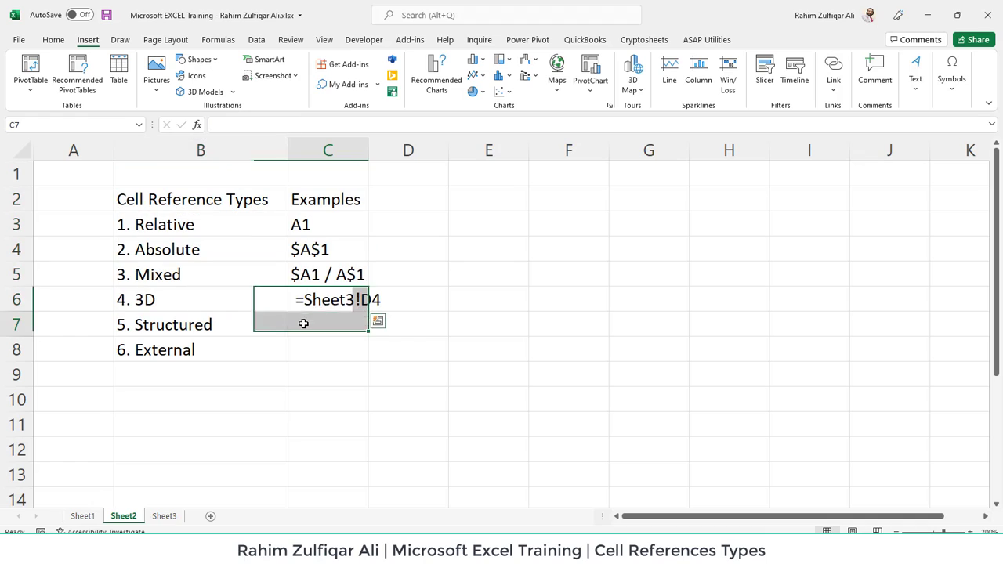
text(=)
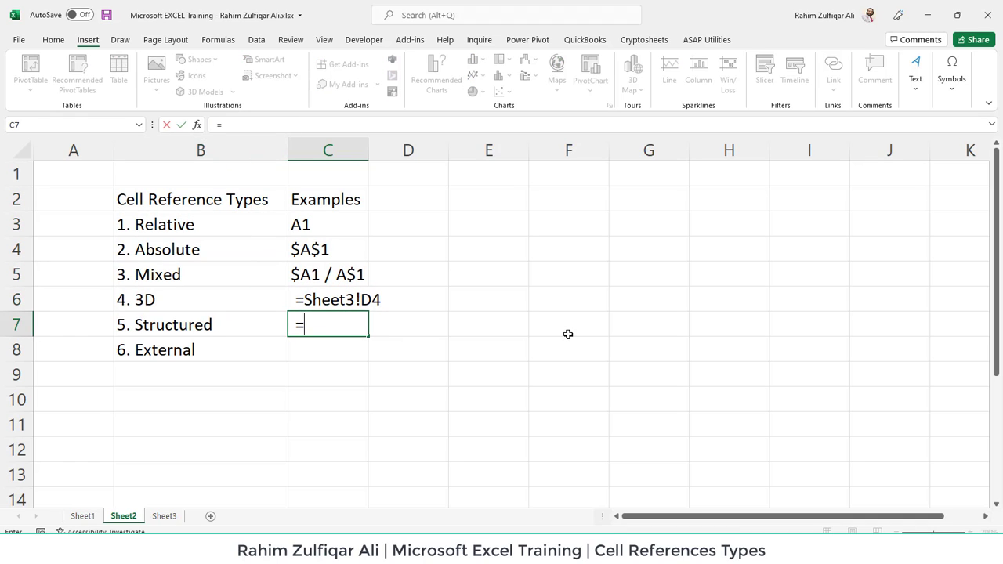
text(Tab)
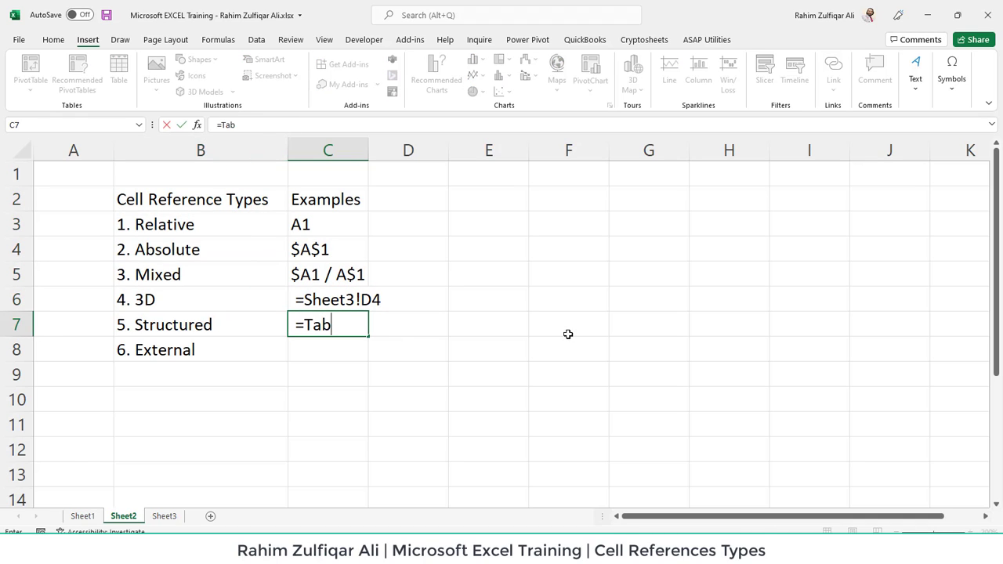
text(ableName[)
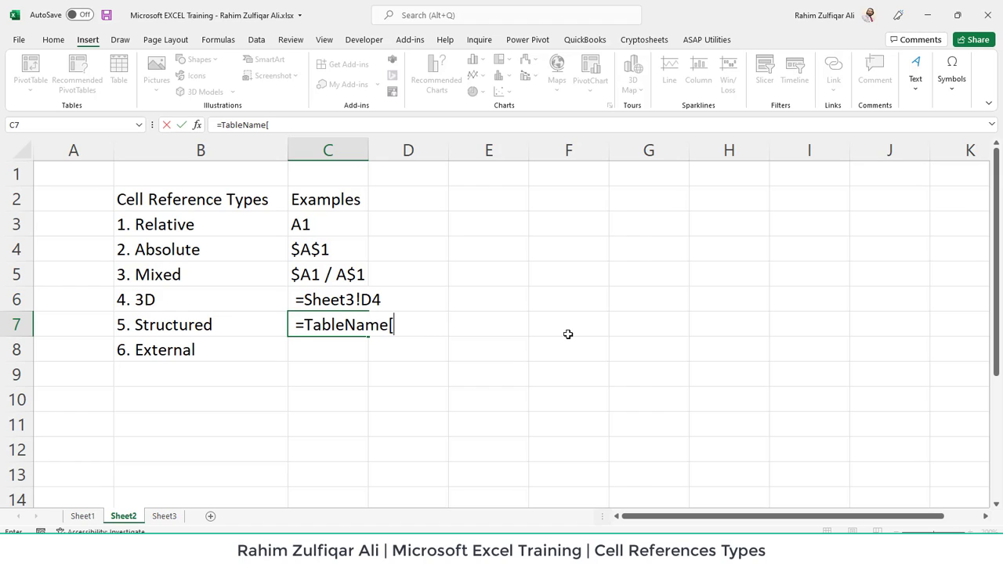
text(ColumnName)
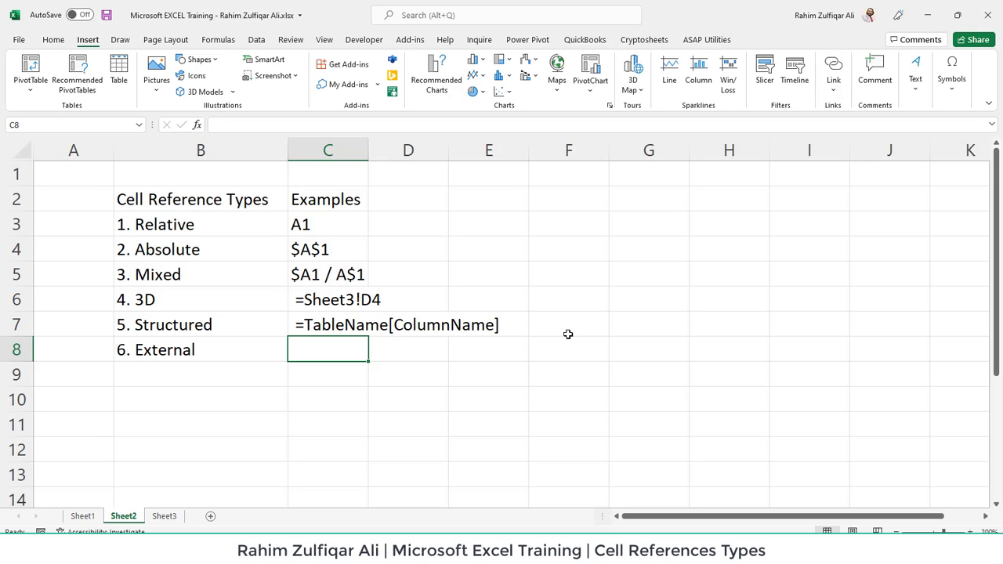
mouse_move(568, 334)
text(=[Book2]Sheet1!$E$5)
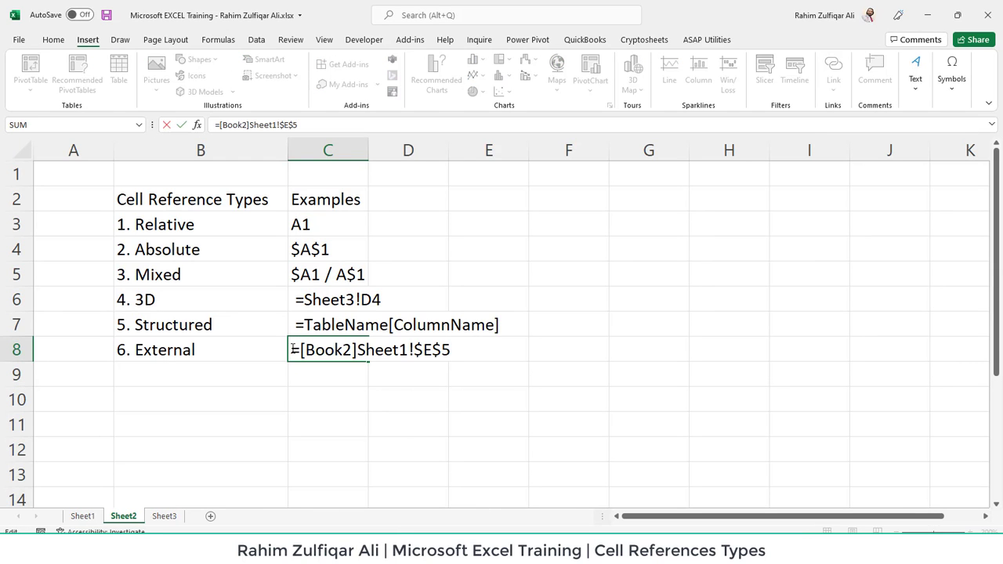
Confirm the external example =[Book2]Sheet1!$E$5, bold the headings and widen column C.
key(Enter)
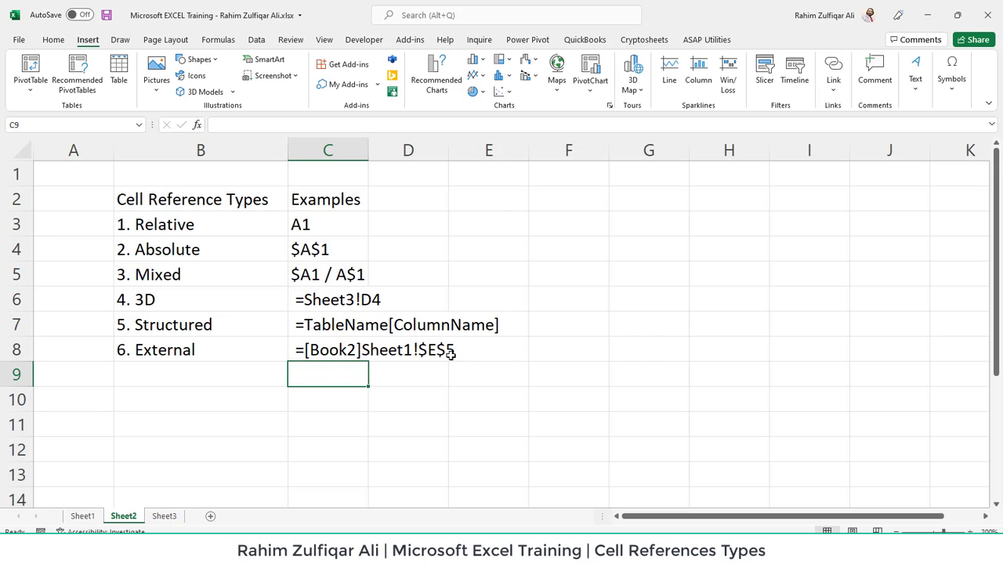
mouse_move(151, 346)
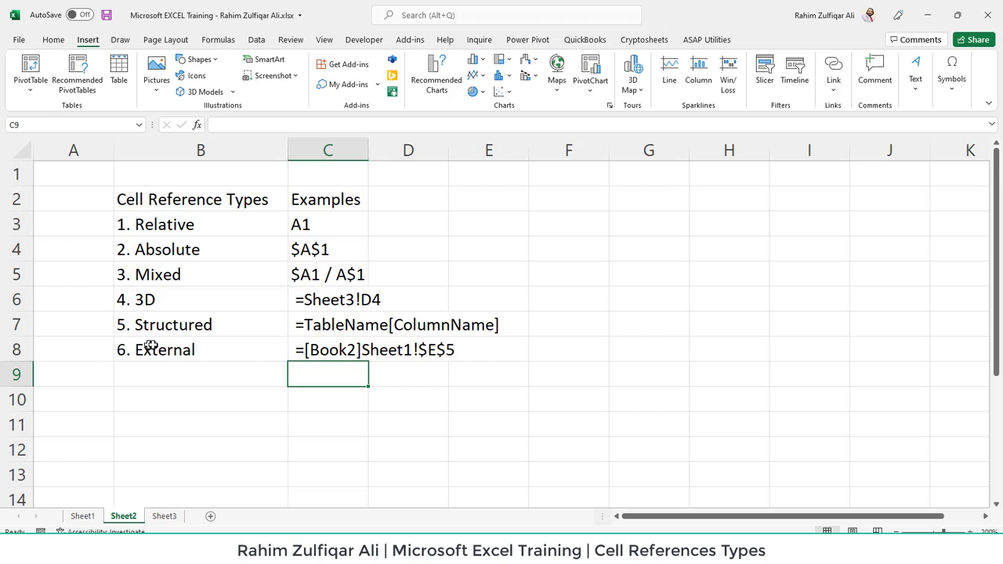
click(191, 199)
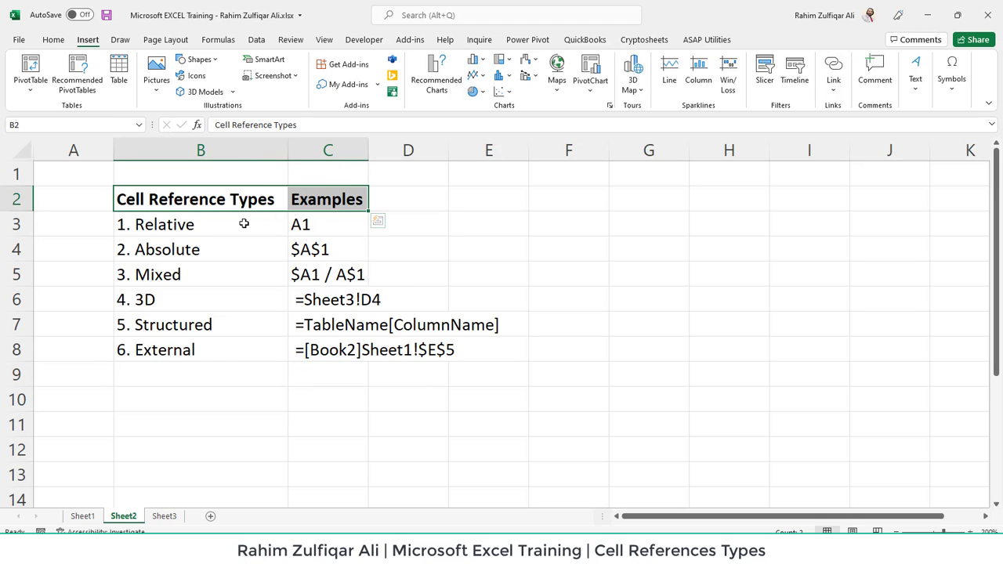
click(200, 224)
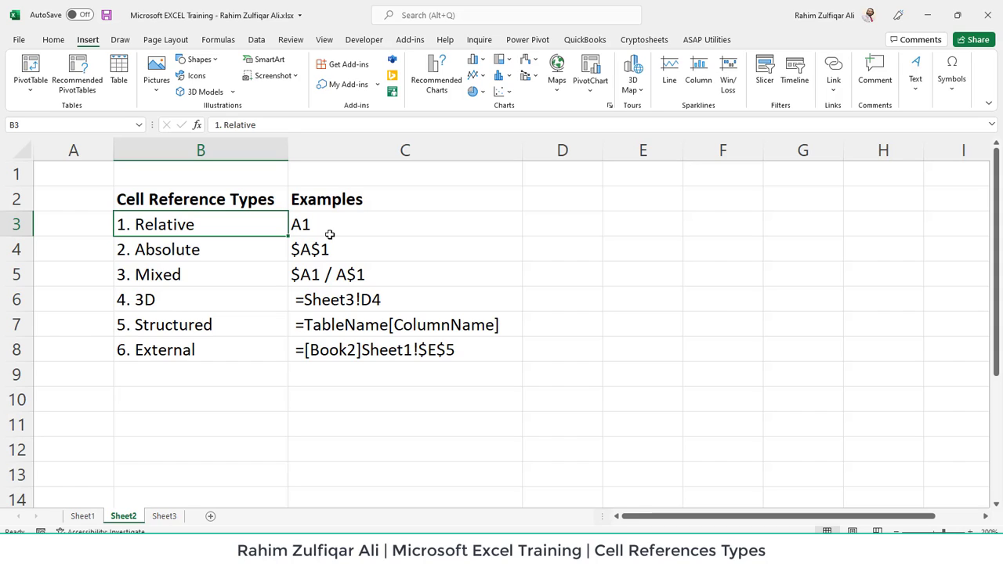
Review the mixed, structured and 3D examples and the Mixed–External rows.
click(404, 275)
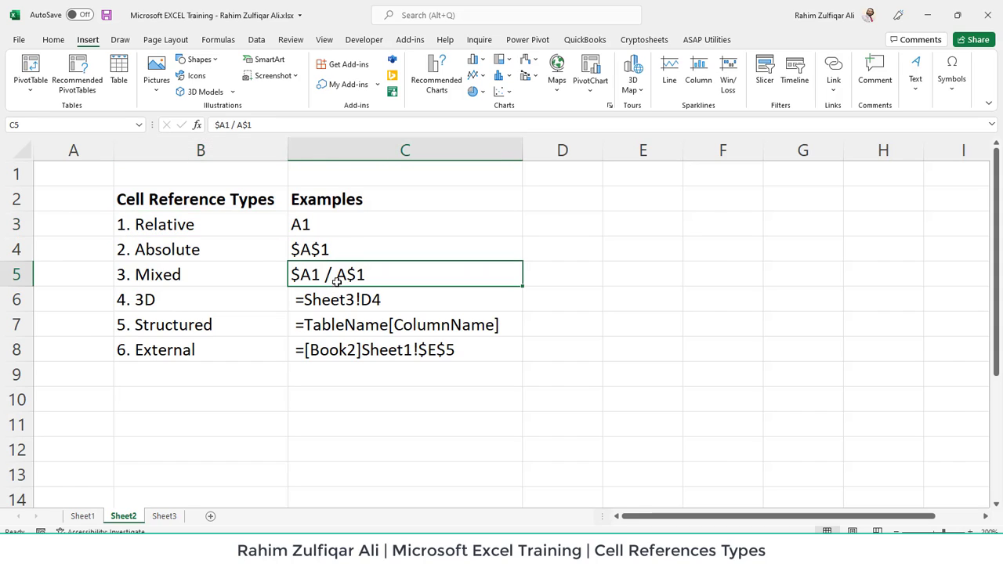
click(404, 324)
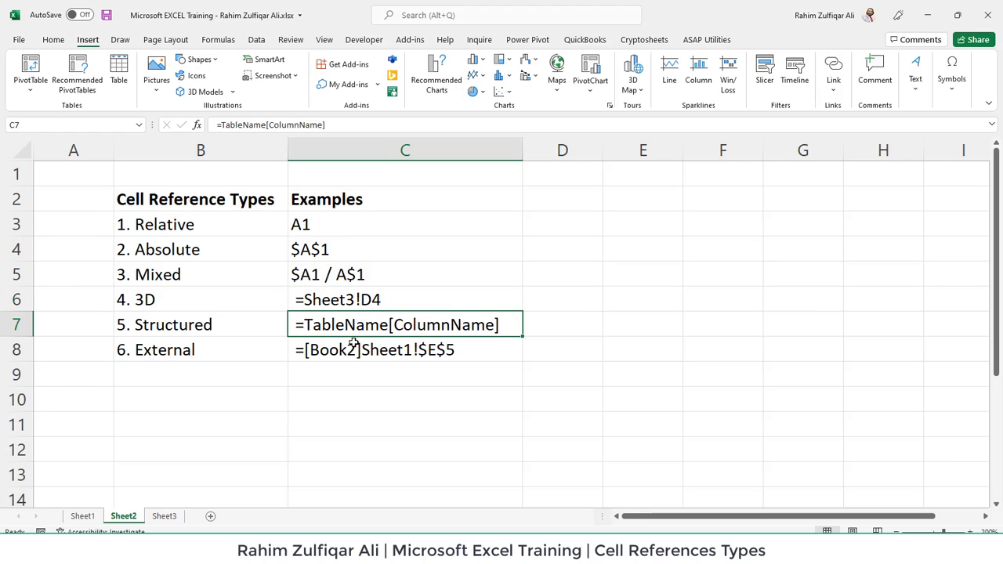
click(200, 224)
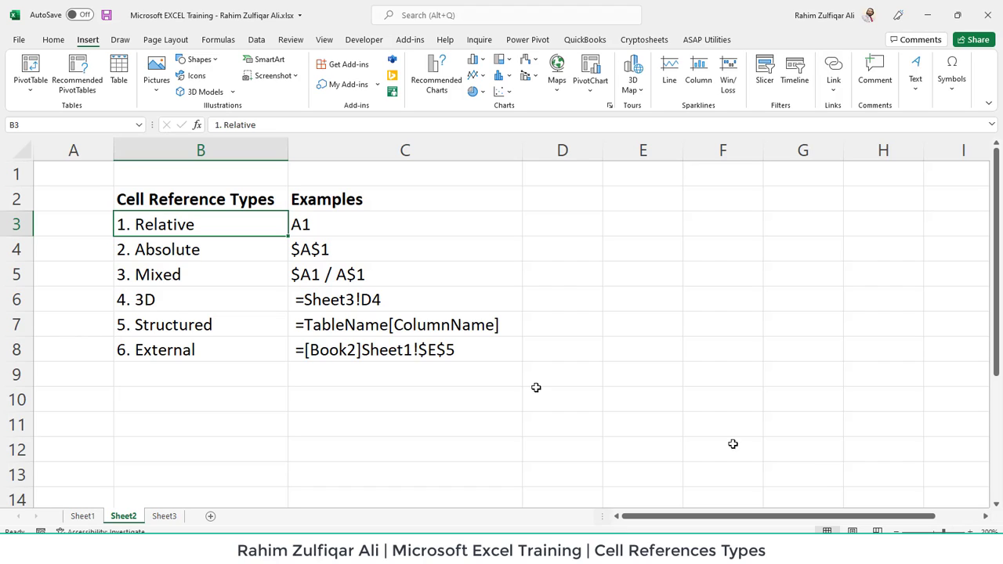
drag(201, 274, 404, 349)
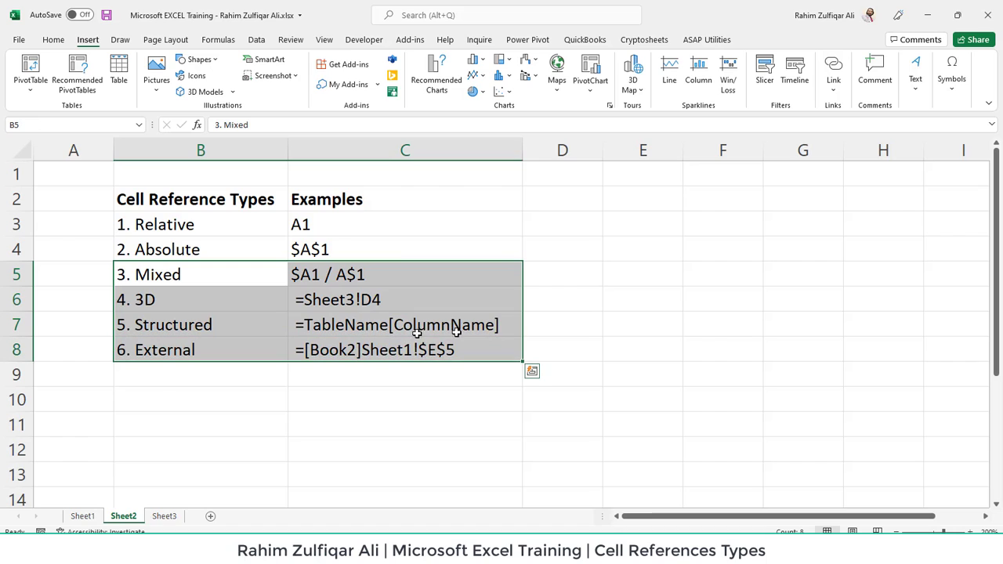
click(405, 299)
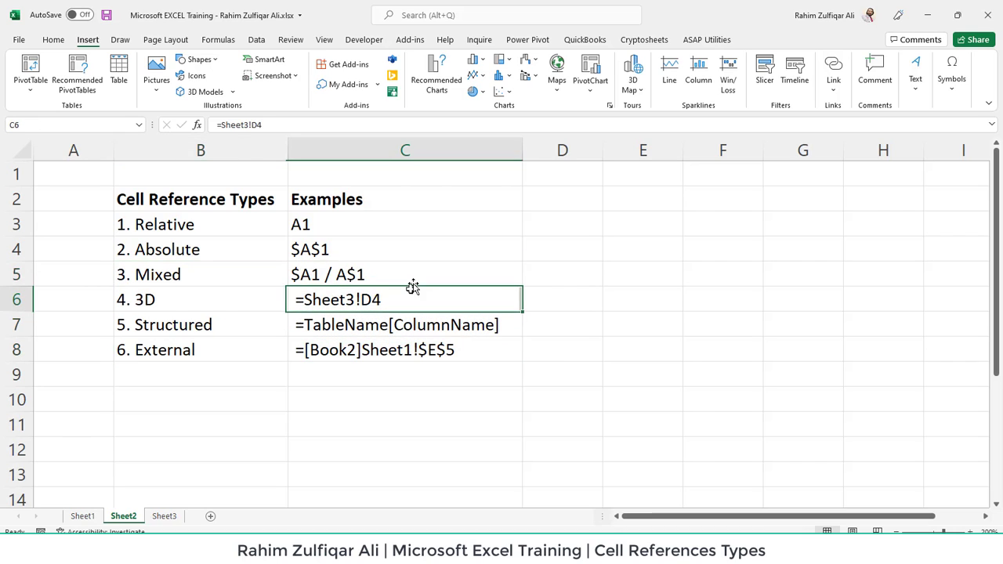
click(405, 274)
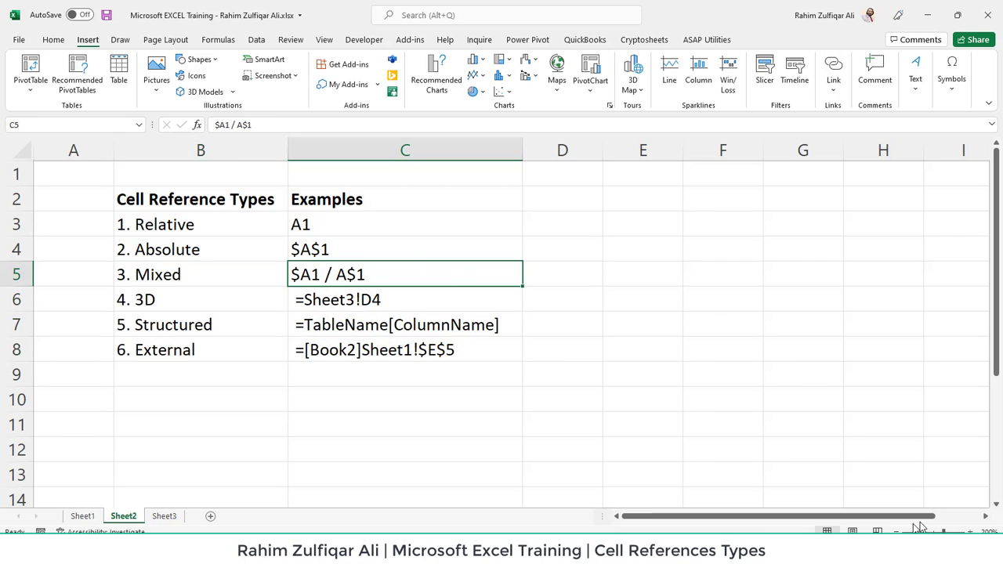
Label Relative and Absolute tables and enter Some Numbers 100–400, widening column J.
scroll(right, 3)
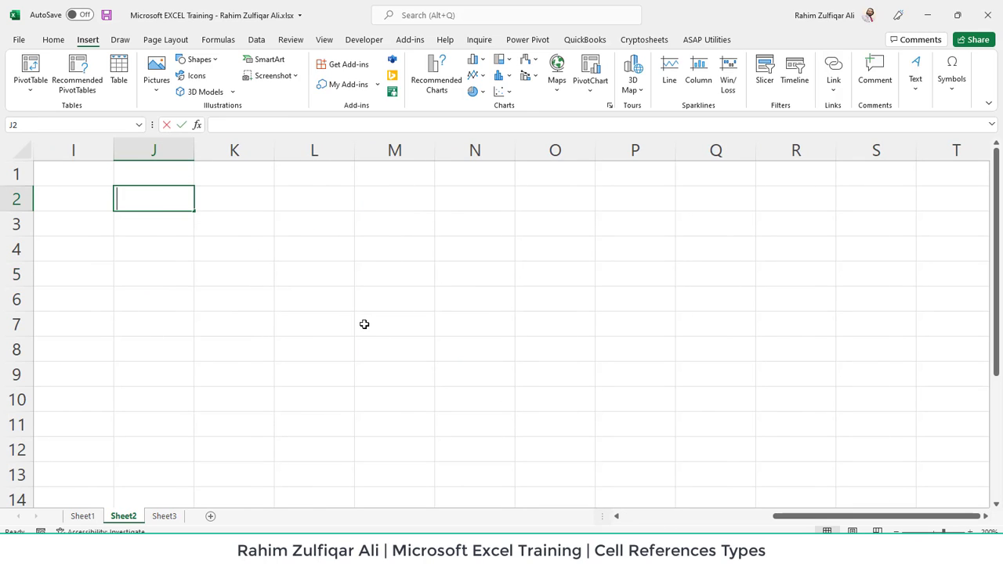
text(Relative)
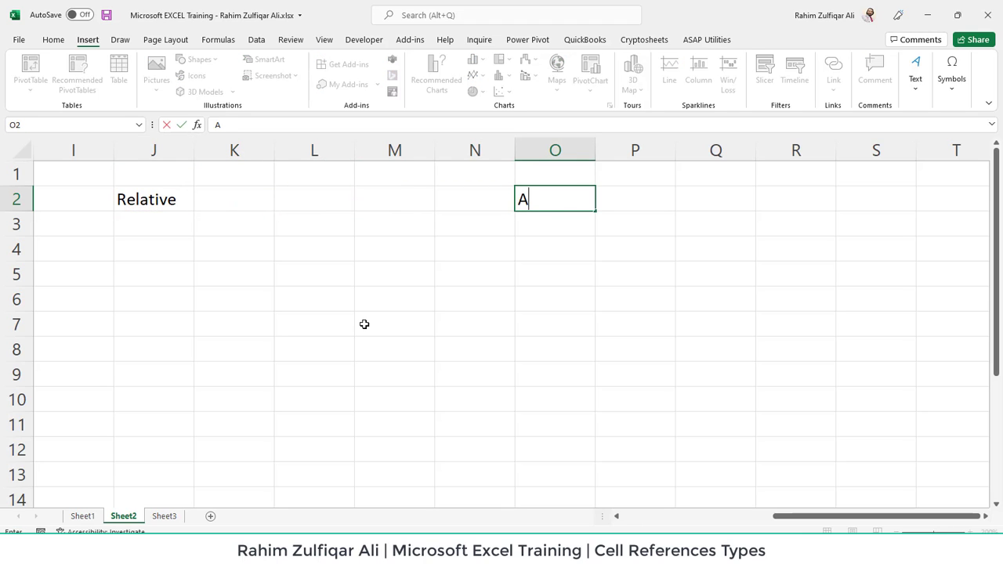
text(bsoult)
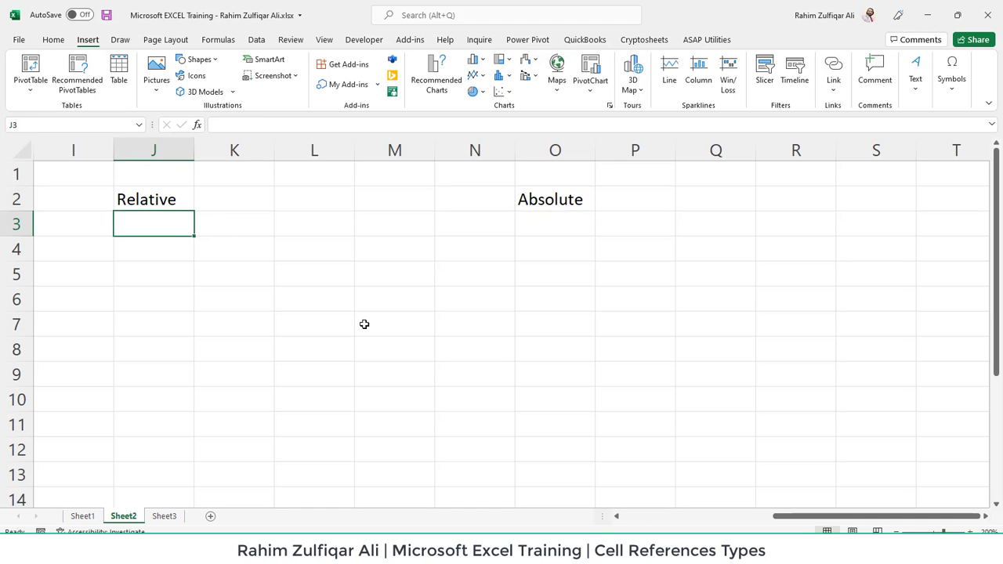
text(Some Numbers)
click(154, 324)
text(400)
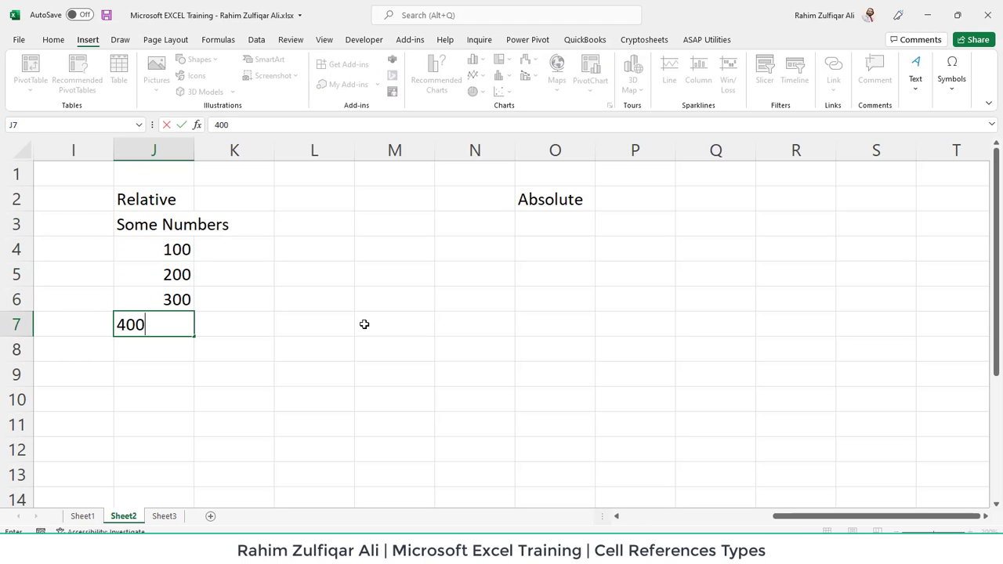
key(Enter)
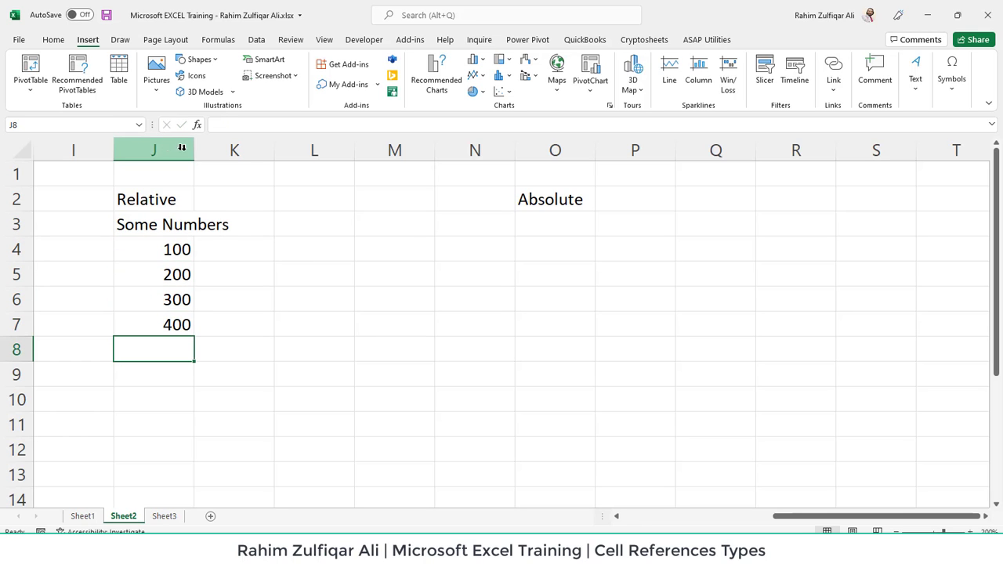
drag(194, 151, 243, 151)
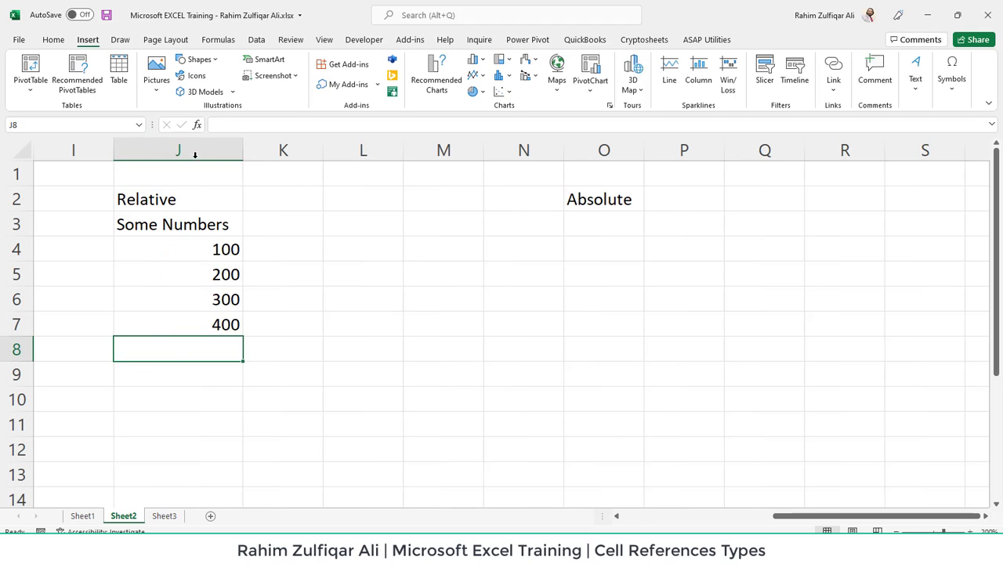
Add the Square heading, the 10% rate, and retitle the copied column Amount.
click(284, 224)
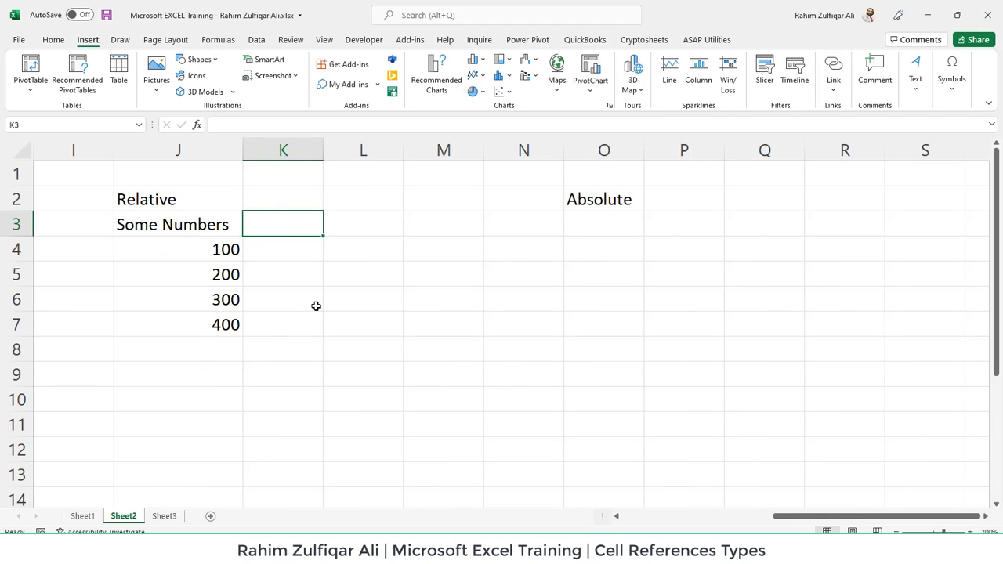
text(Square)
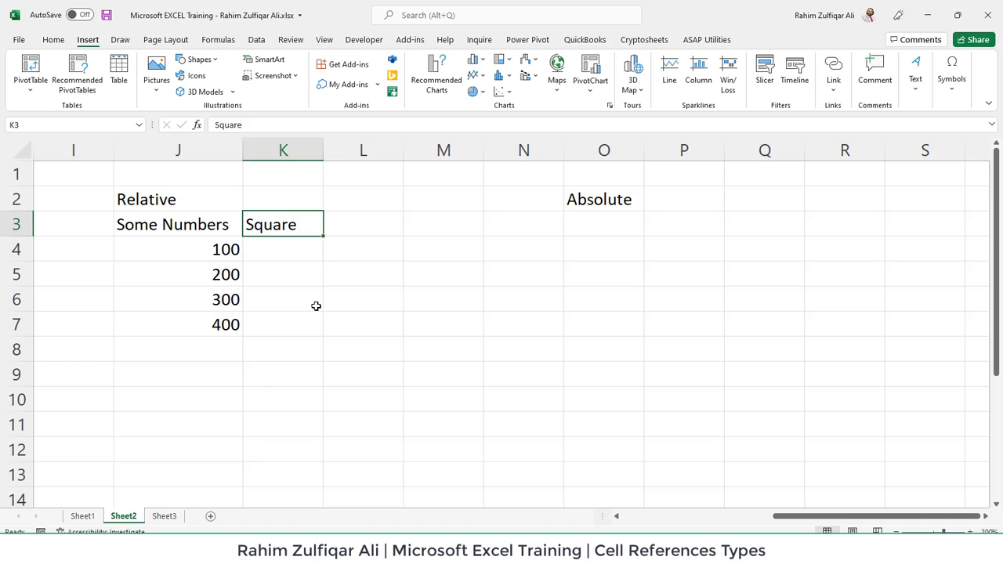
click(683, 198)
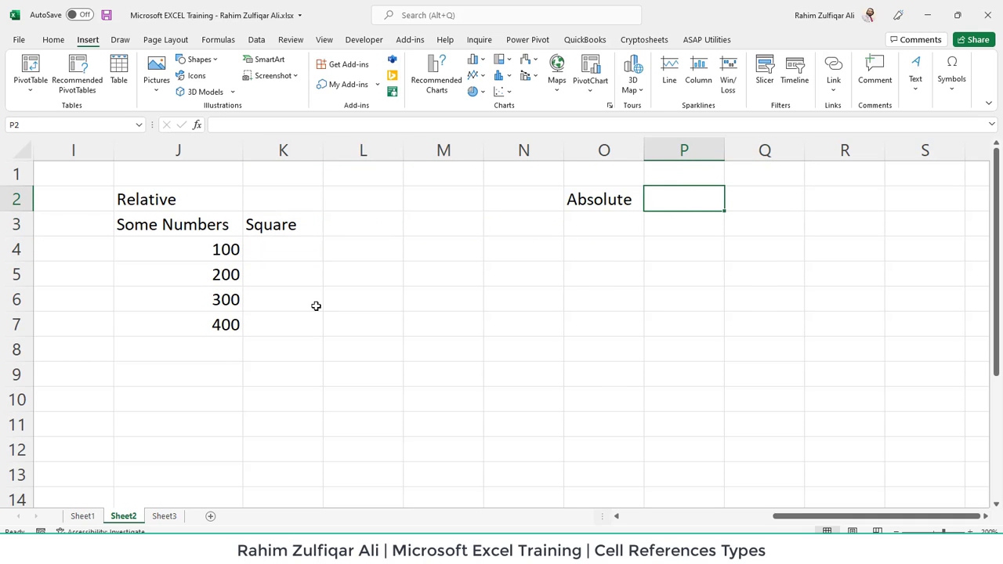
text(10%)
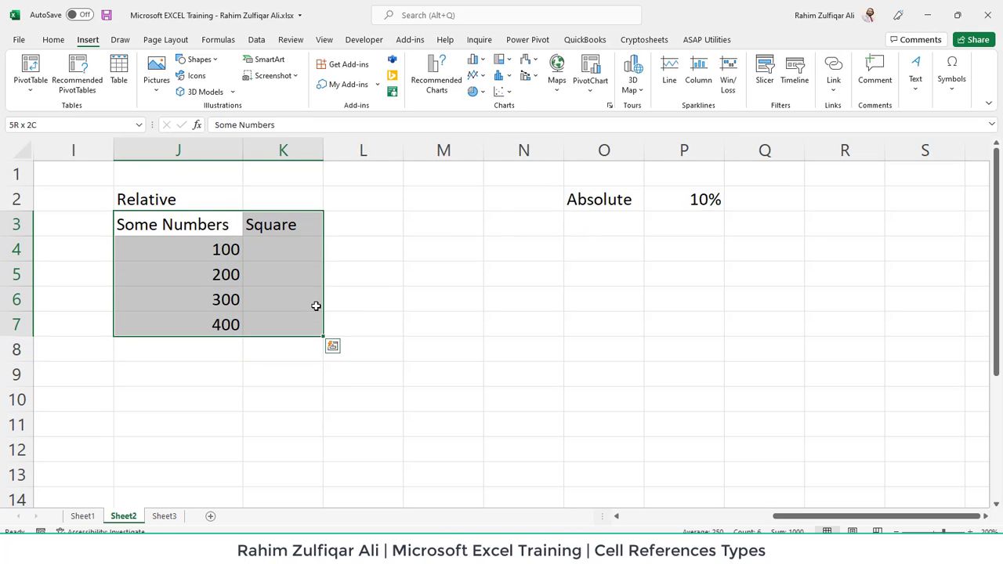
click(683, 224)
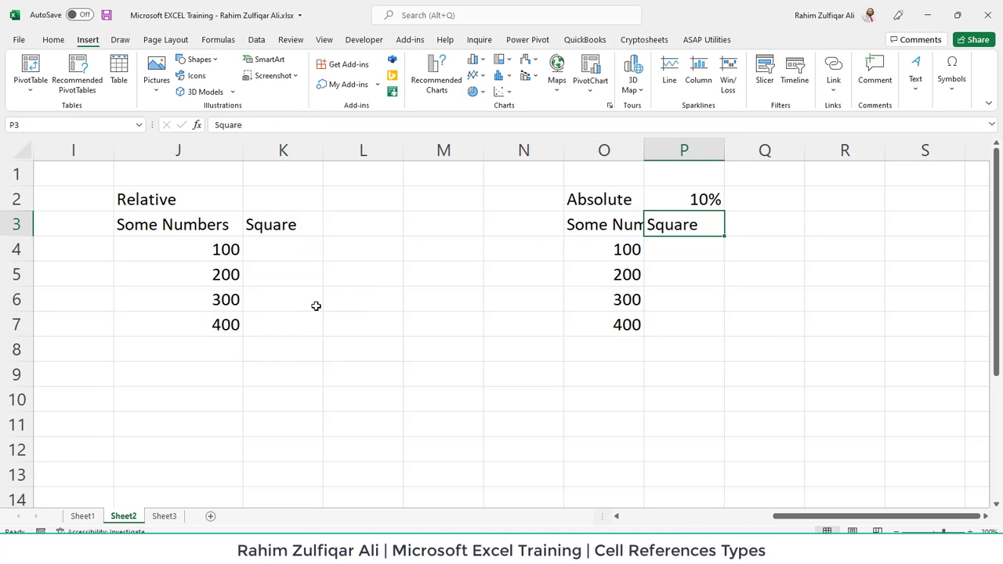
text(Amo)
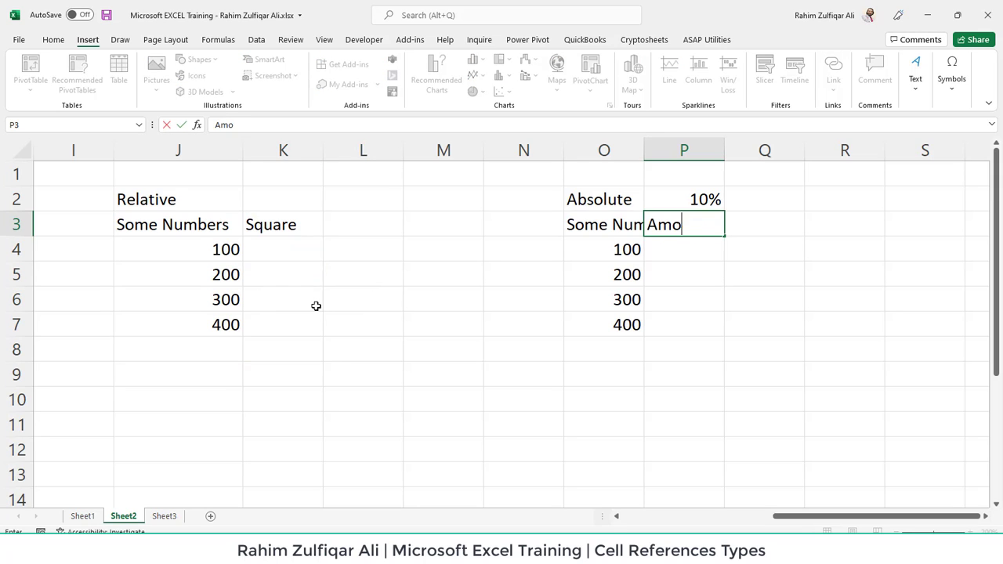
key(Enter)
text(=J4)
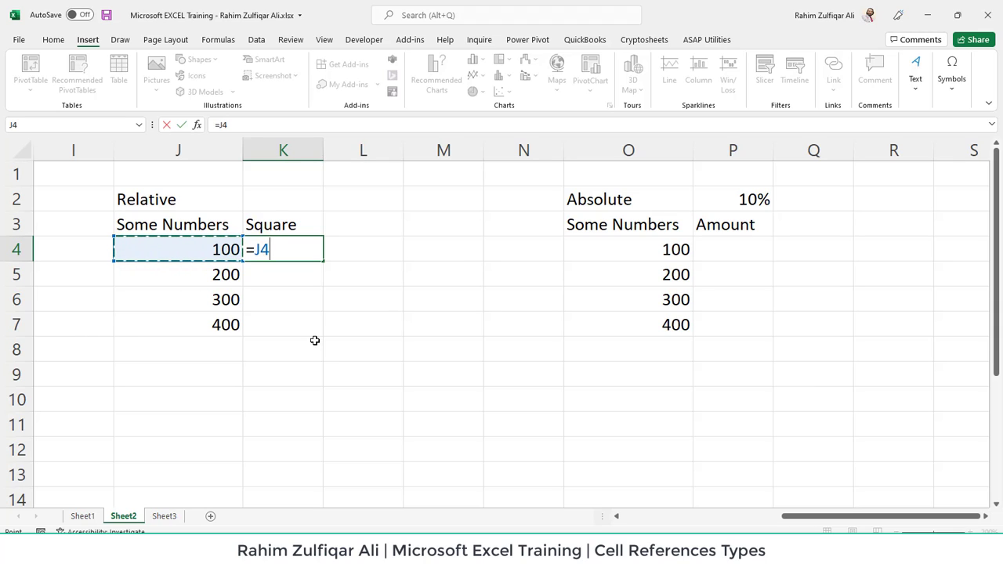
Enter =J4*J4 in K4 and fill it down to K7, giving 10000 through 160000.
text(*J4)
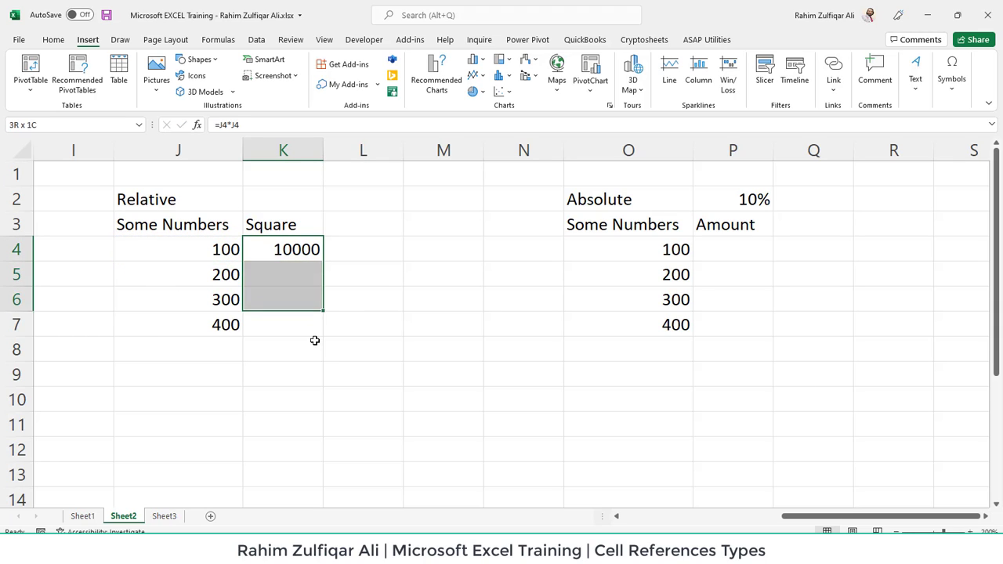
click(282, 249)
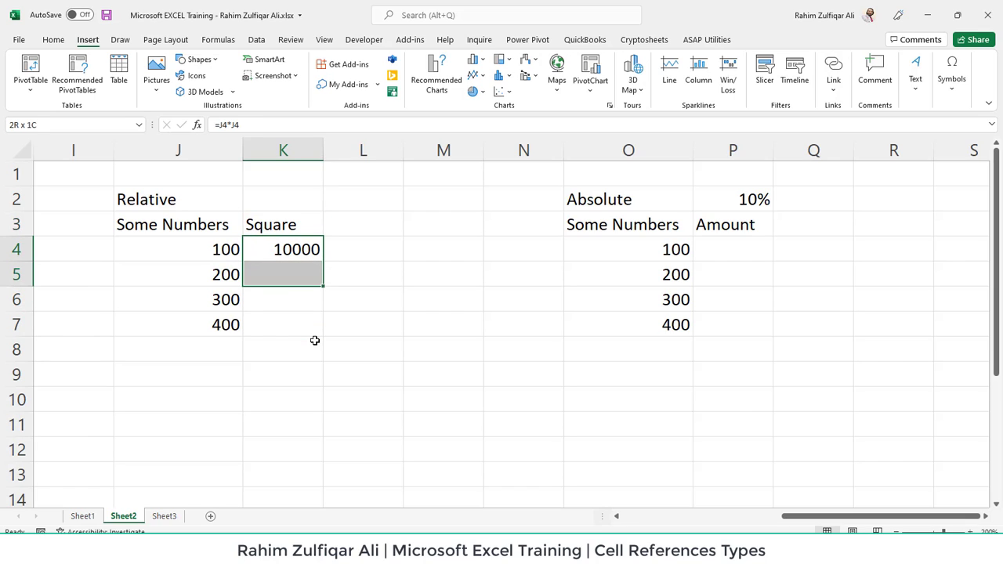
drag(282, 249, 282, 325)
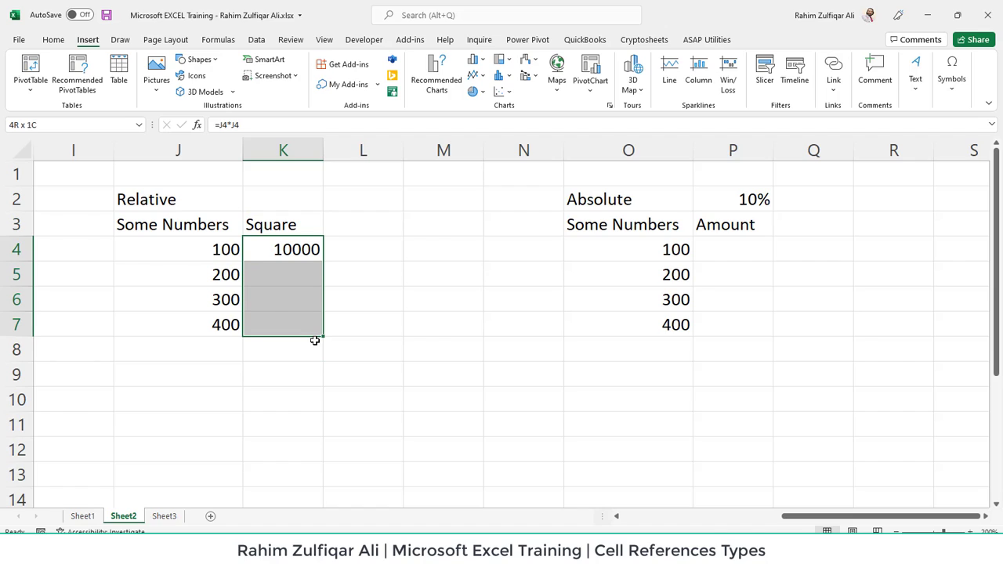
drag(282, 249, 282, 324)
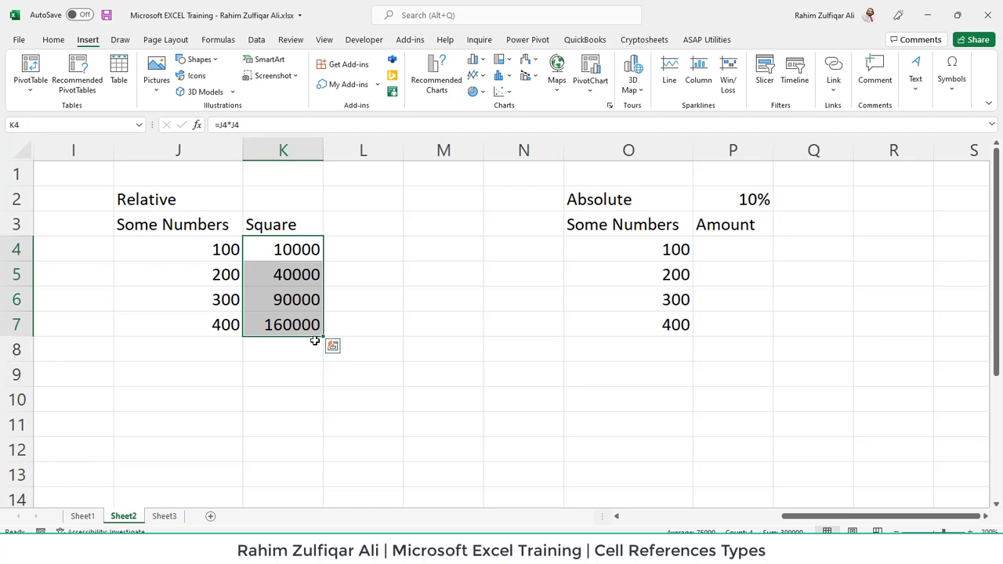
key(Delete)
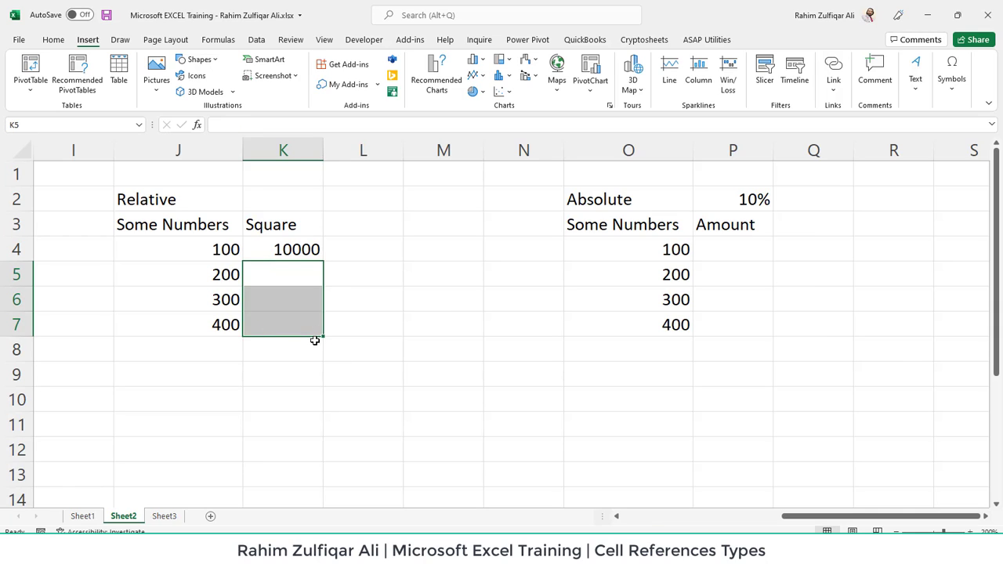
click(282, 250)
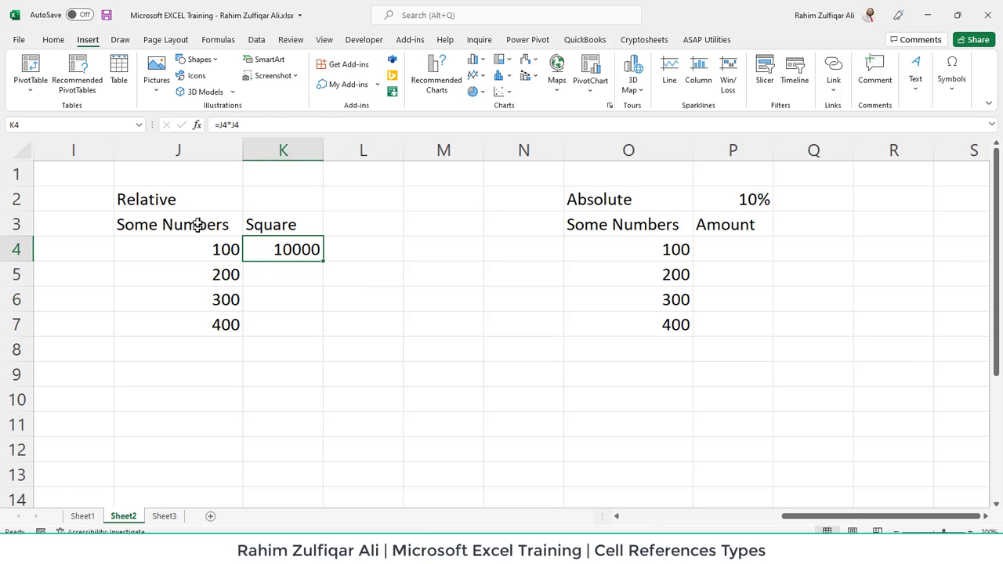
mouse_move(317, 283)
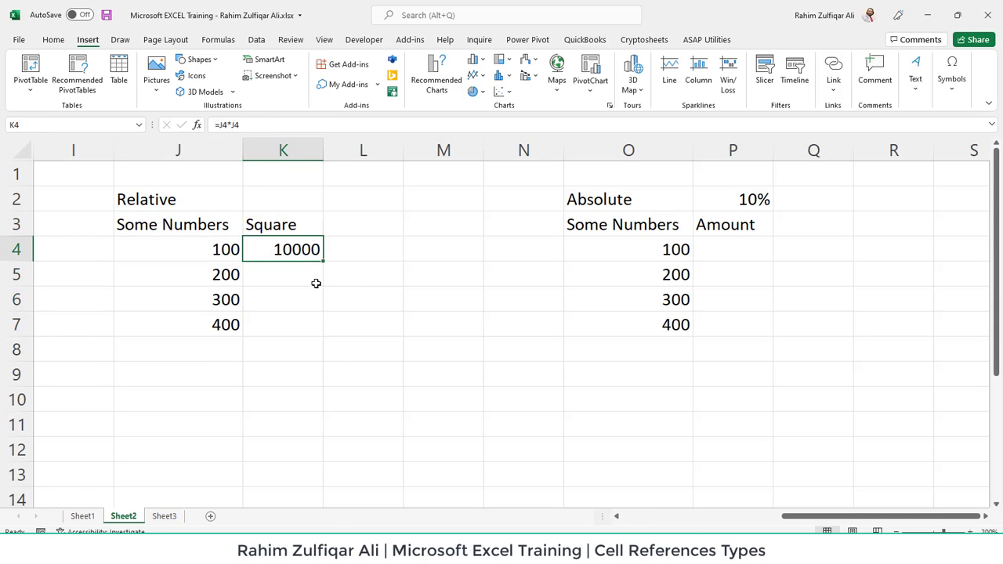
mouse_move(295, 249)
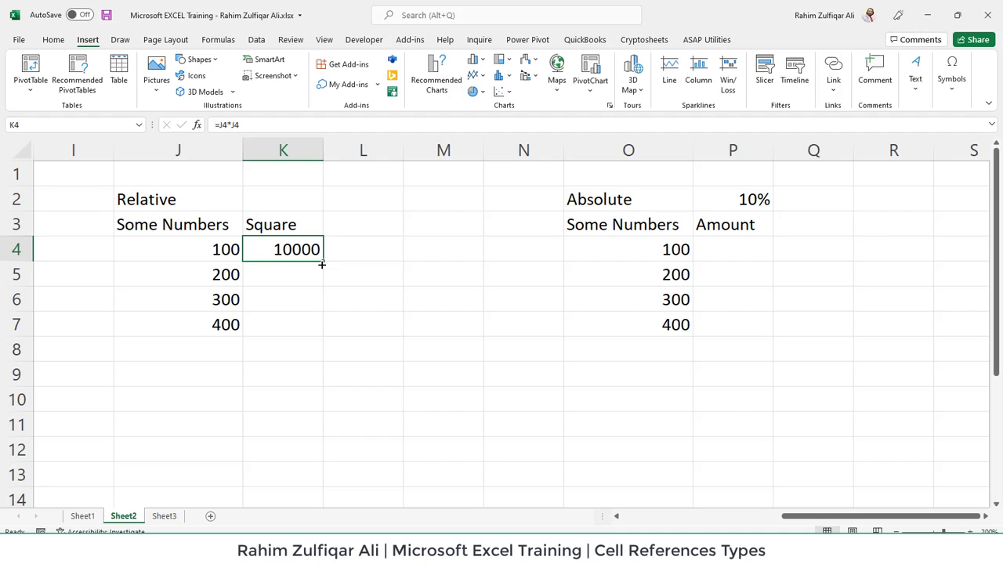
mouse_move(326, 263)
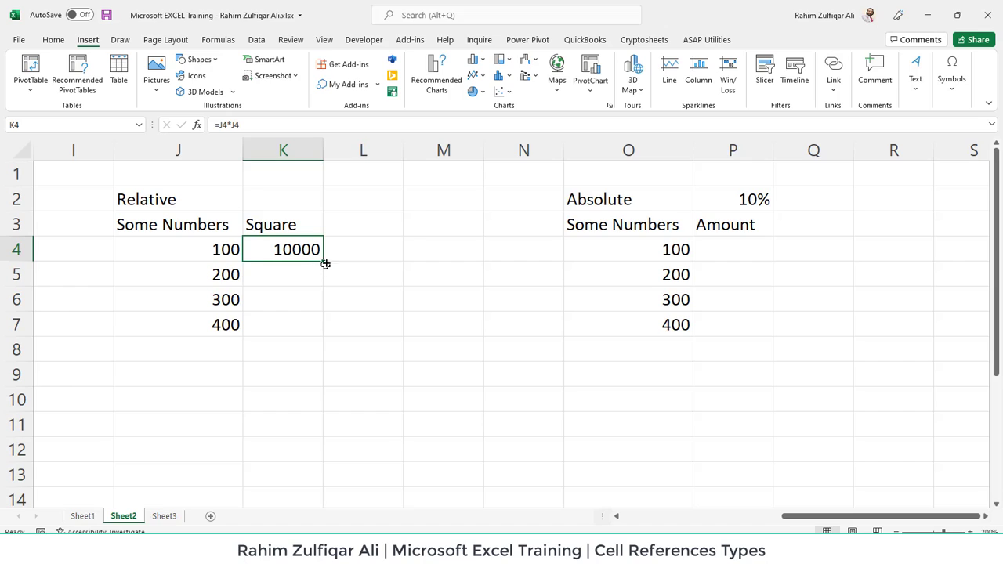
mouse_move(323, 262)
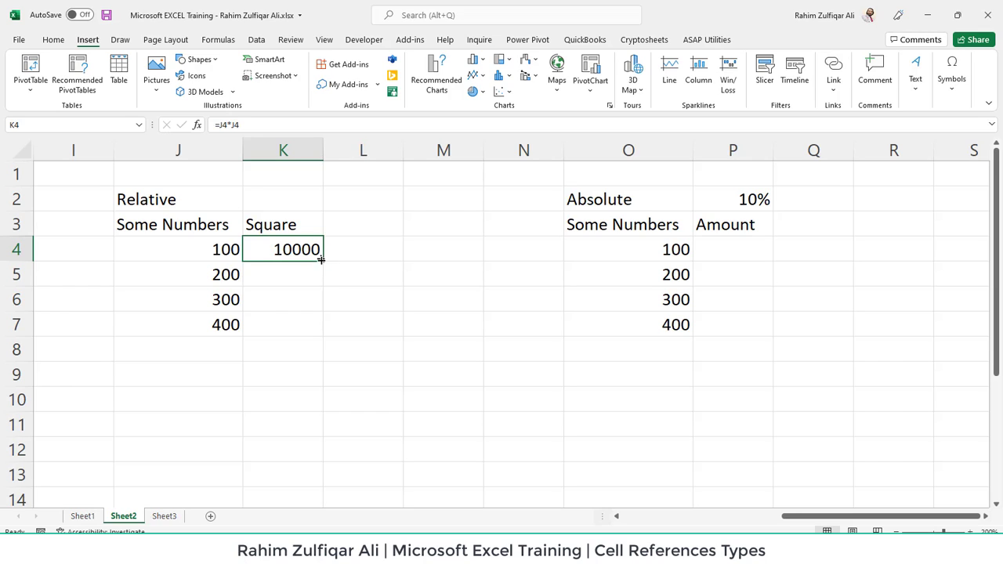
drag(320, 259, 320, 324)
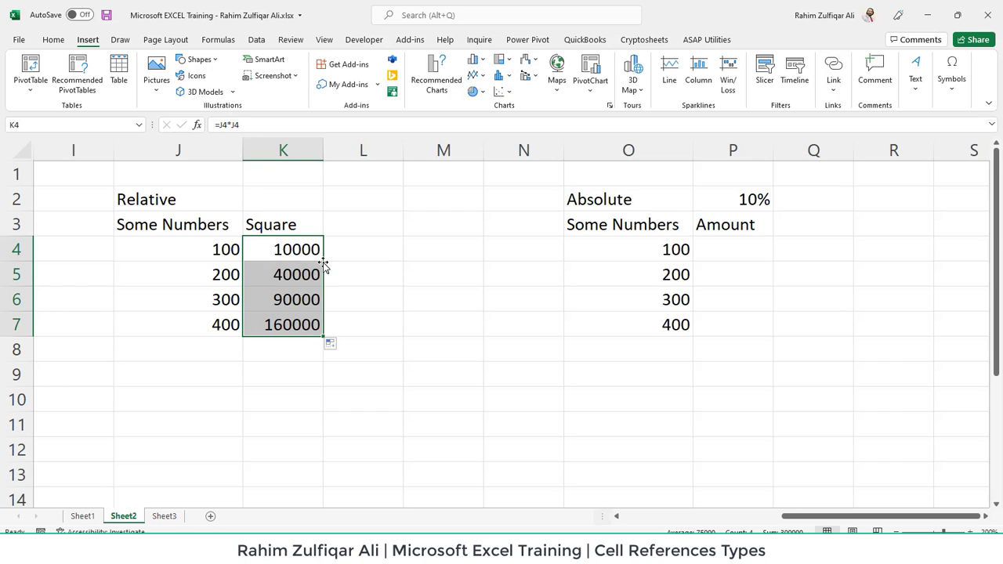
mouse_move(294, 329)
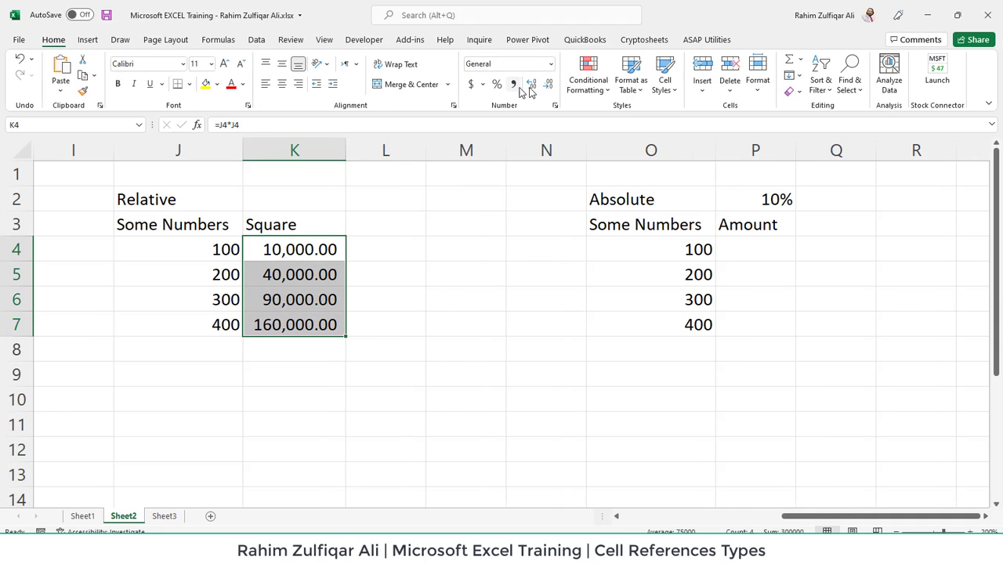
Format the squares as 10,000–160,000 without decimals and reveal the K4 formula.
click(544, 85)
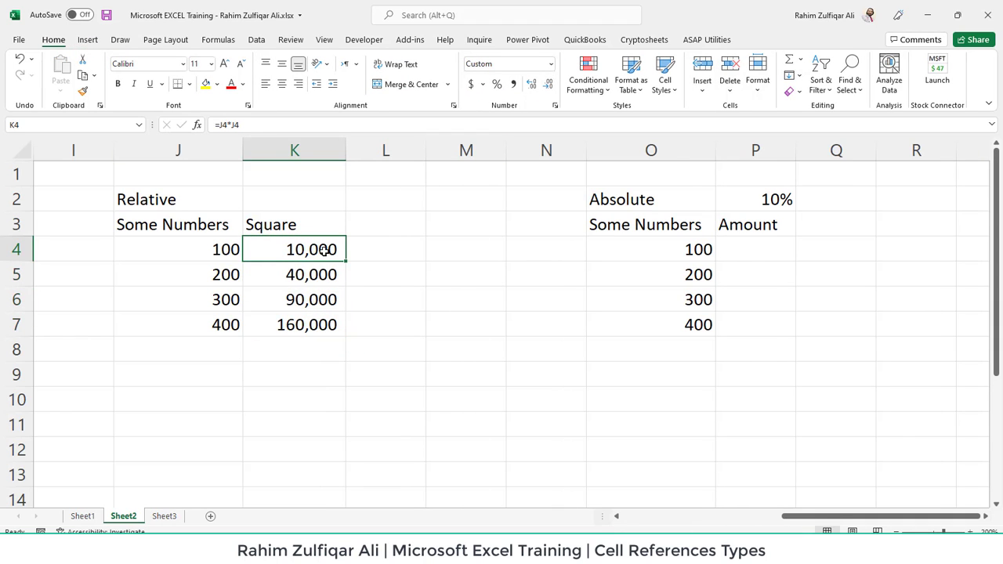
double_click(295, 249)
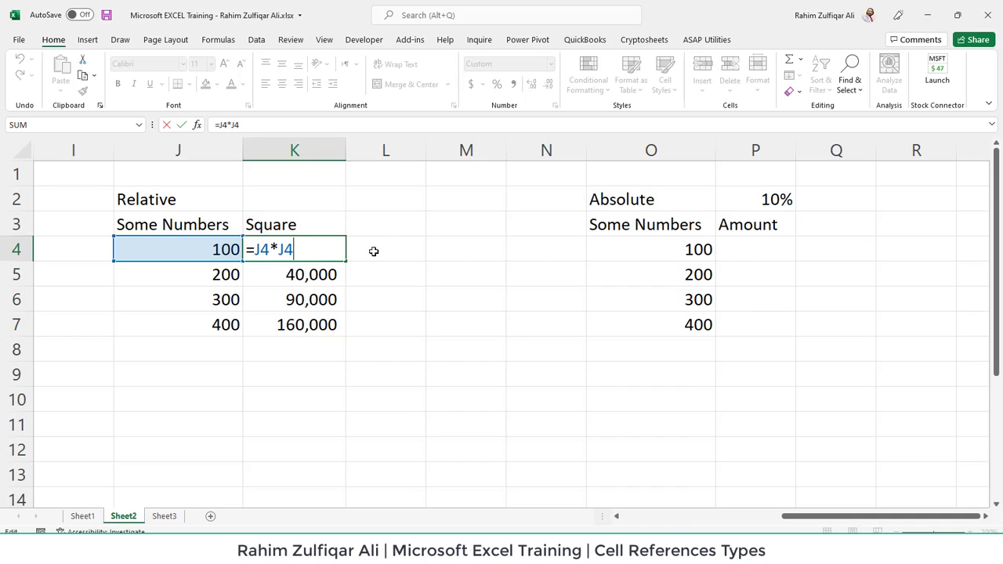
mouse_move(309, 249)
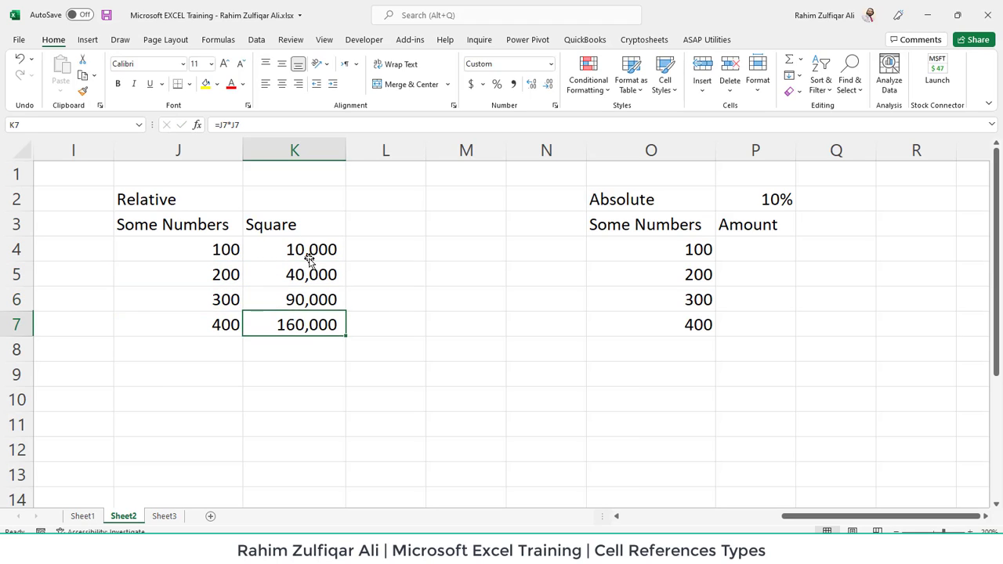
double_click(294, 249)
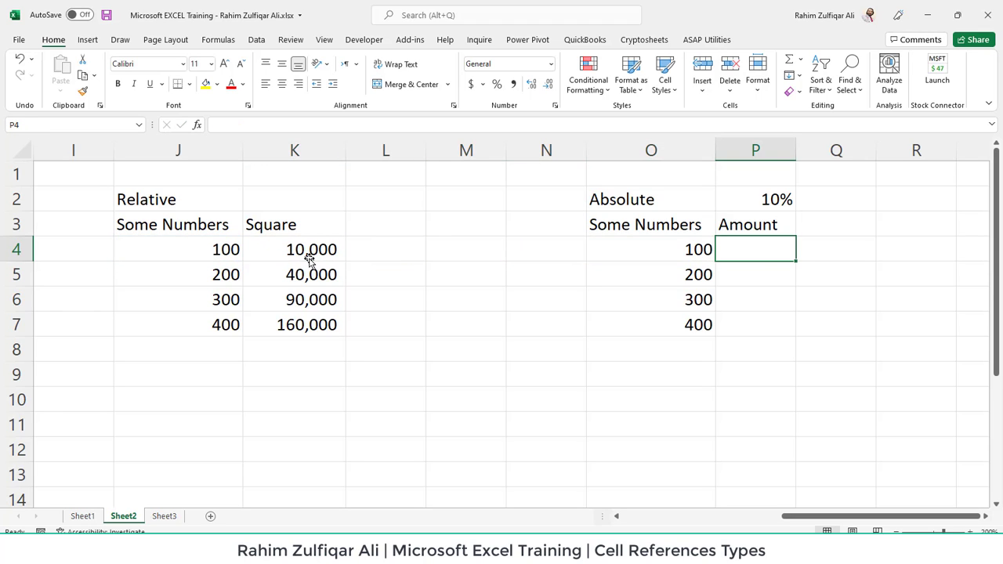
Enter =O4*P2 in P4 so the first Amount shows 10, then review P4 and O4.
text(=O4*)
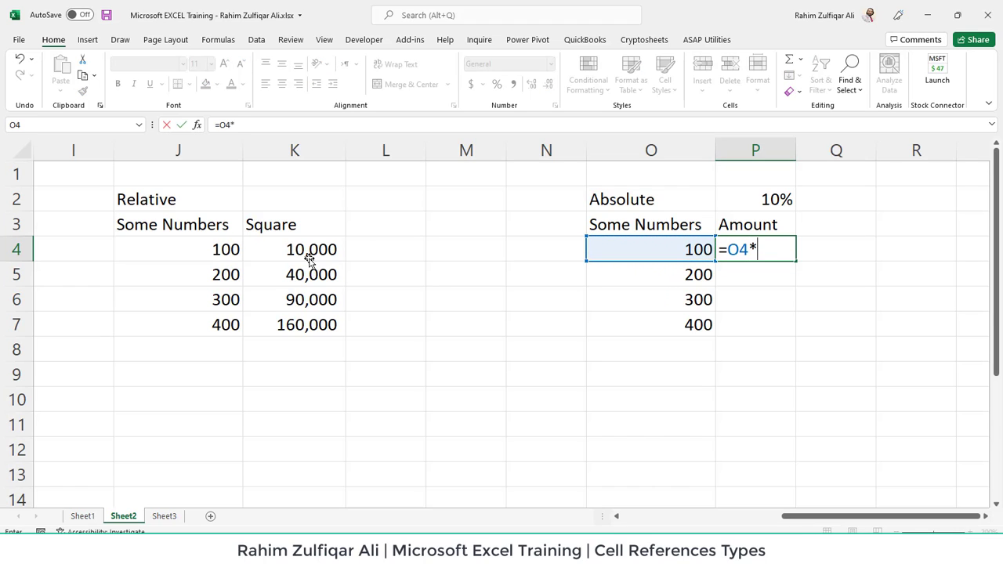
click(756, 199)
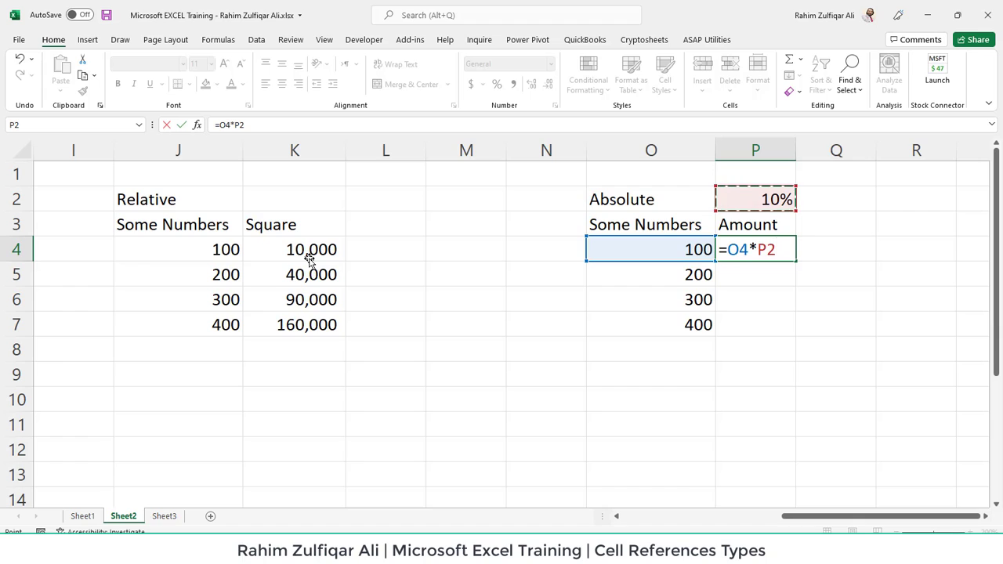
key(Enter)
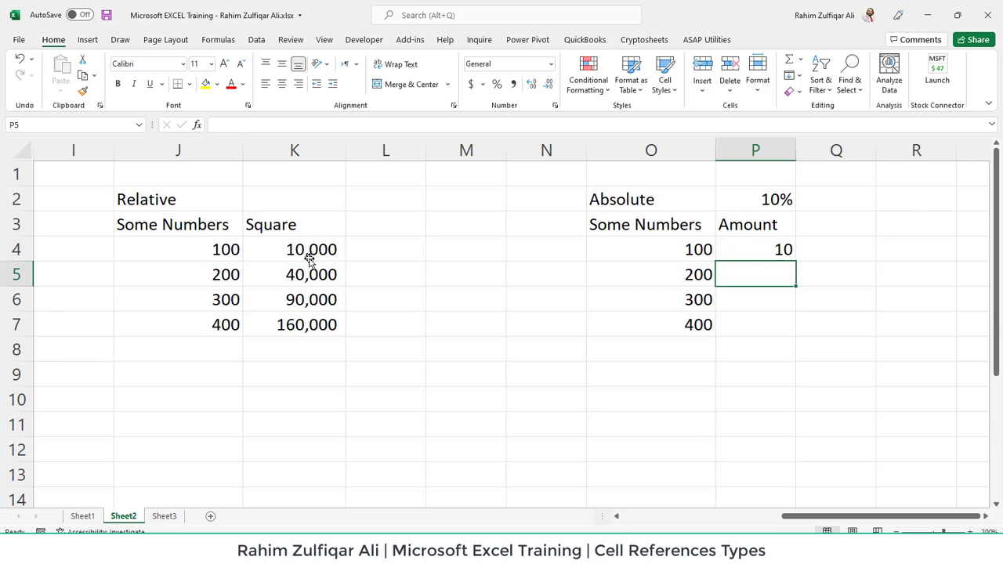
click(755, 249)
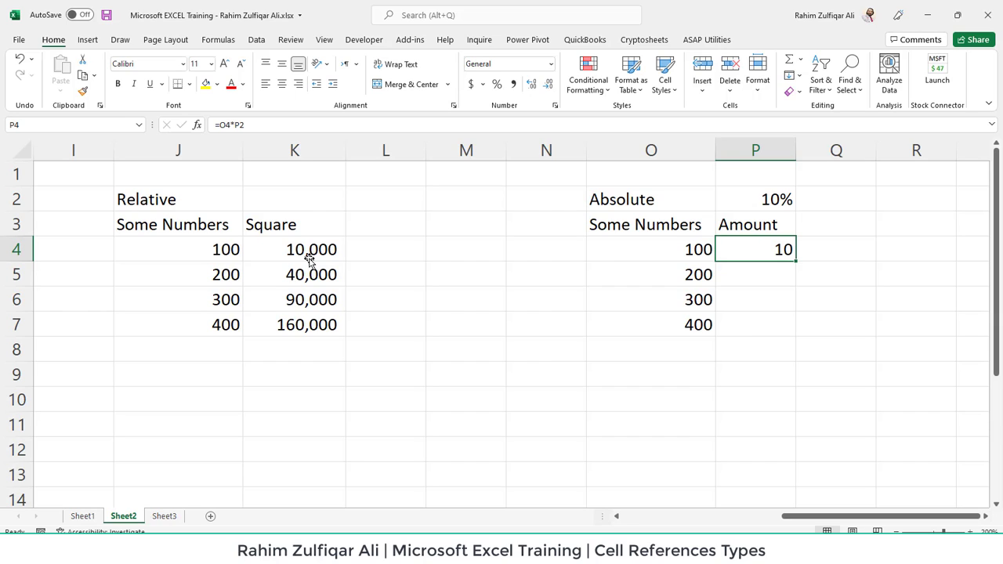
click(652, 250)
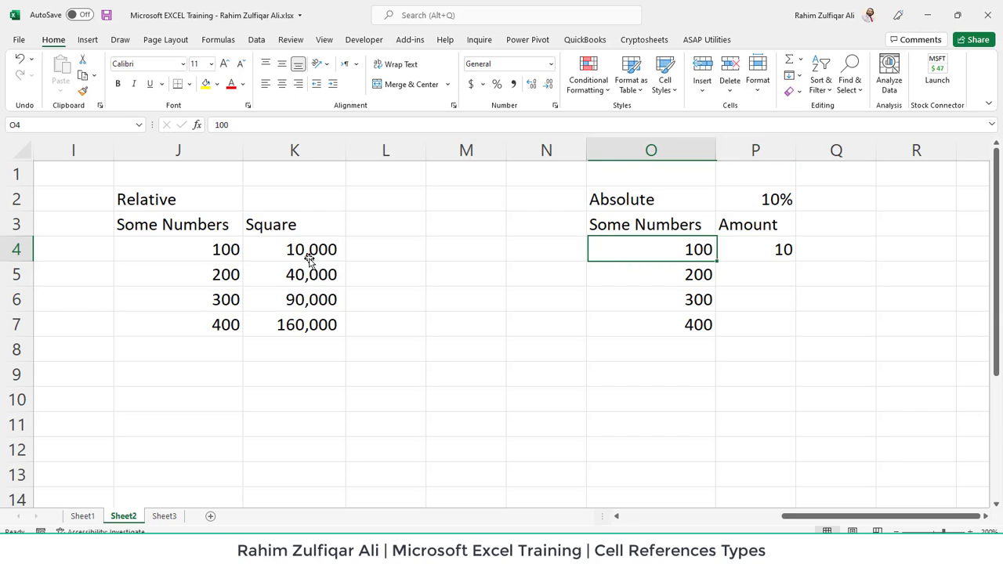
click(756, 249)
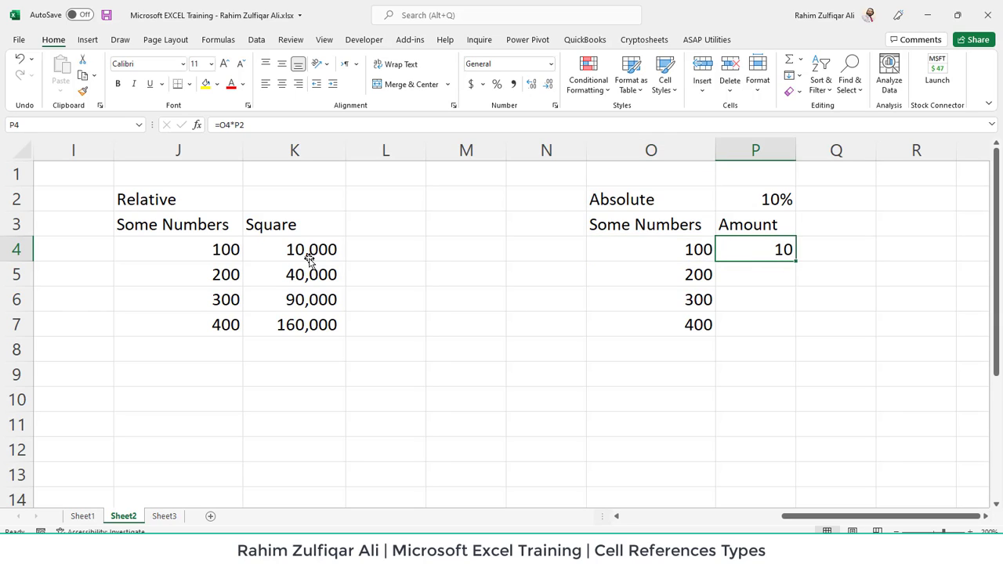
Fill the Amount formula from P4 down to P7, then select P4 to inspect why it gives #VALUE! and 3000.
drag(755, 249, 755, 324)
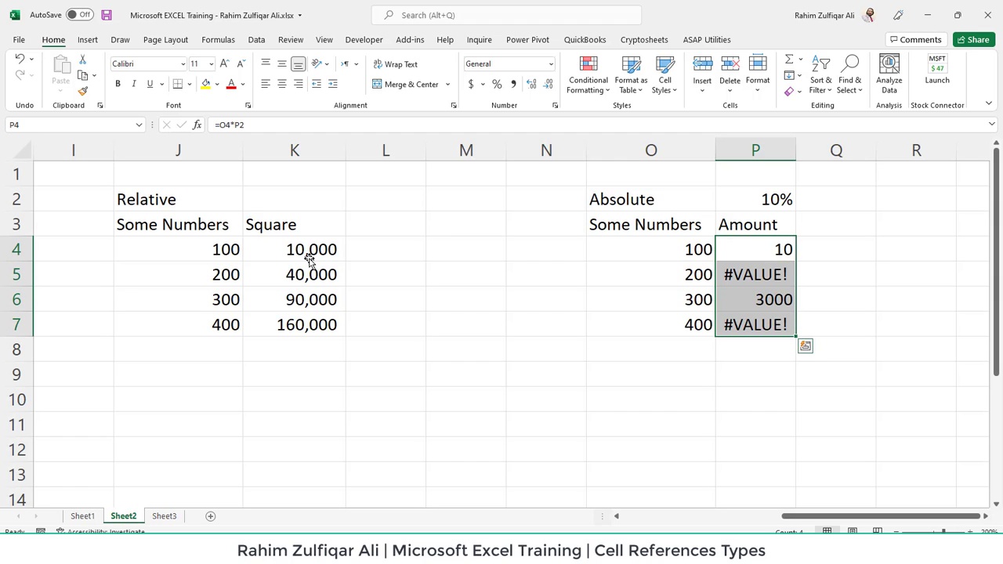
click(755, 272)
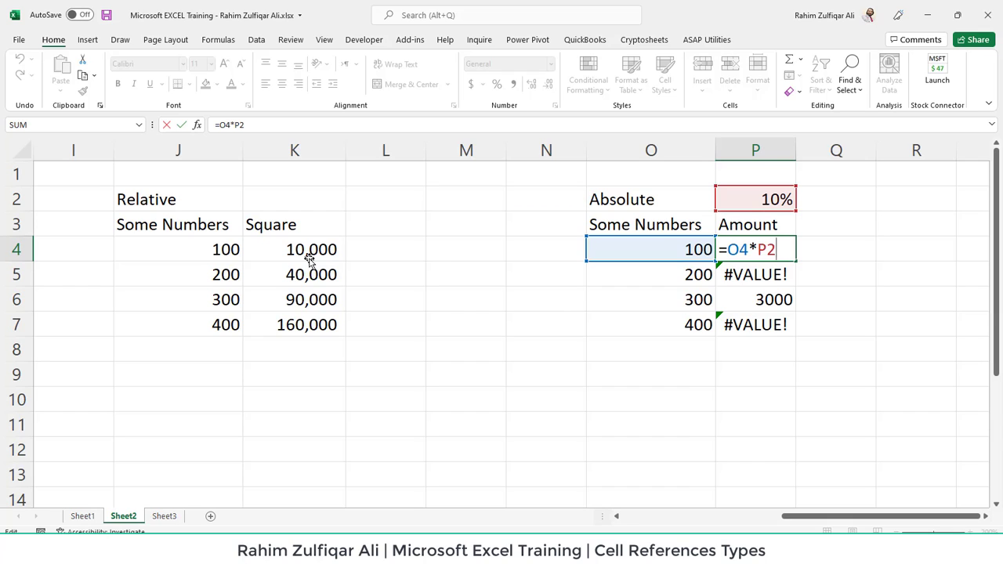
mouse_move(469, 244)
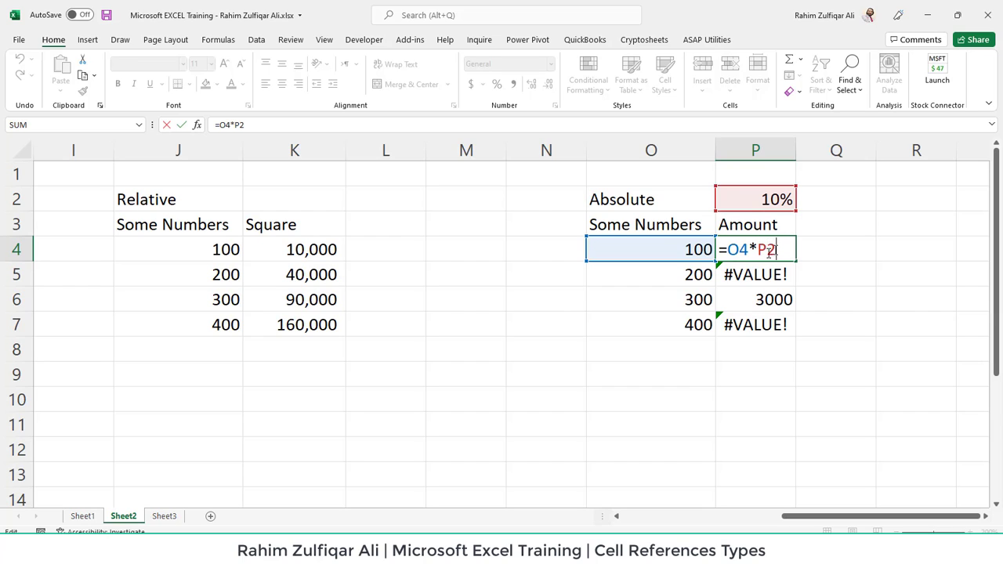
Make the rate reference absolute as $P$2 with F4 so the Amounts become 10, 20, 30 and 40.
key(F4)
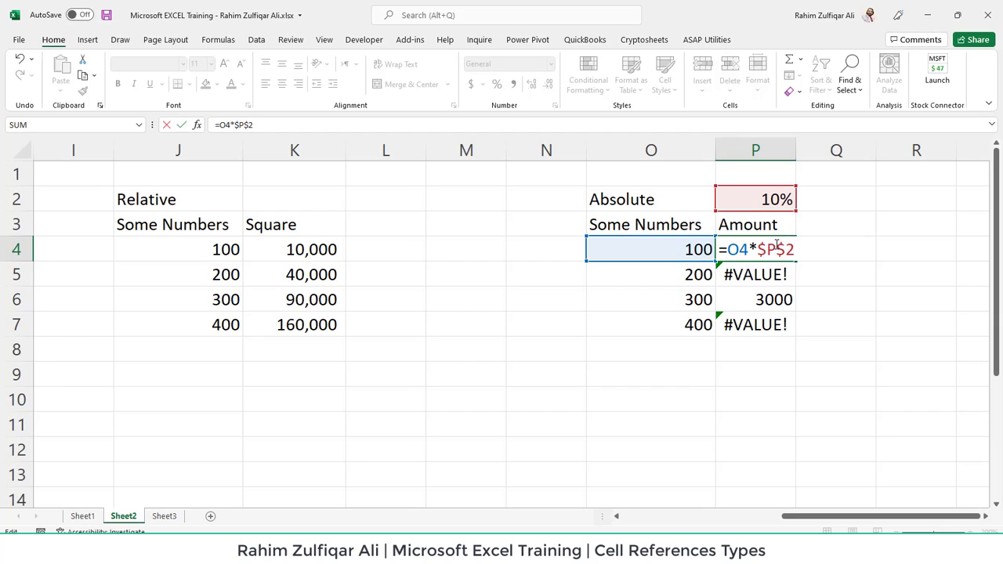
mouse_move(804, 249)
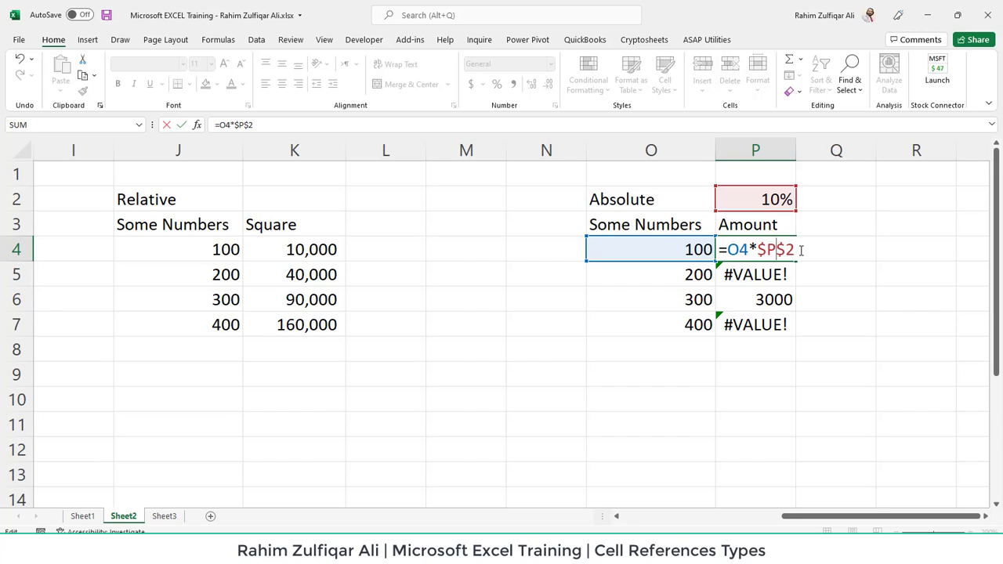
key(Enter)
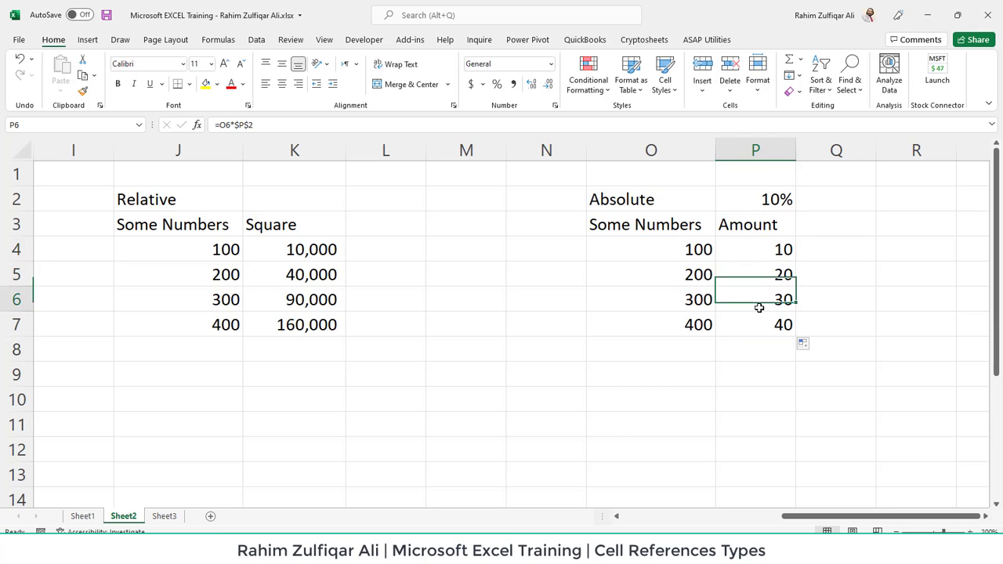
double_click(755, 274)
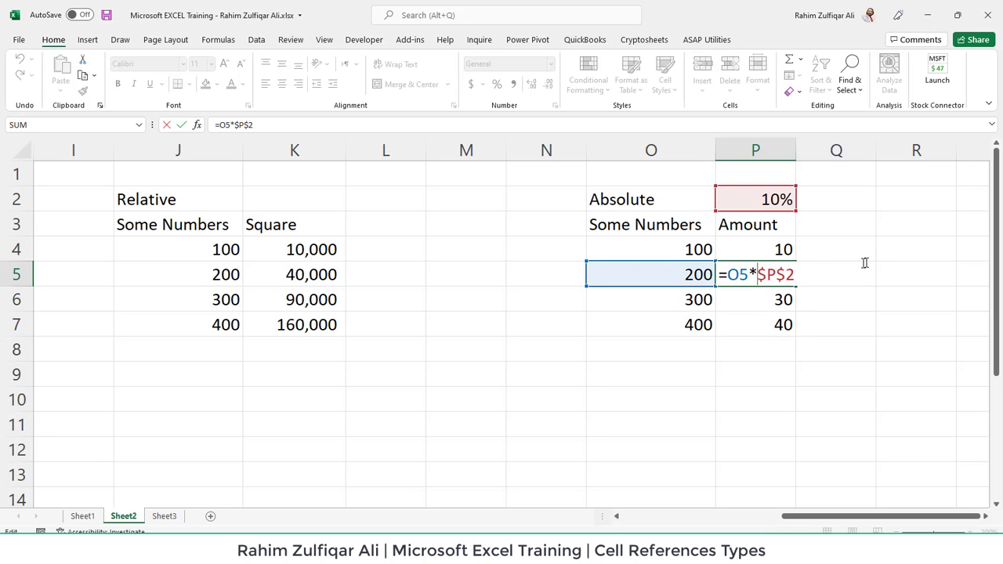
key(Enter)
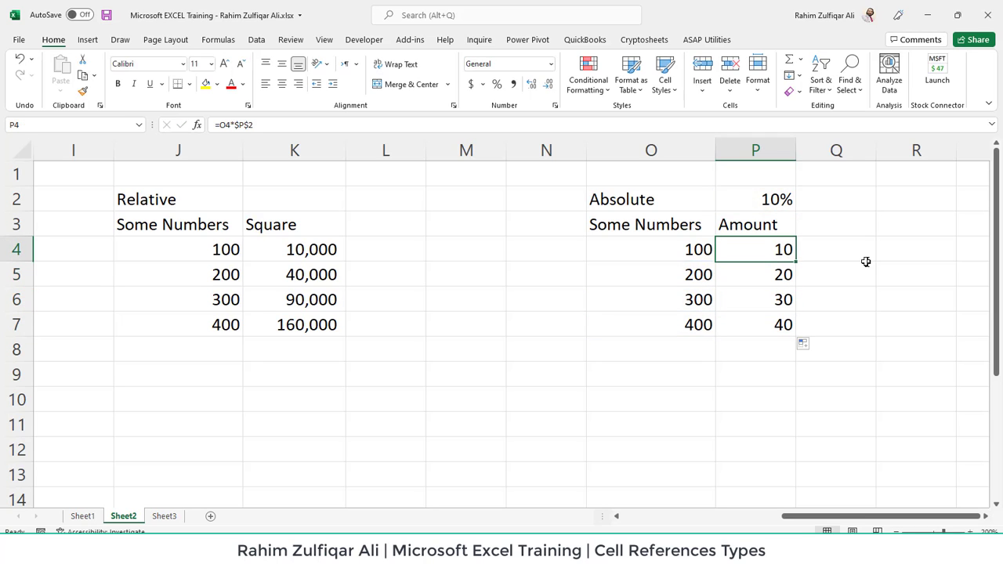
double_click(755, 249)
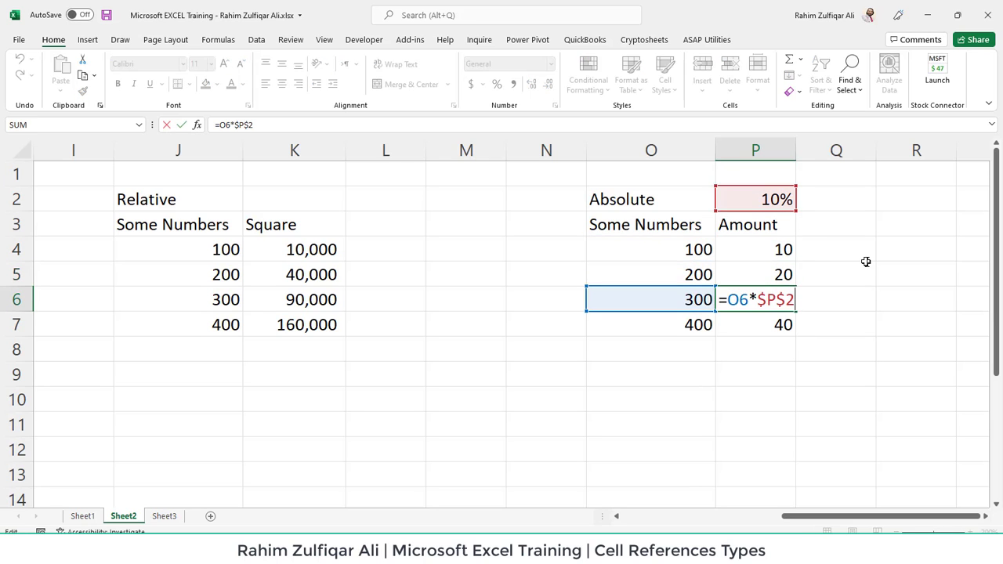
key(Enter)
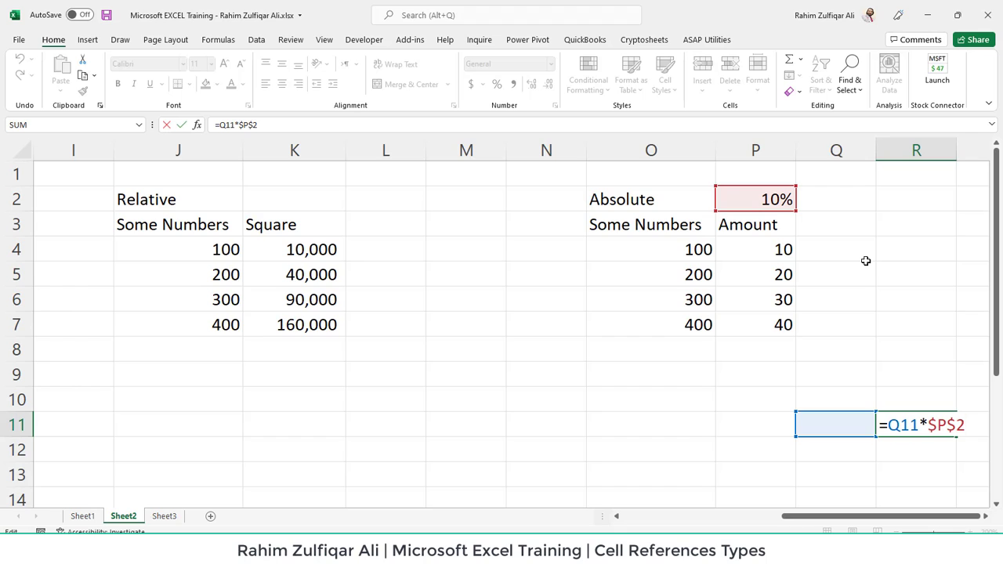
Confirm the pasted Amount formula in R11 returning 0, then select E3 beside the reference types list.
key(Enter)
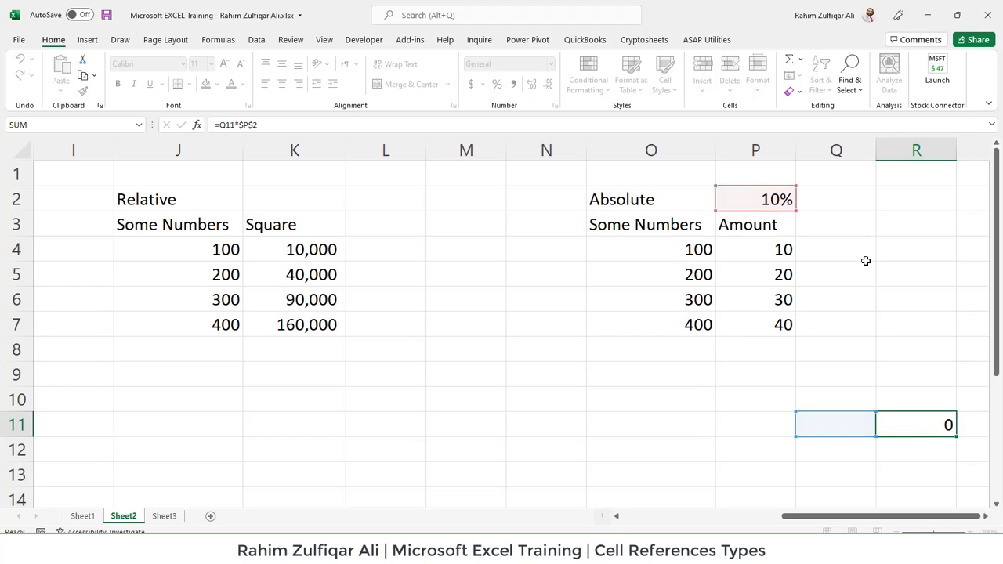
click(650, 224)
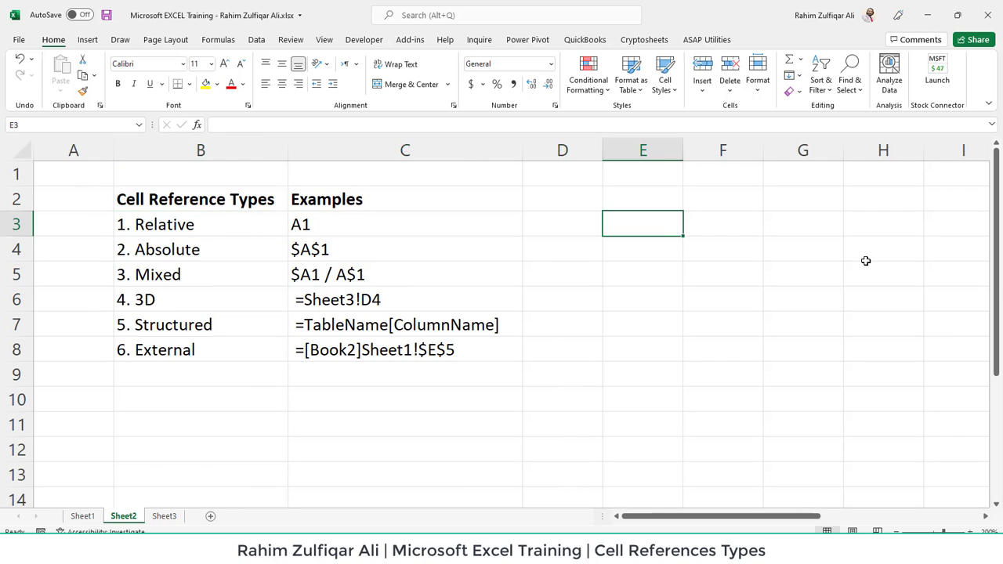
Enter the notes Formula, Function and Function Syntax in column E, trying =if and VLOOKUP( as examples.
text(For)
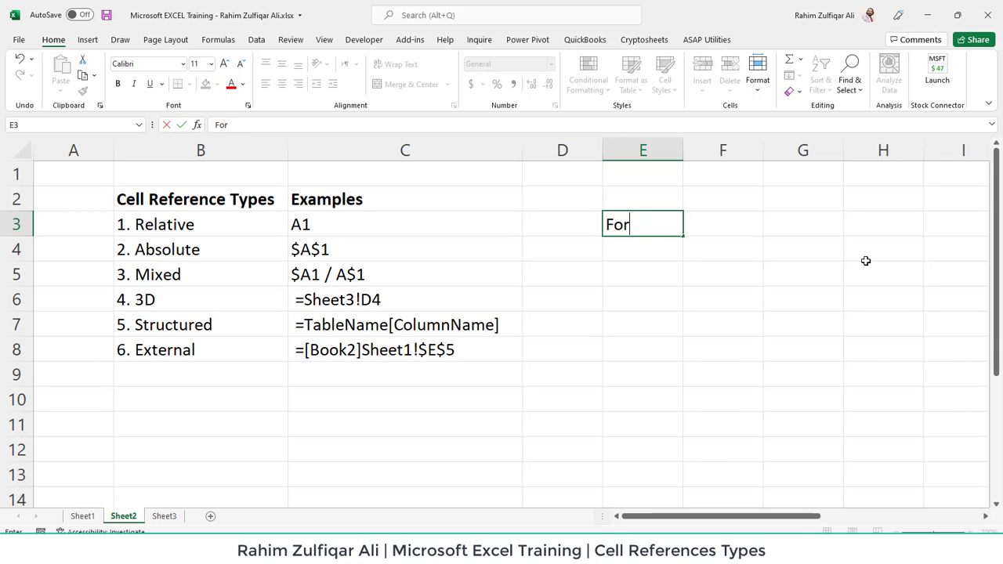
key(Enter)
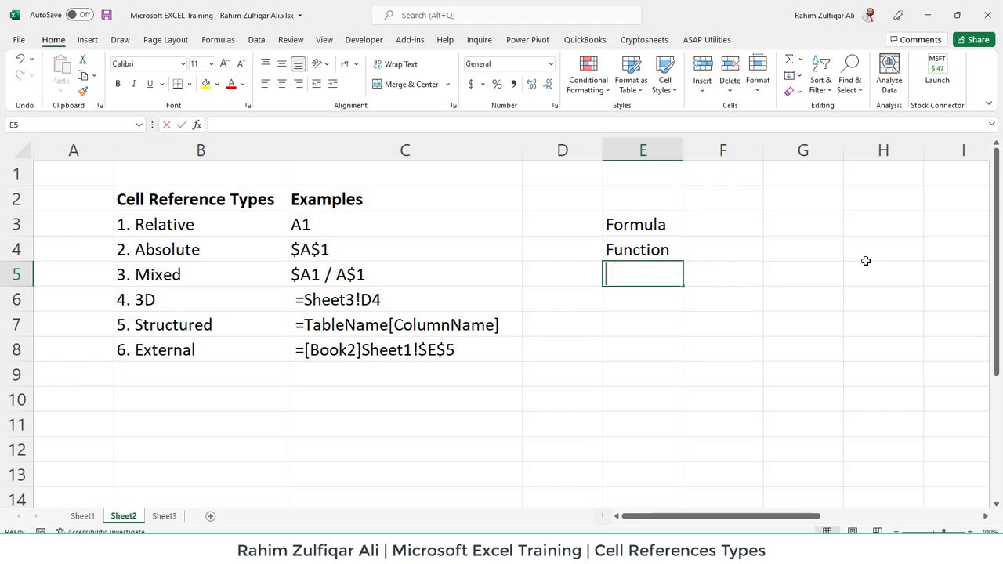
text(=if)
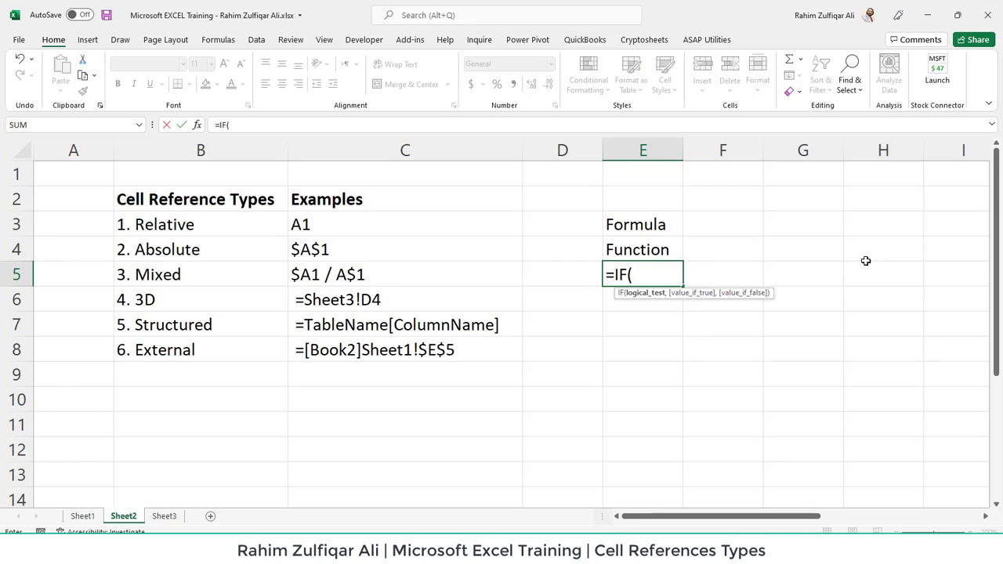
mouse_move(749, 273)
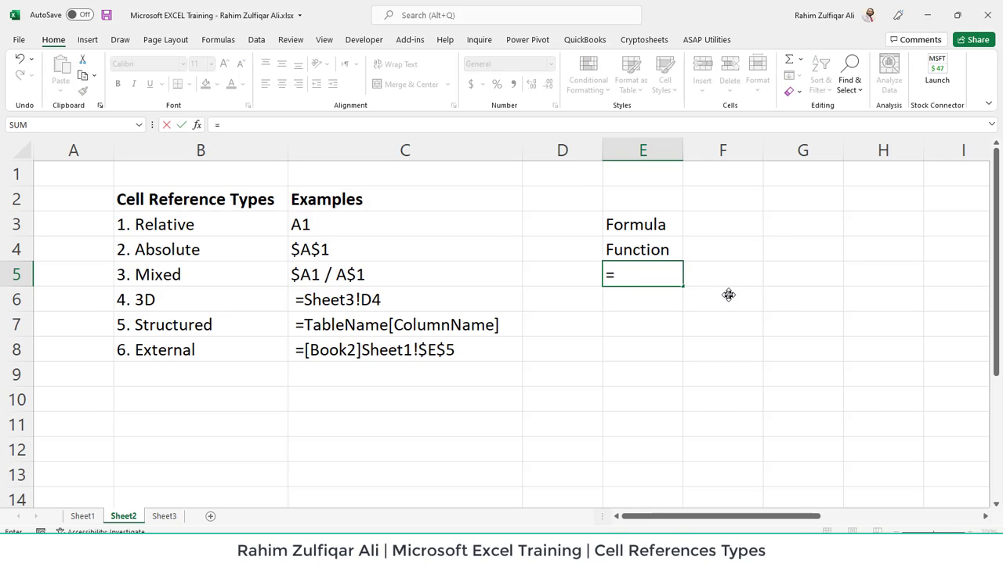
text(VLOOKUP()
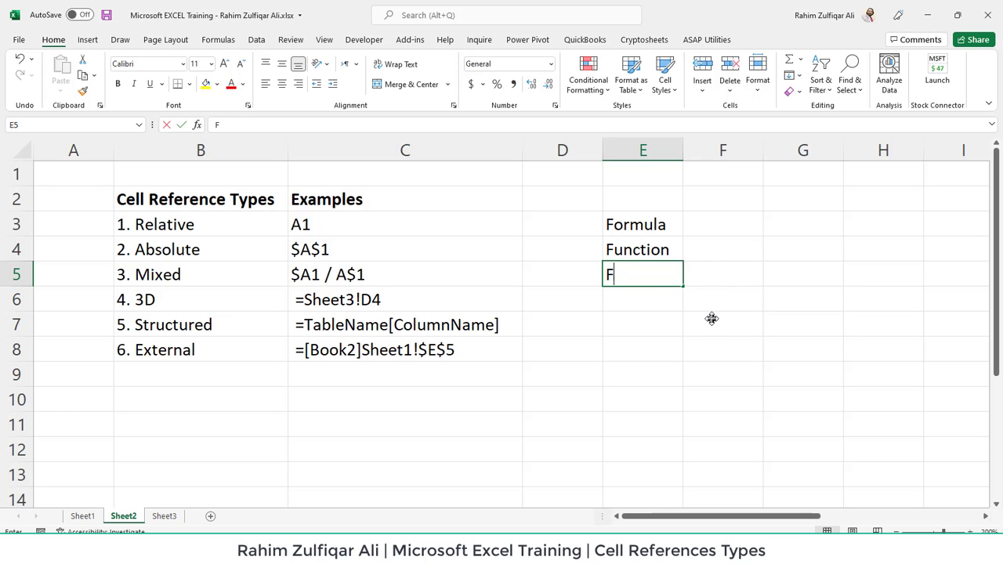
text(unction Syntax)
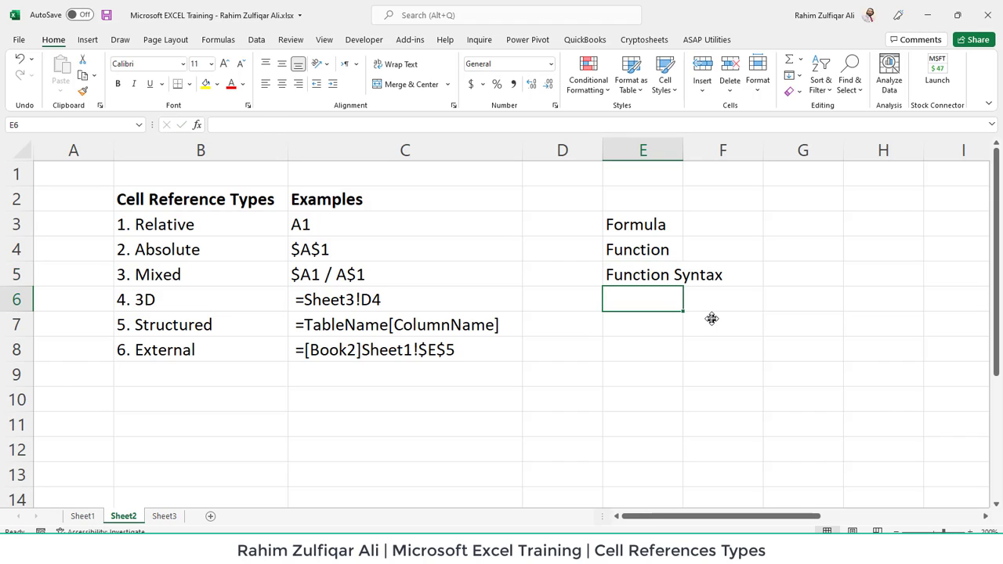
text(Function Syntax)
text(Function Arguments)
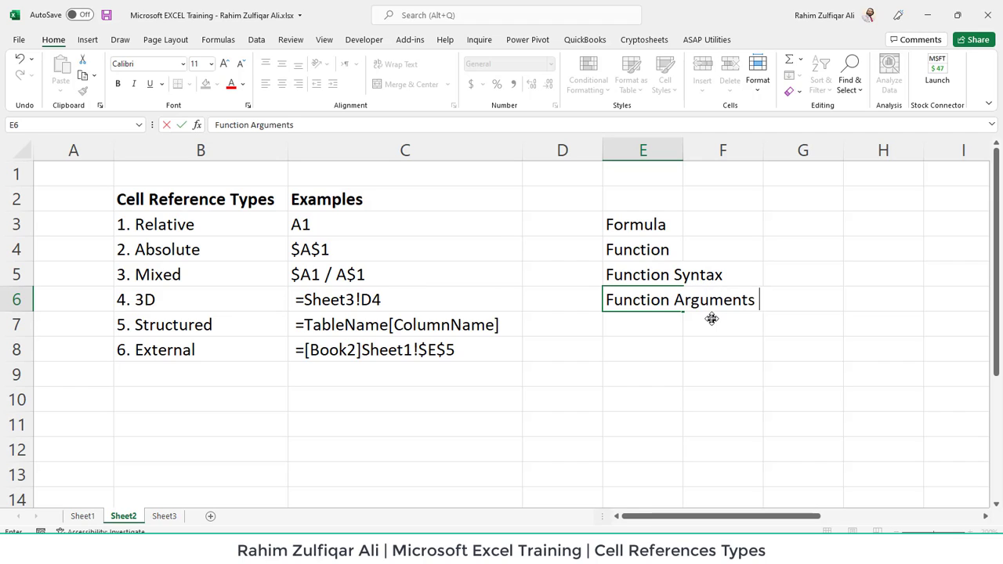
List the argument types 1. Compulsary and 2. Optional (Default Value) under Function Arguments.
text(1.)
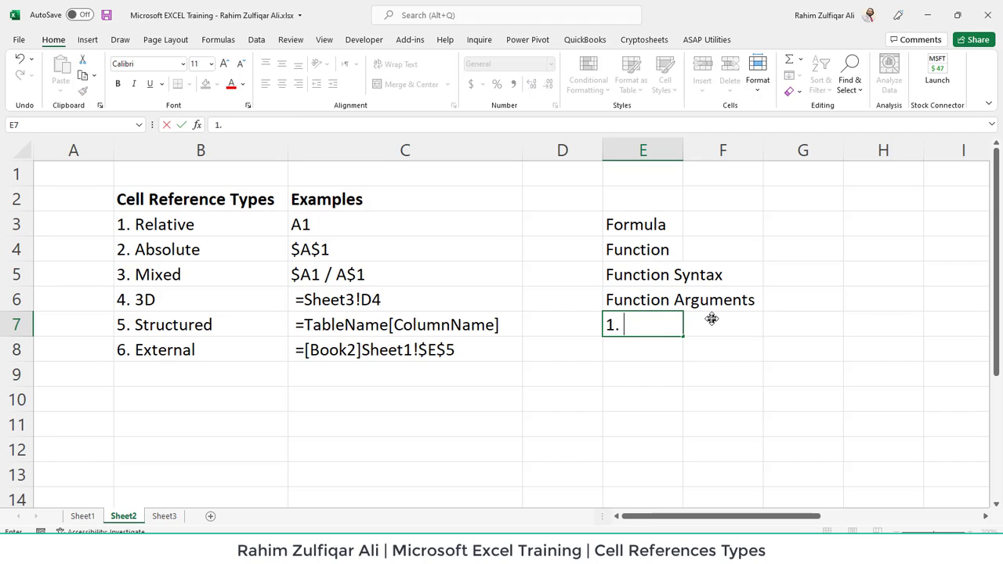
text(Compulsary)
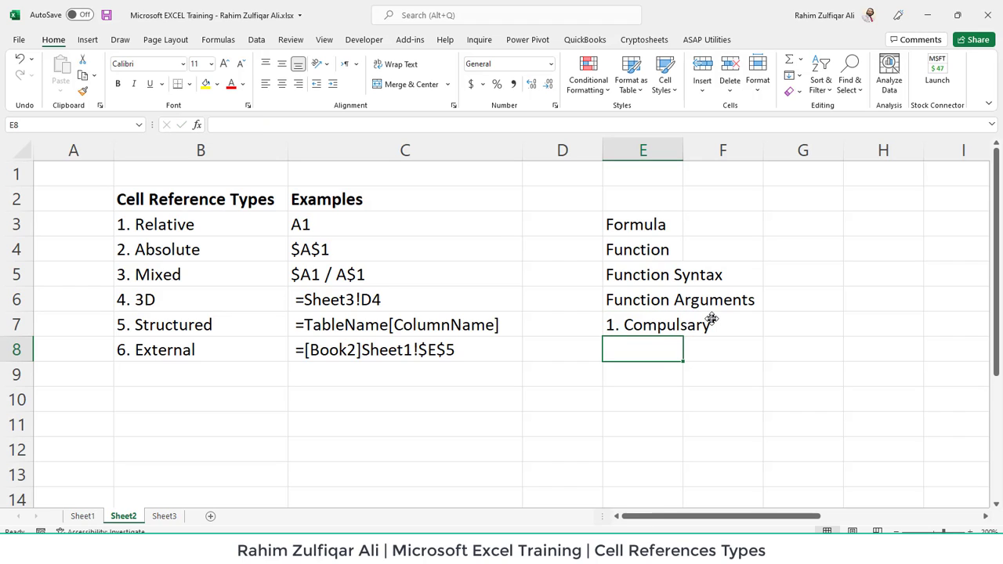
text(2.)
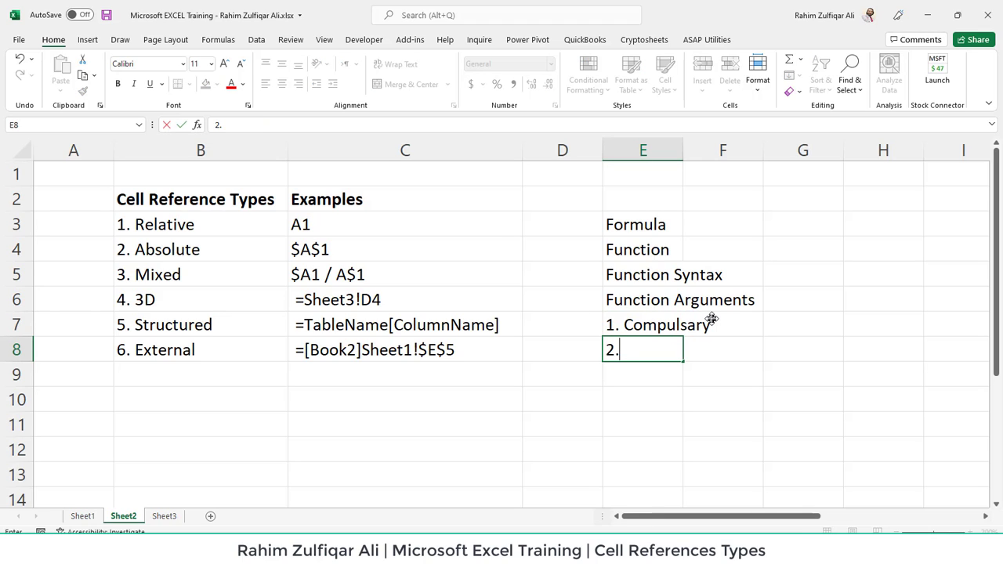
text(Optional *)
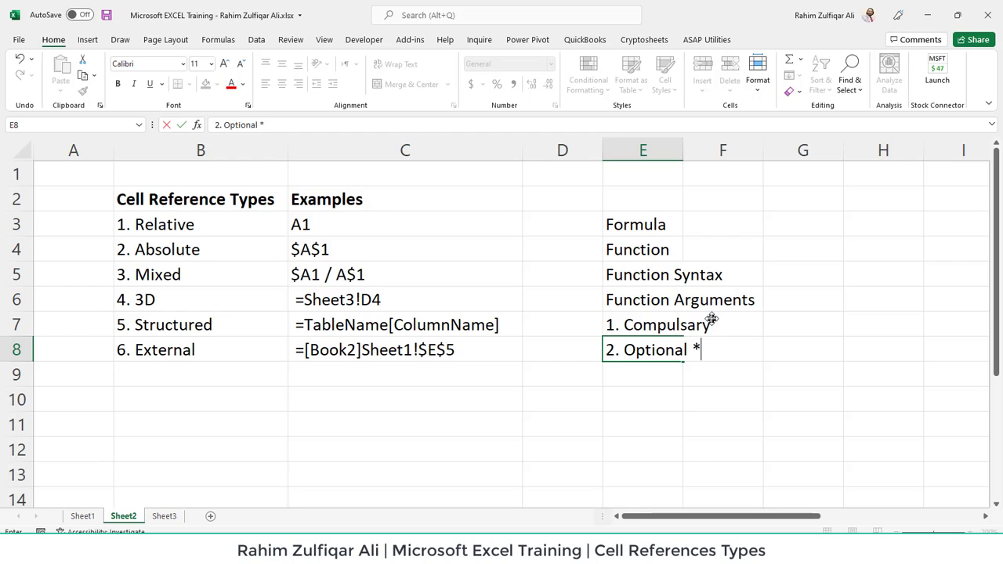
text(()
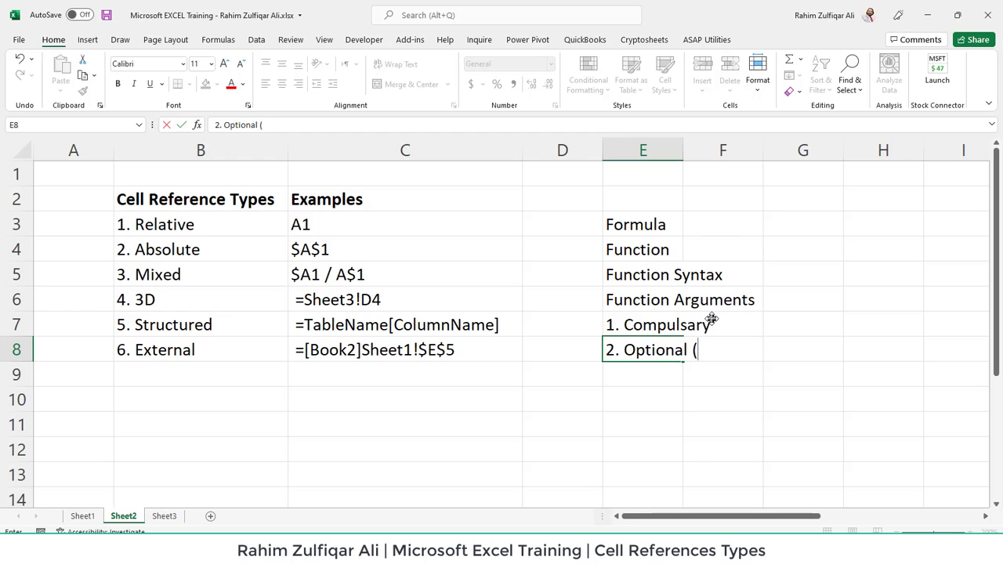
text(Default Value)
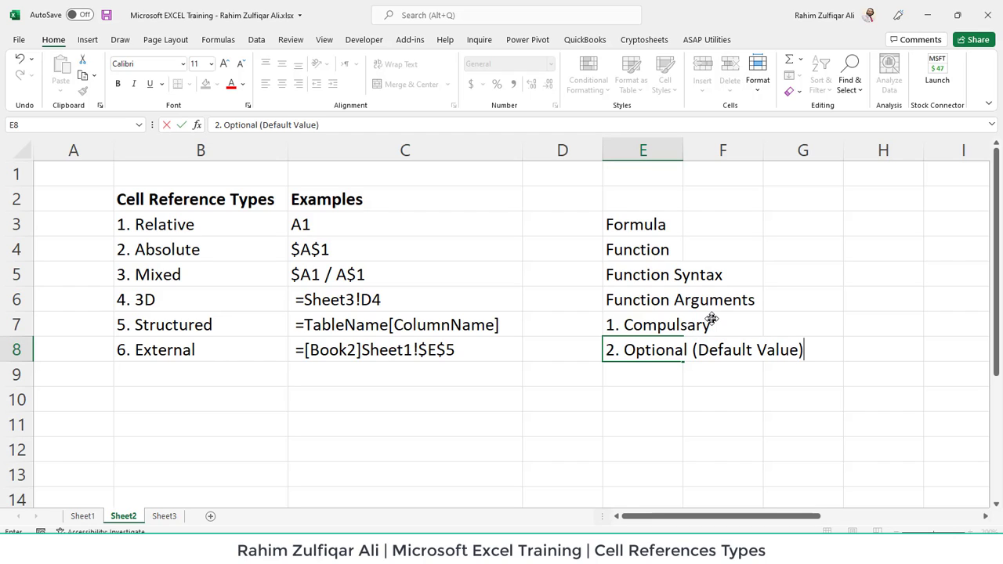
key(Enter)
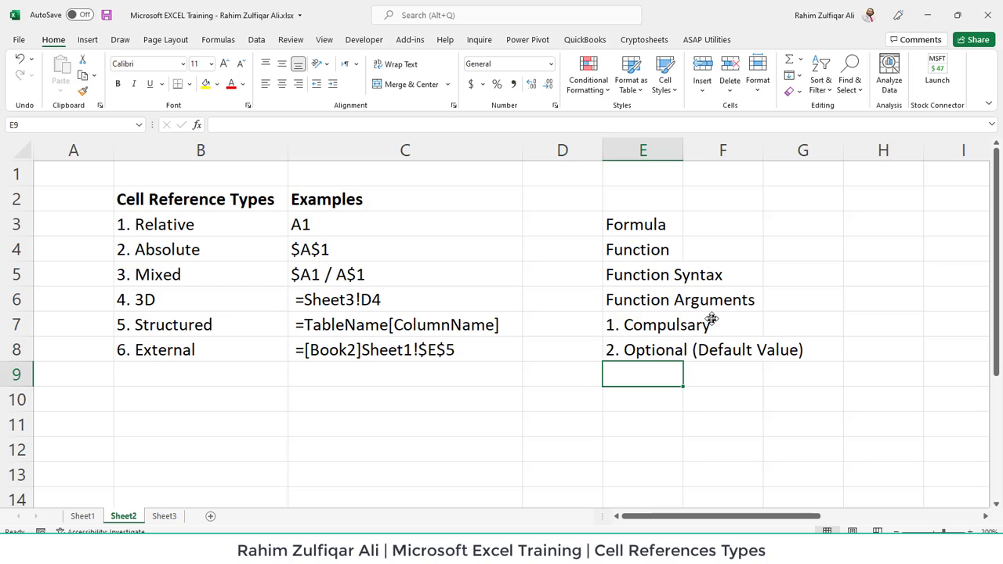
text(=IF()
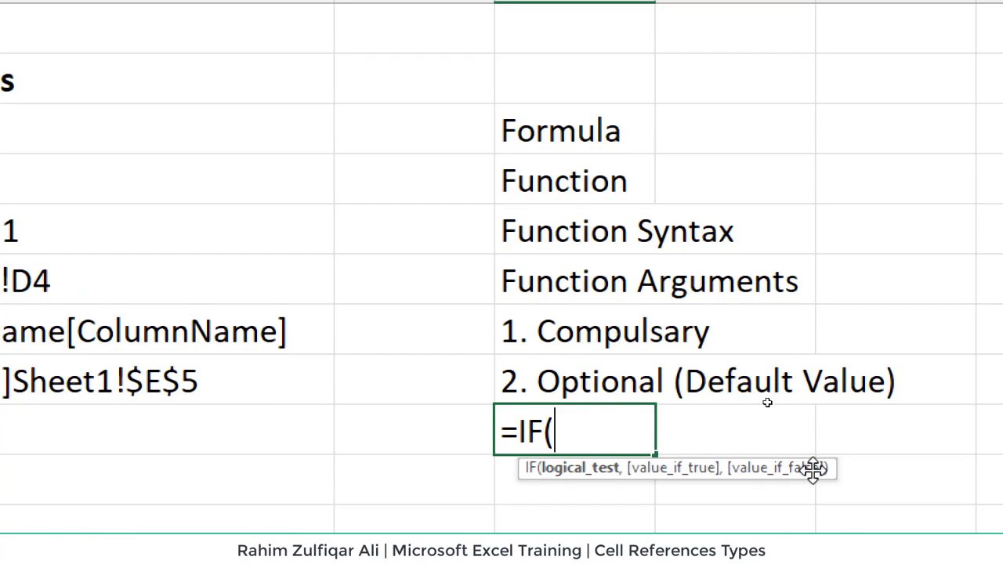
scroll(down, 3)
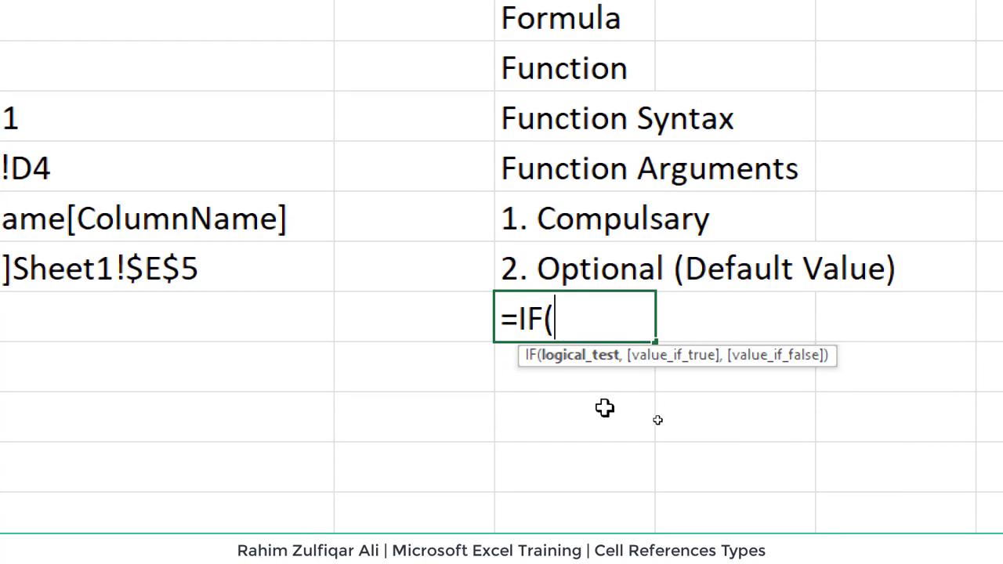
mouse_move(577, 364)
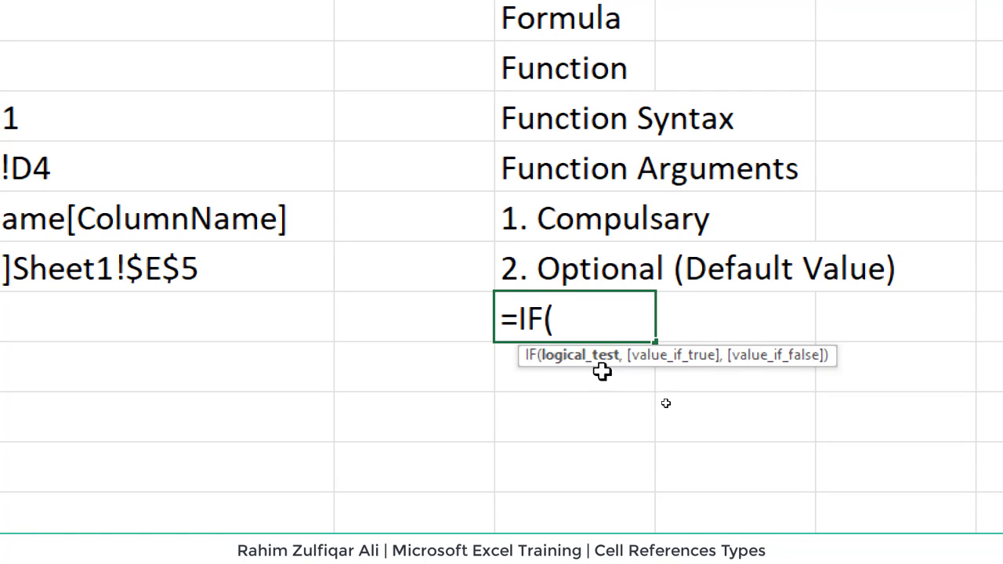
mouse_move(671, 359)
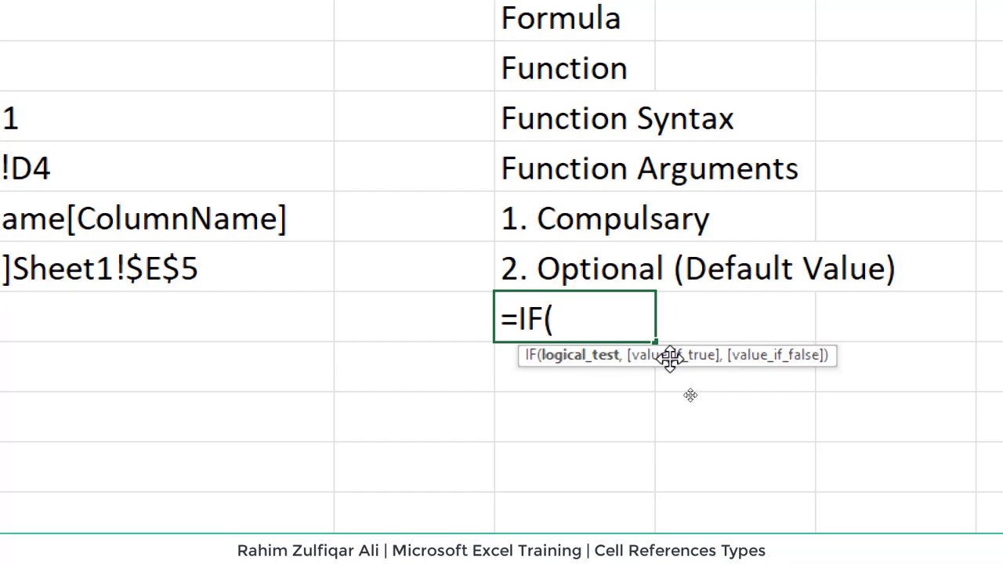
mouse_move(788, 345)
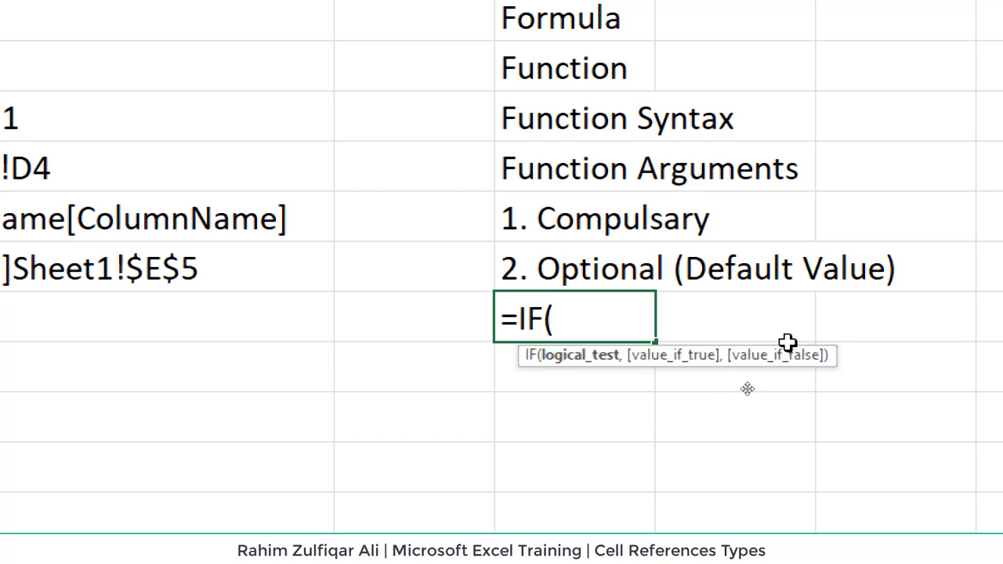
mouse_move(755, 392)
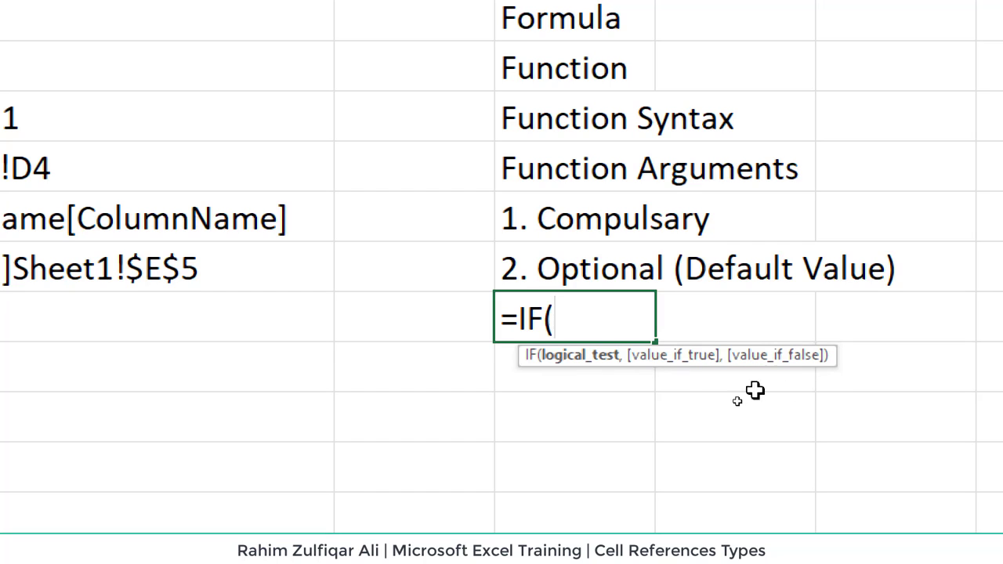
mouse_move(716, 370)
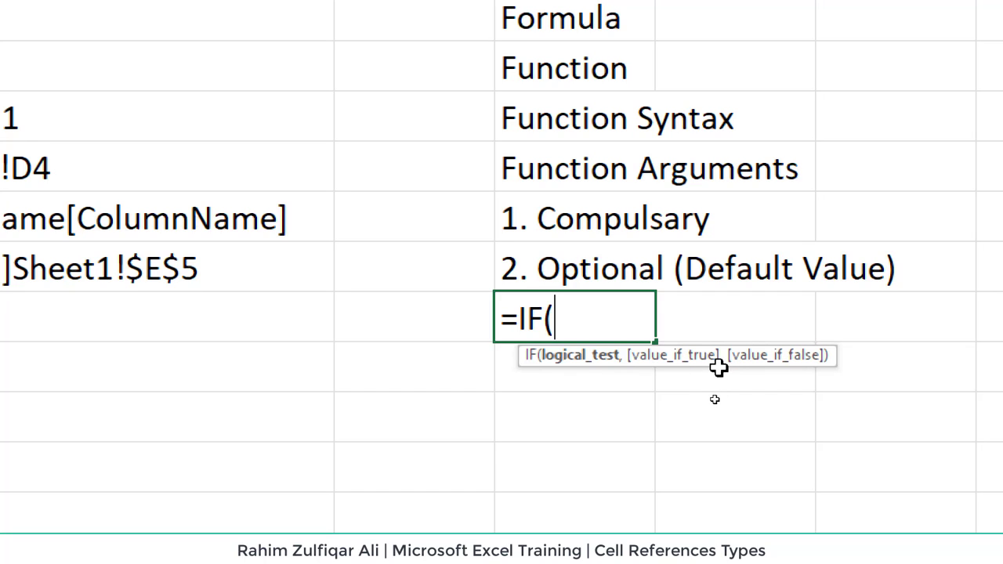
mouse_move(728, 376)
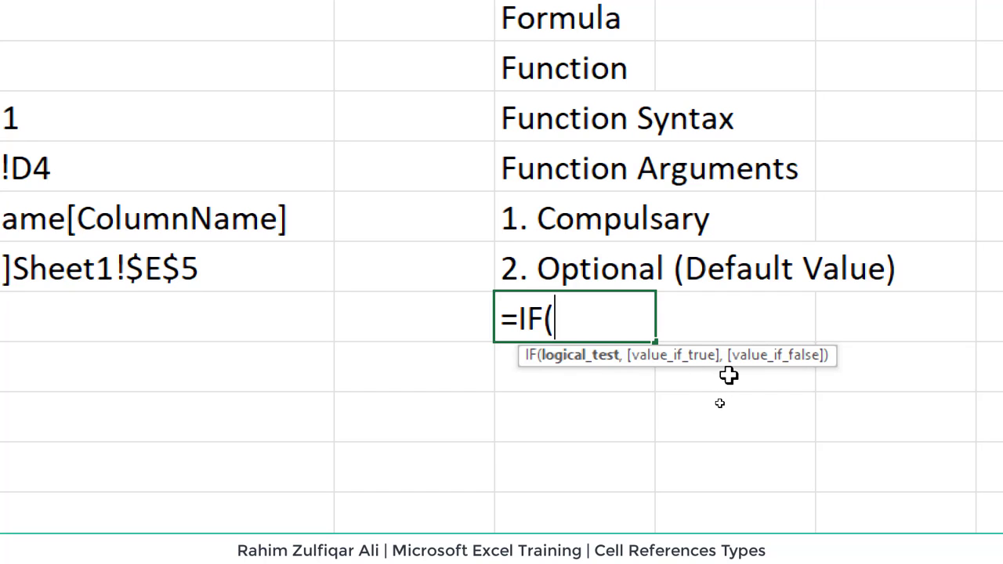
mouse_move(728, 370)
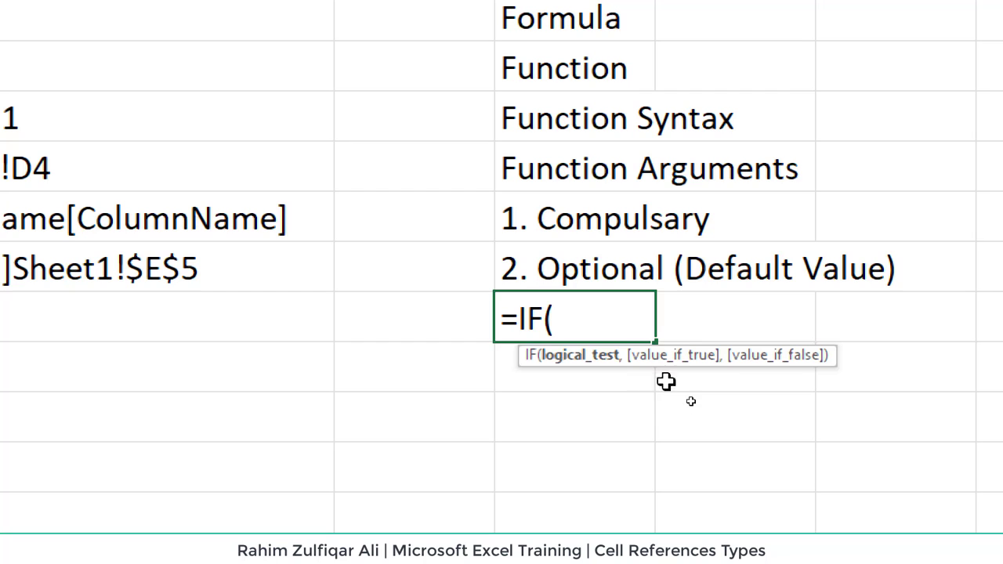
mouse_move(783, 360)
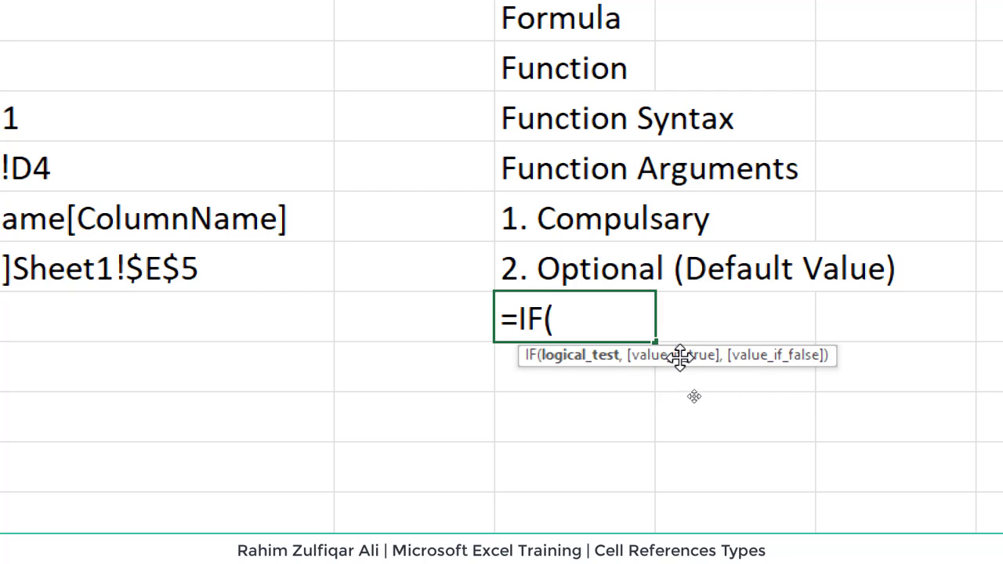
mouse_move(758, 379)
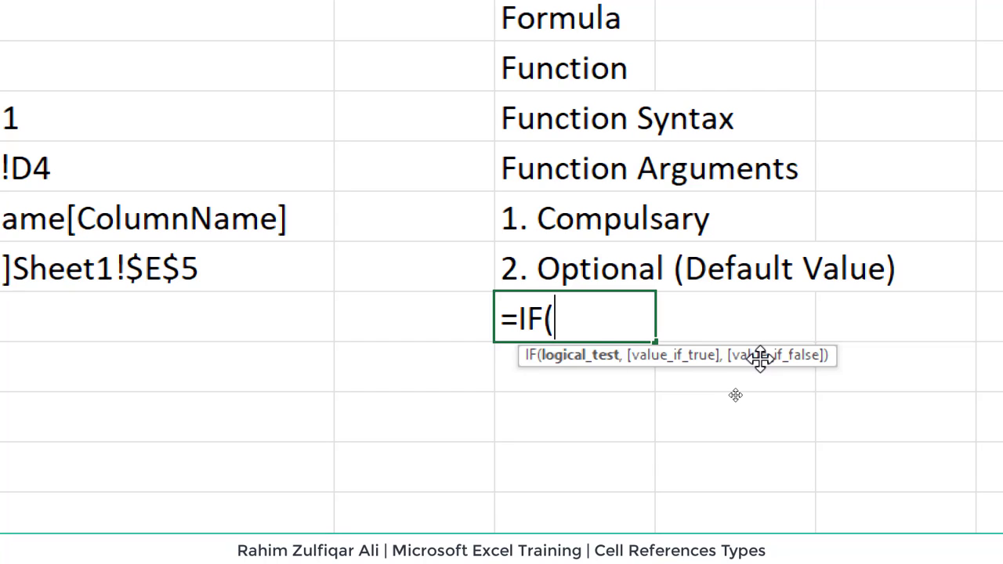
mouse_move(721, 448)
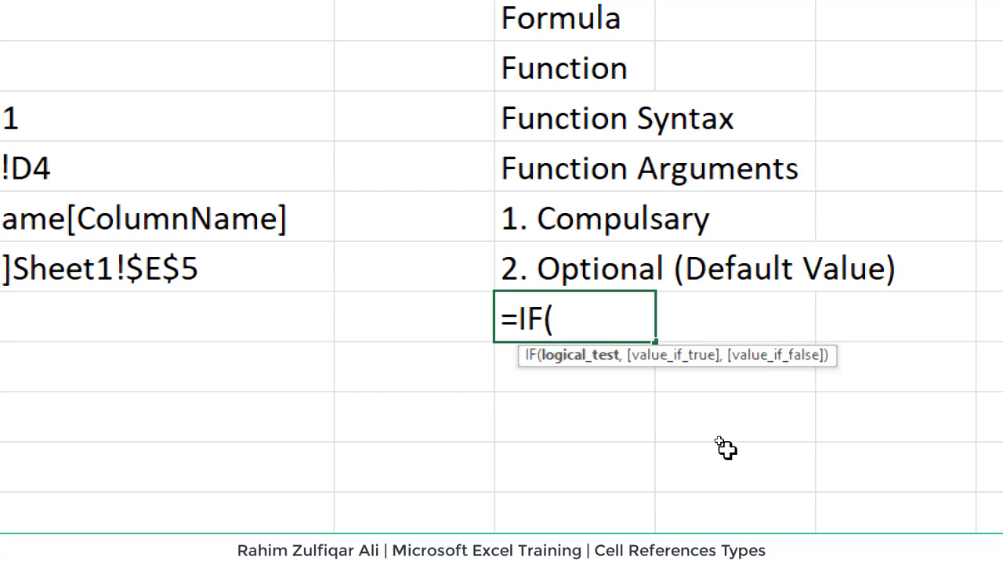
mouse_move(727, 440)
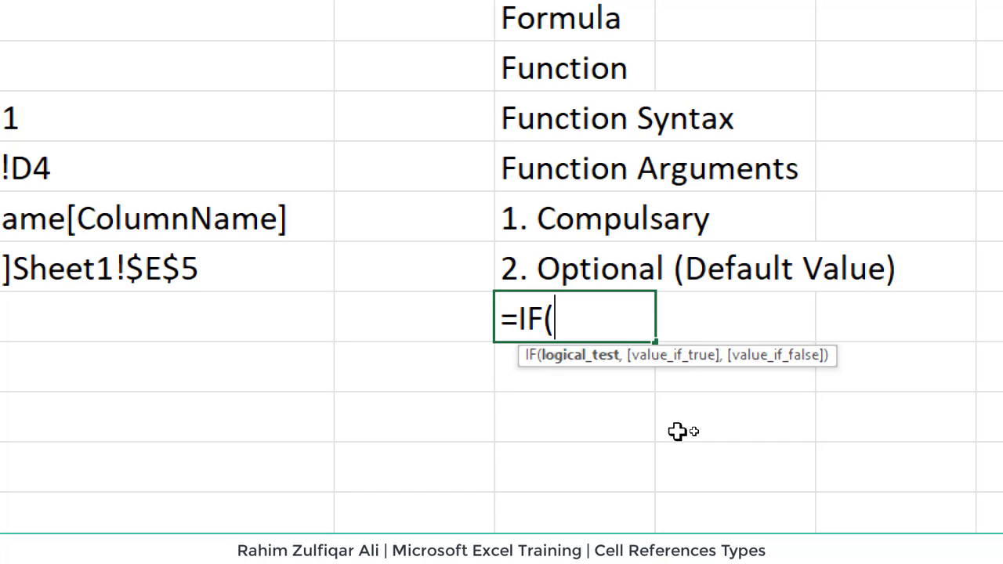
mouse_move(683, 431)
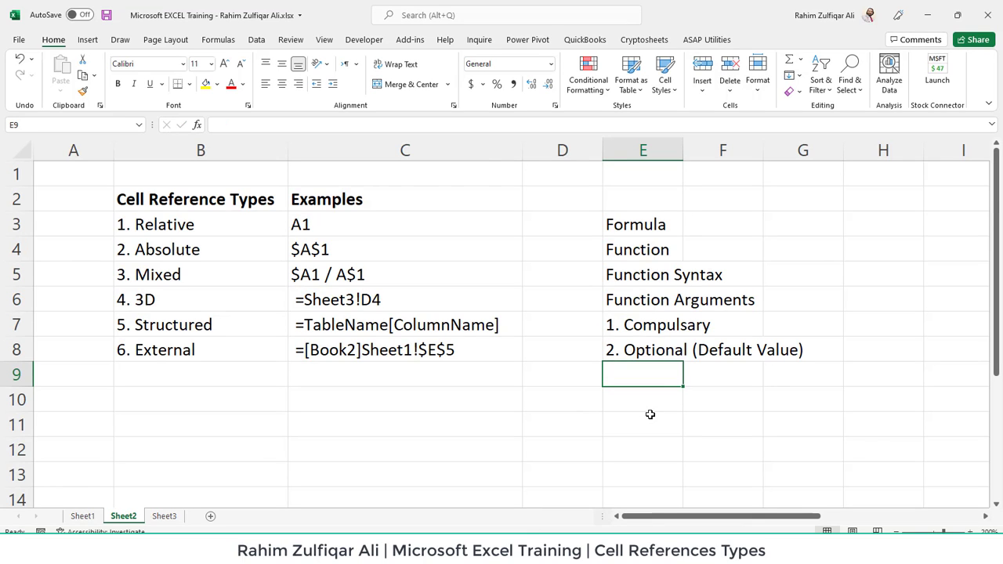
click(196, 199)
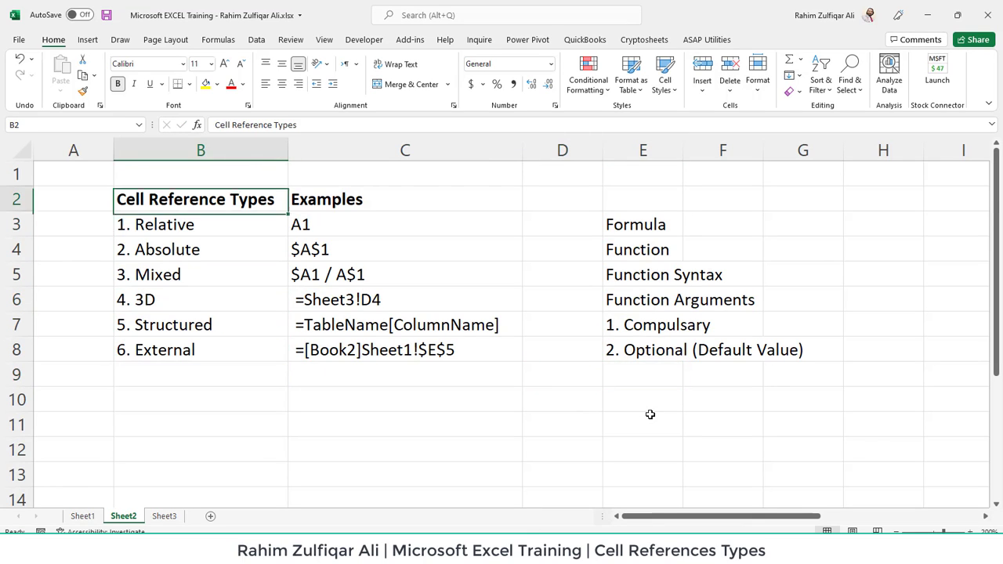
click(404, 199)
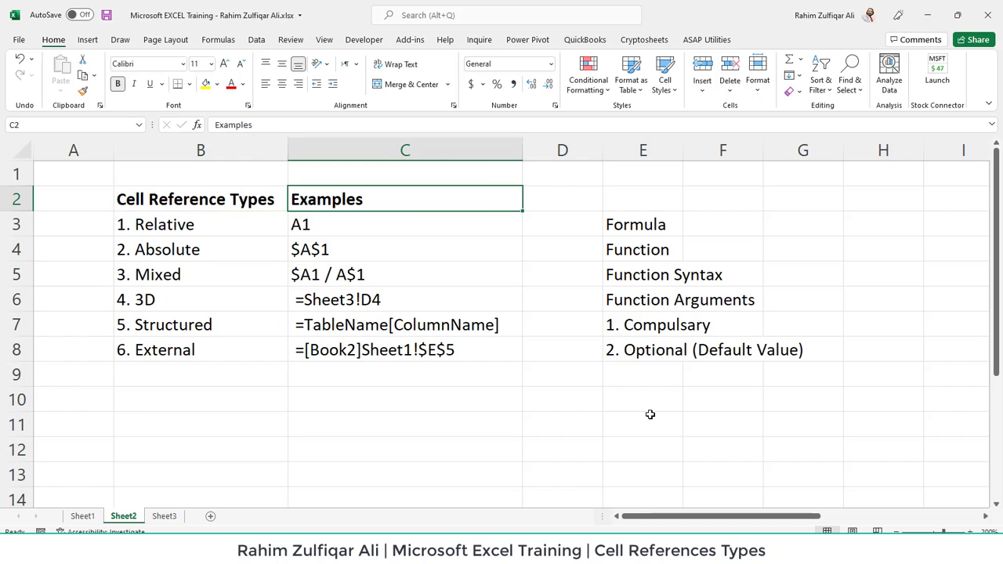
click(642, 198)
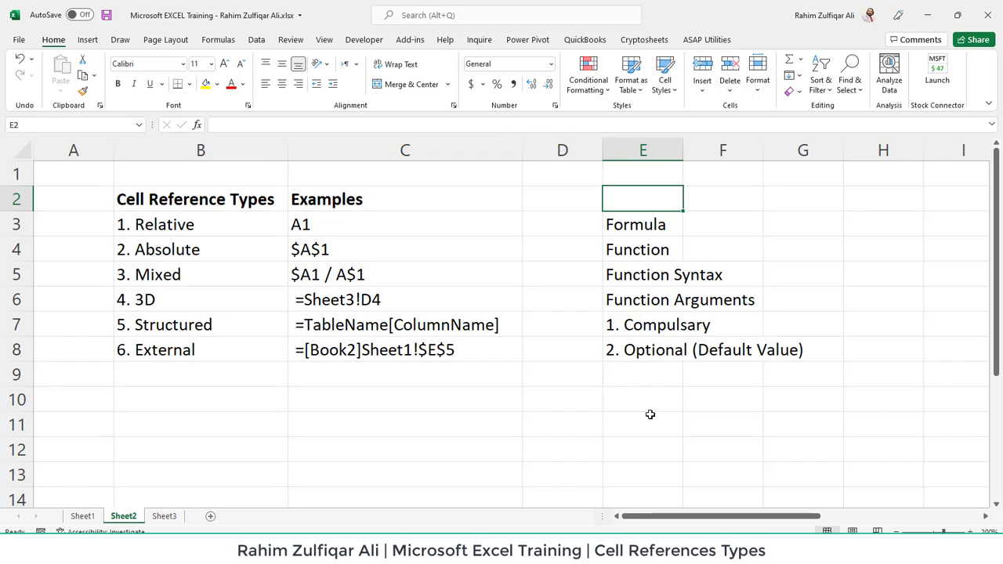